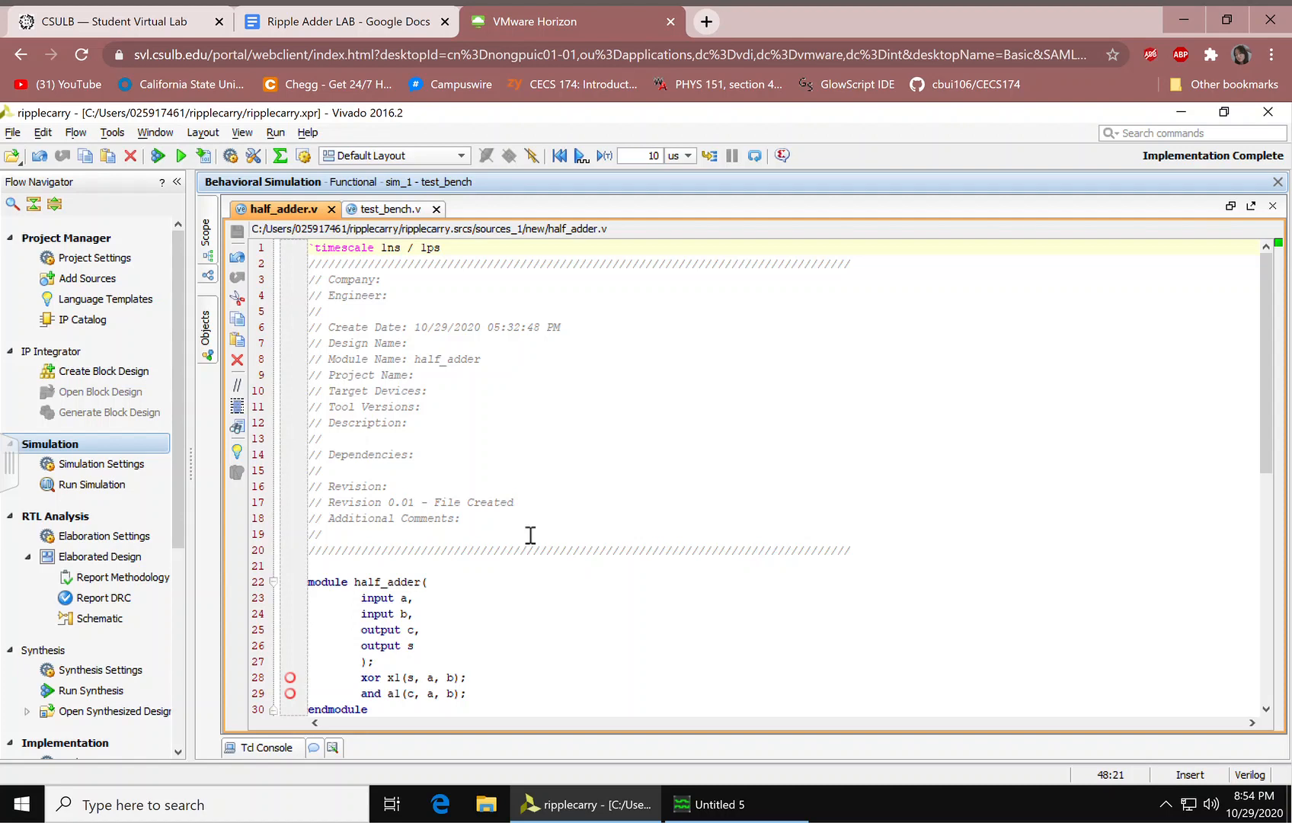
{"action": "mouse_move", "coordinate": [657, 558]}
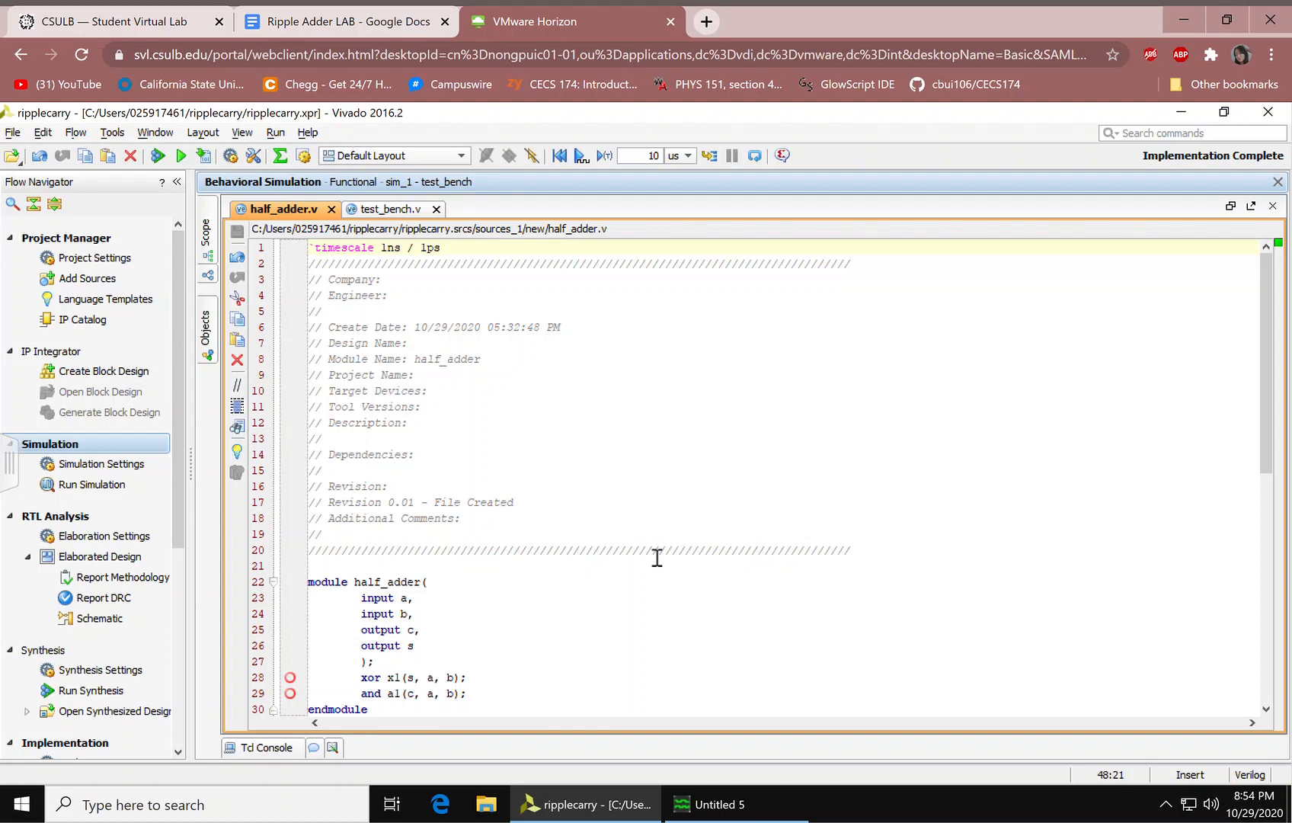
{"action": "mouse_move", "coordinate": [107, 298]}
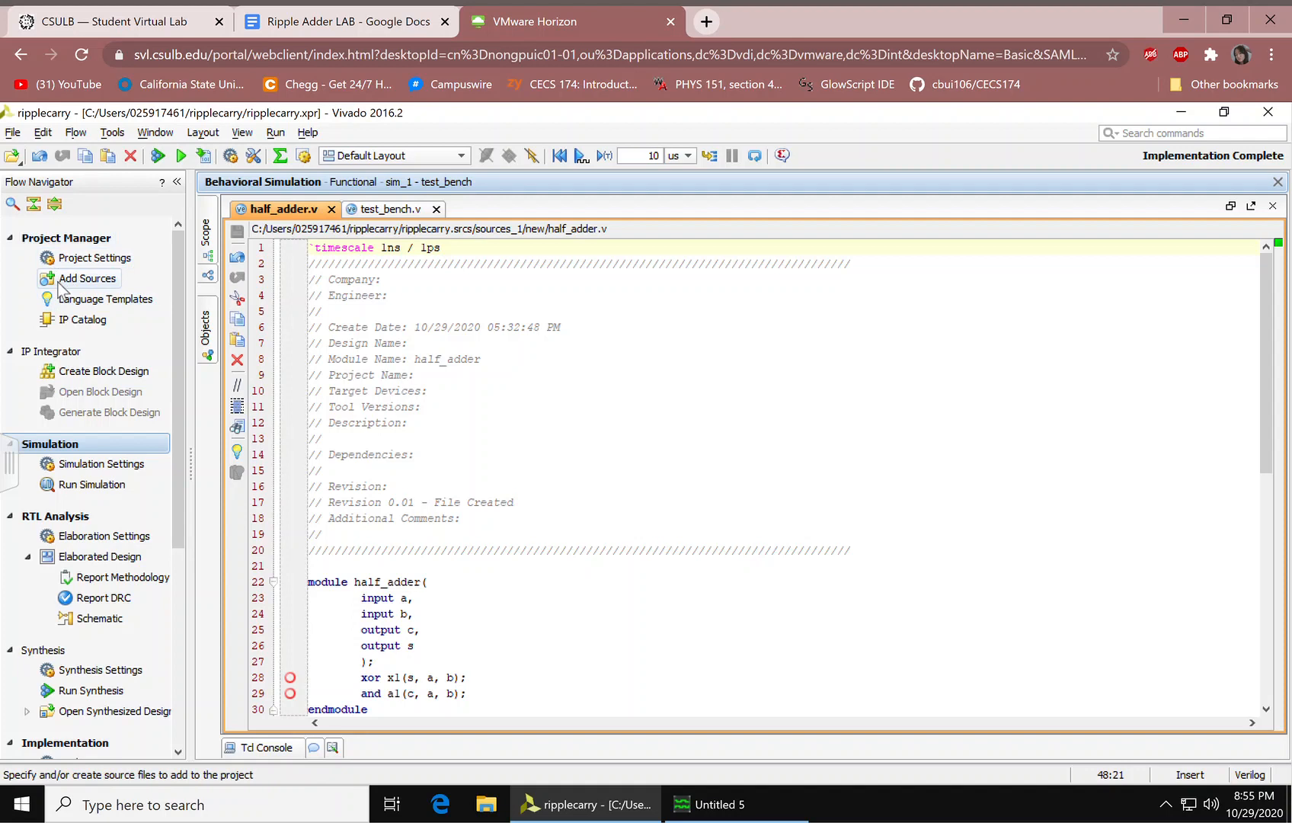
{"action": "mouse_move", "coordinate": [96, 257]}
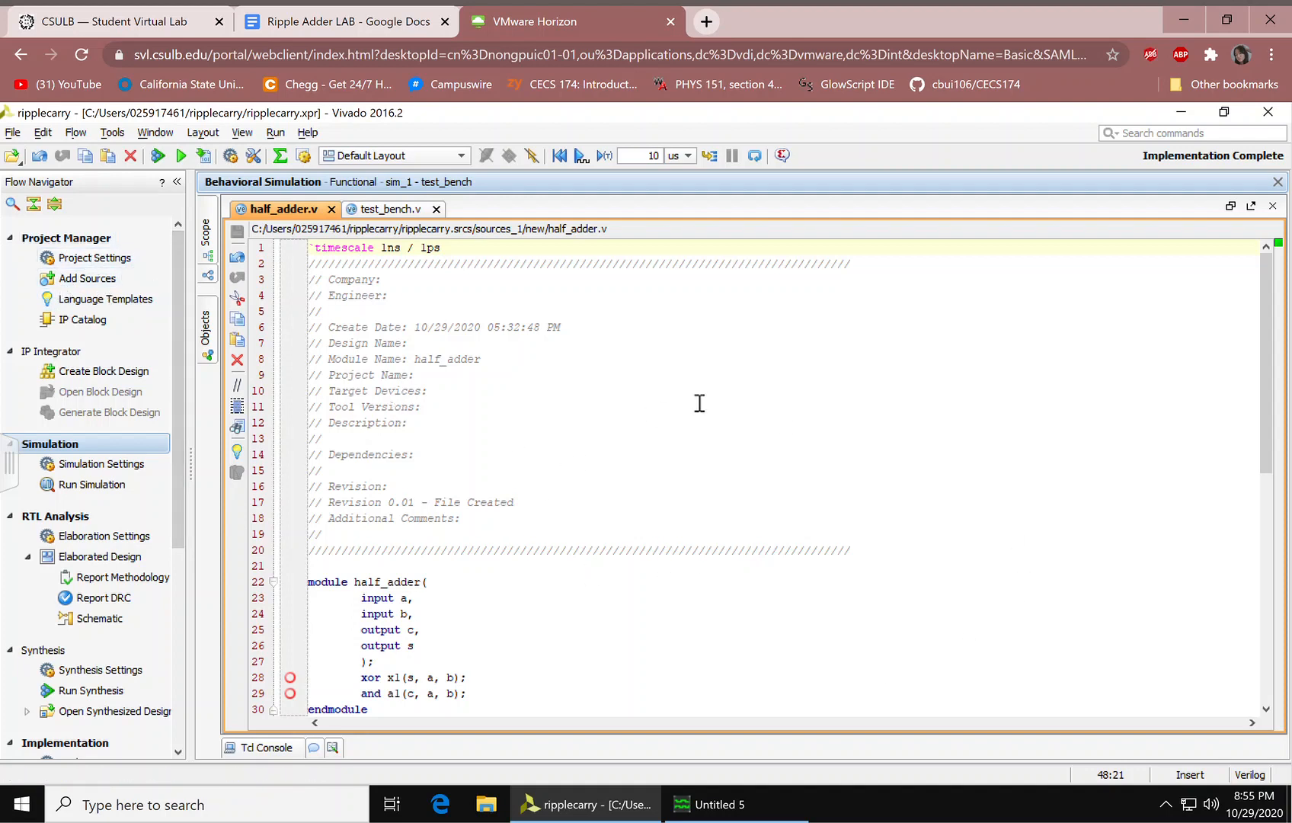
{"action": "mouse_move", "coordinate": [748, 494]}
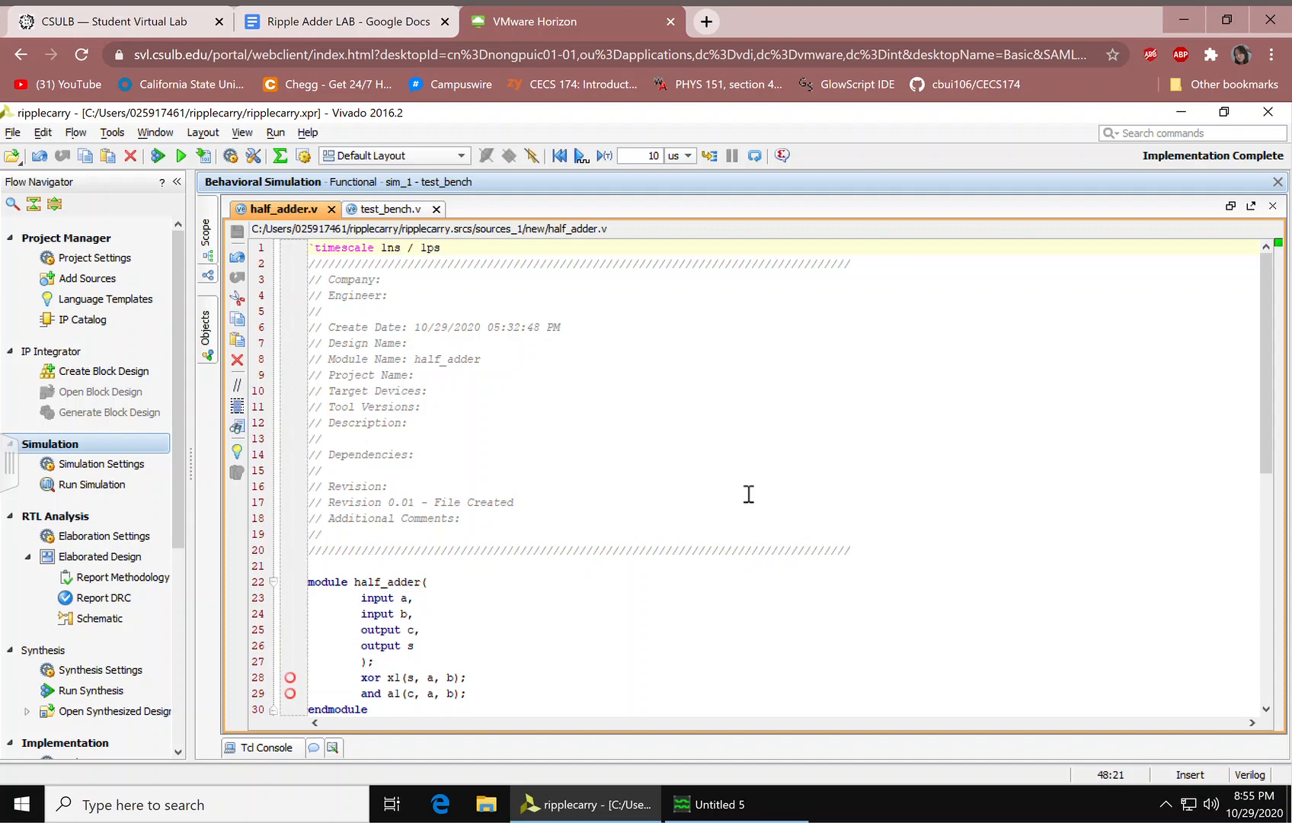
{"action": "mouse_move", "coordinate": [1267, 457]}
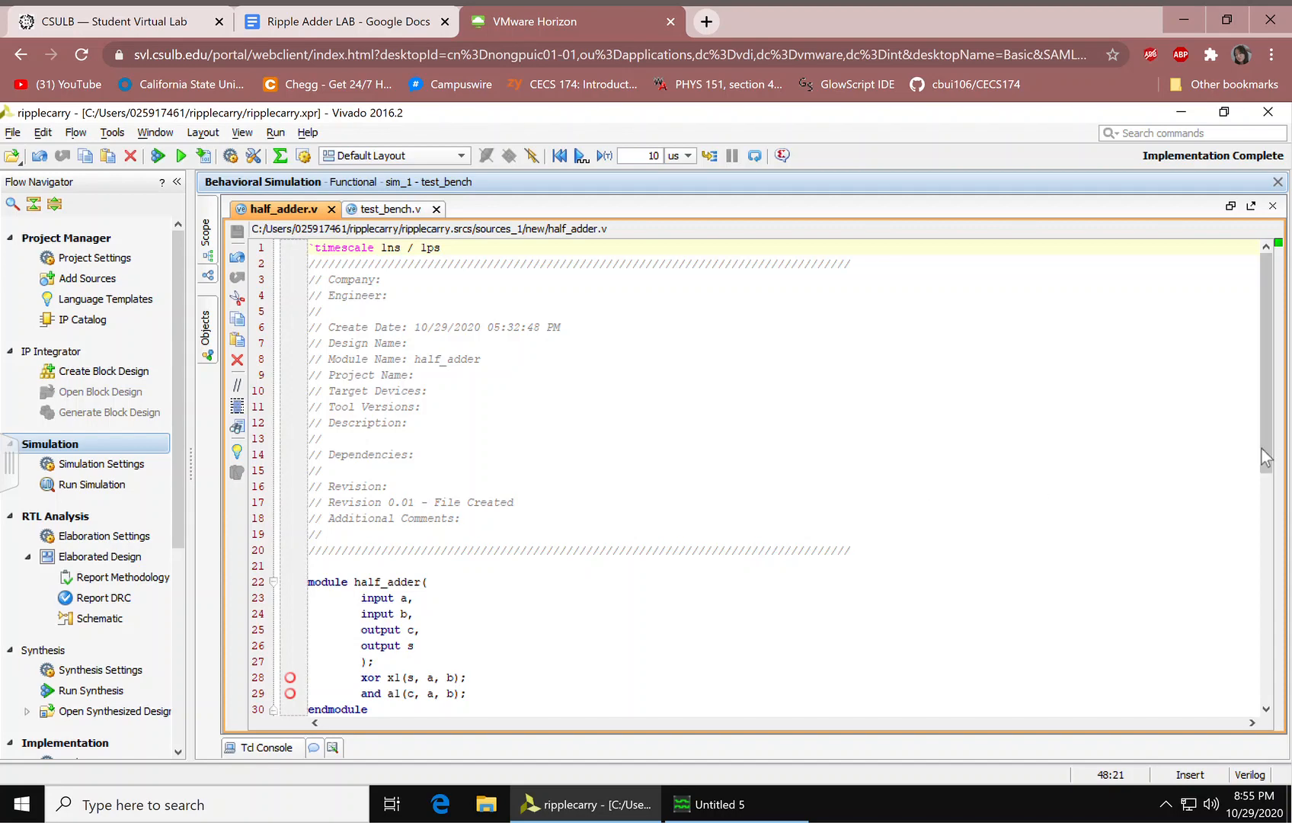
Review the full_adder code's half_adder instances, carryGenerate wire and carry-combining OR gate
{"action": "scroll", "scroll_direction": "down", "scroll_amount": 3}
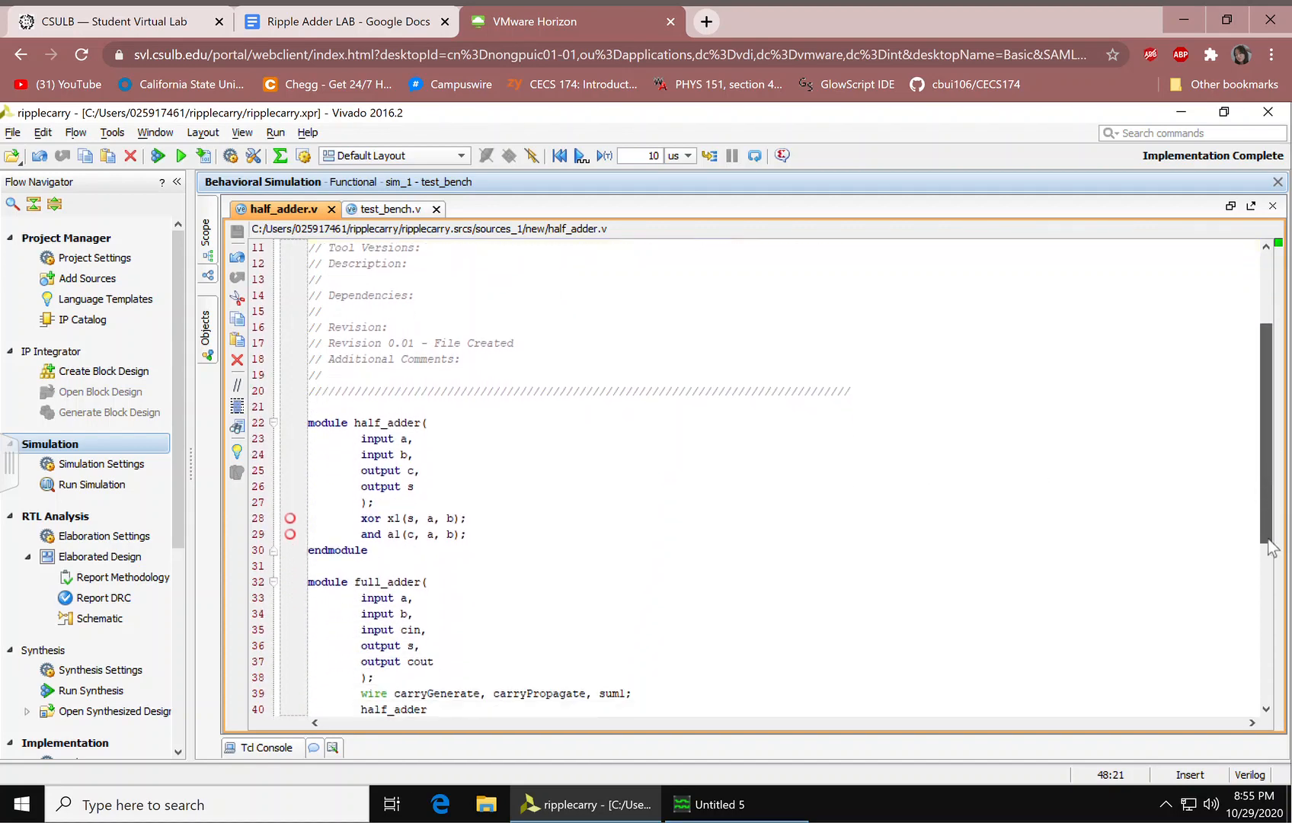
{"action": "scroll", "scroll_direction": "down", "scroll_amount": 3}
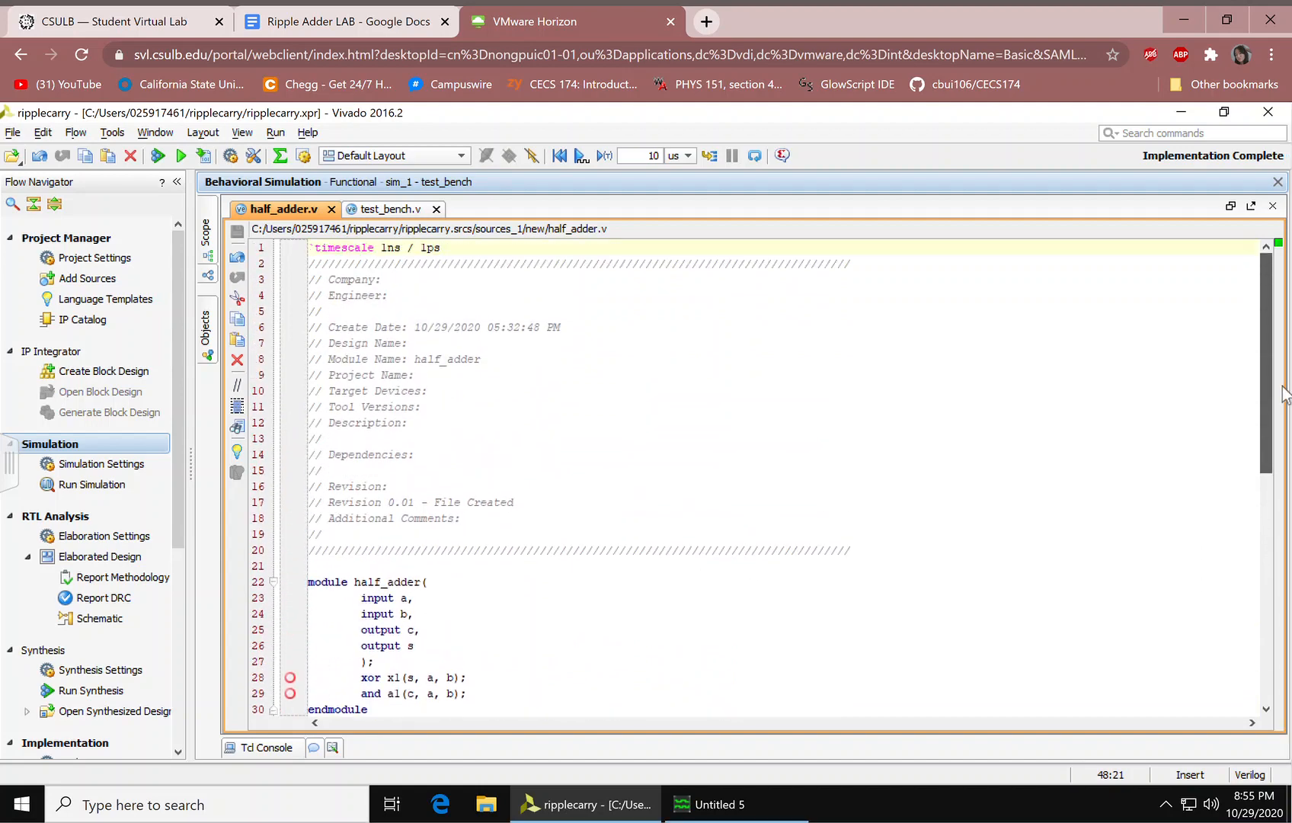
{"action": "mouse_move", "coordinate": [376, 297]}
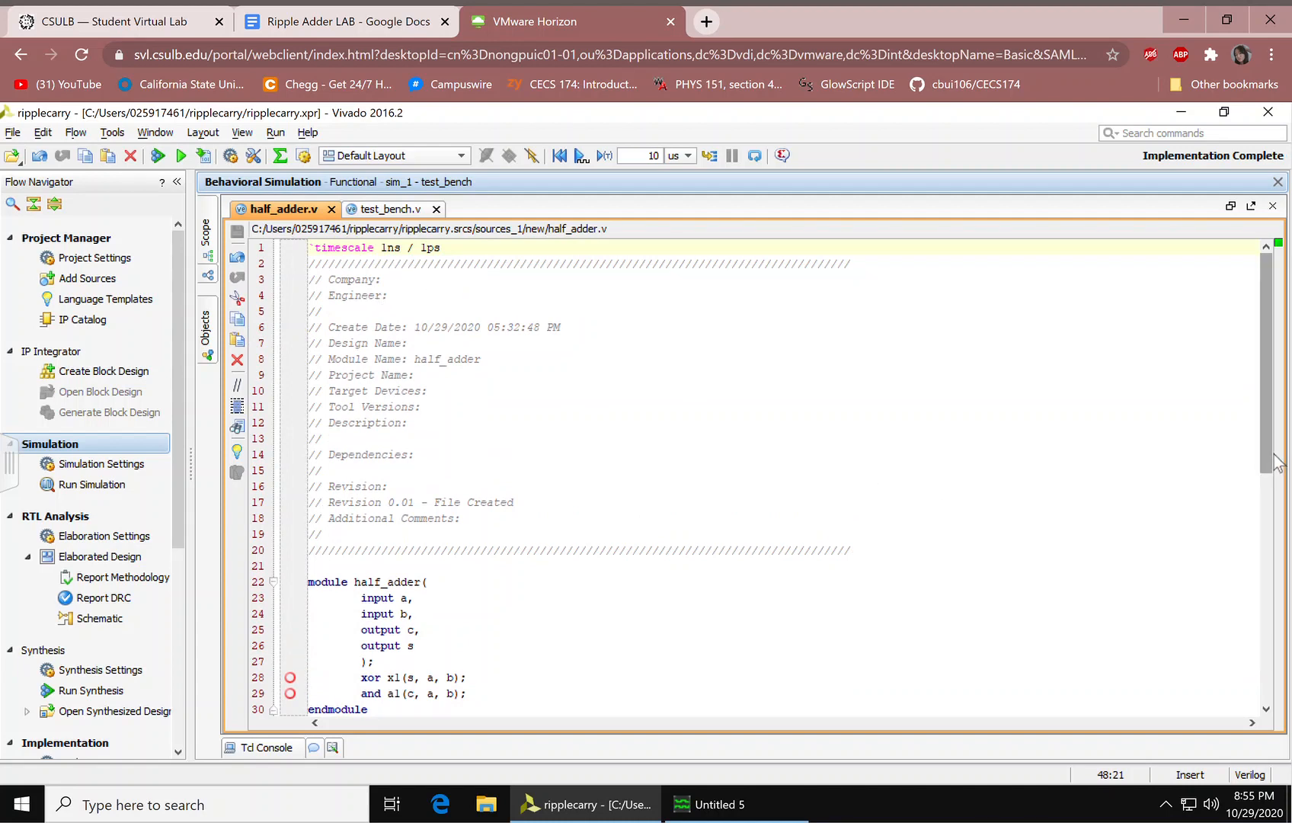
{"action": "scroll", "scroll_direction": "down", "scroll_amount": 3}
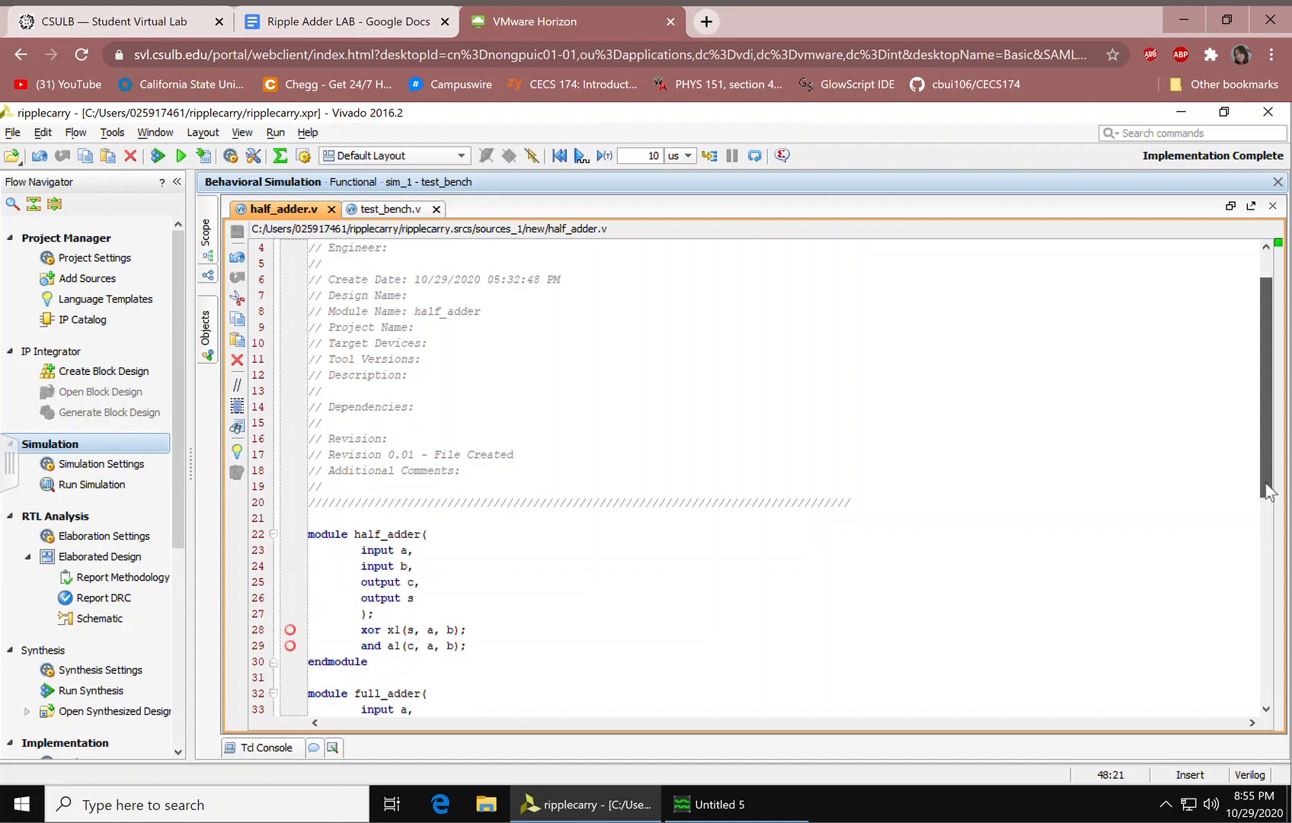
{"action": "scroll", "scroll_direction": "down", "scroll_amount": 3}
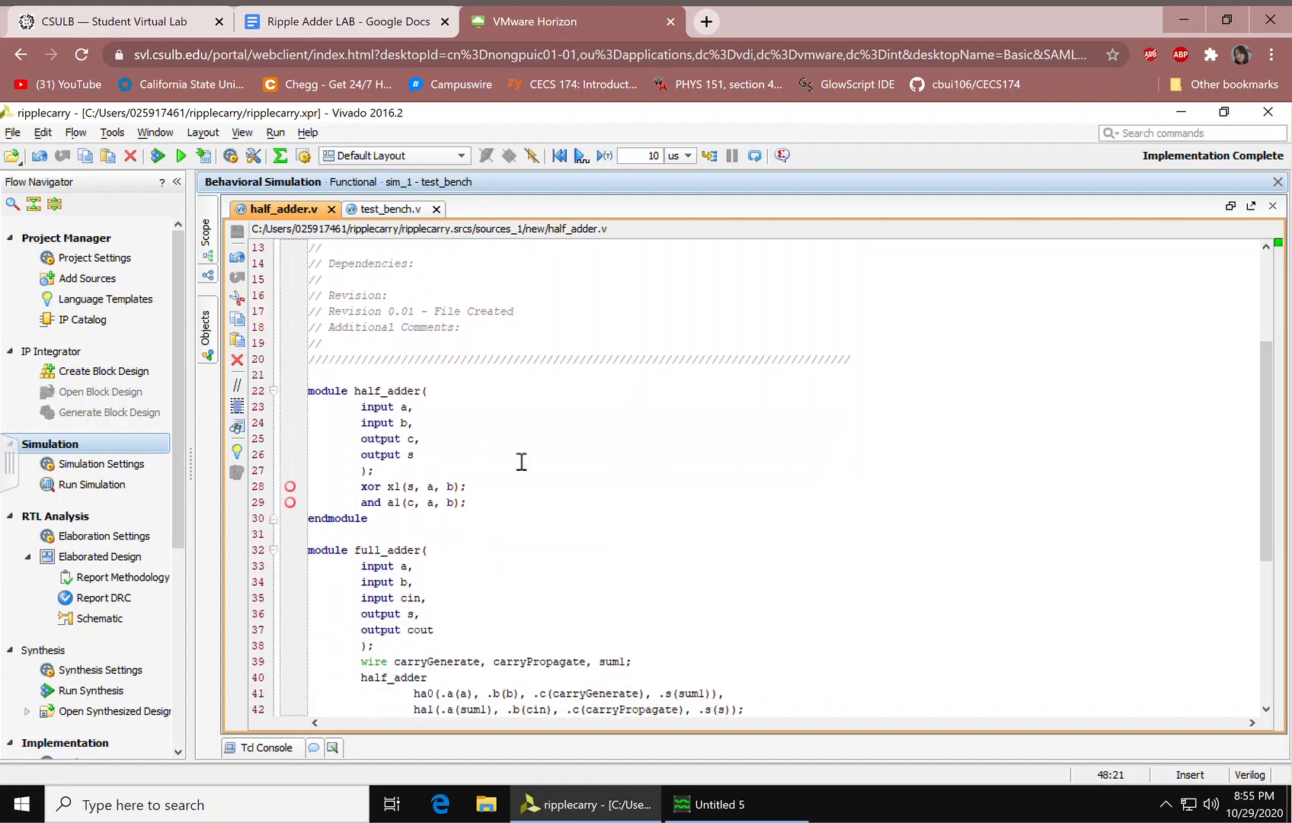
{"action": "mouse_move", "coordinate": [421, 437]}
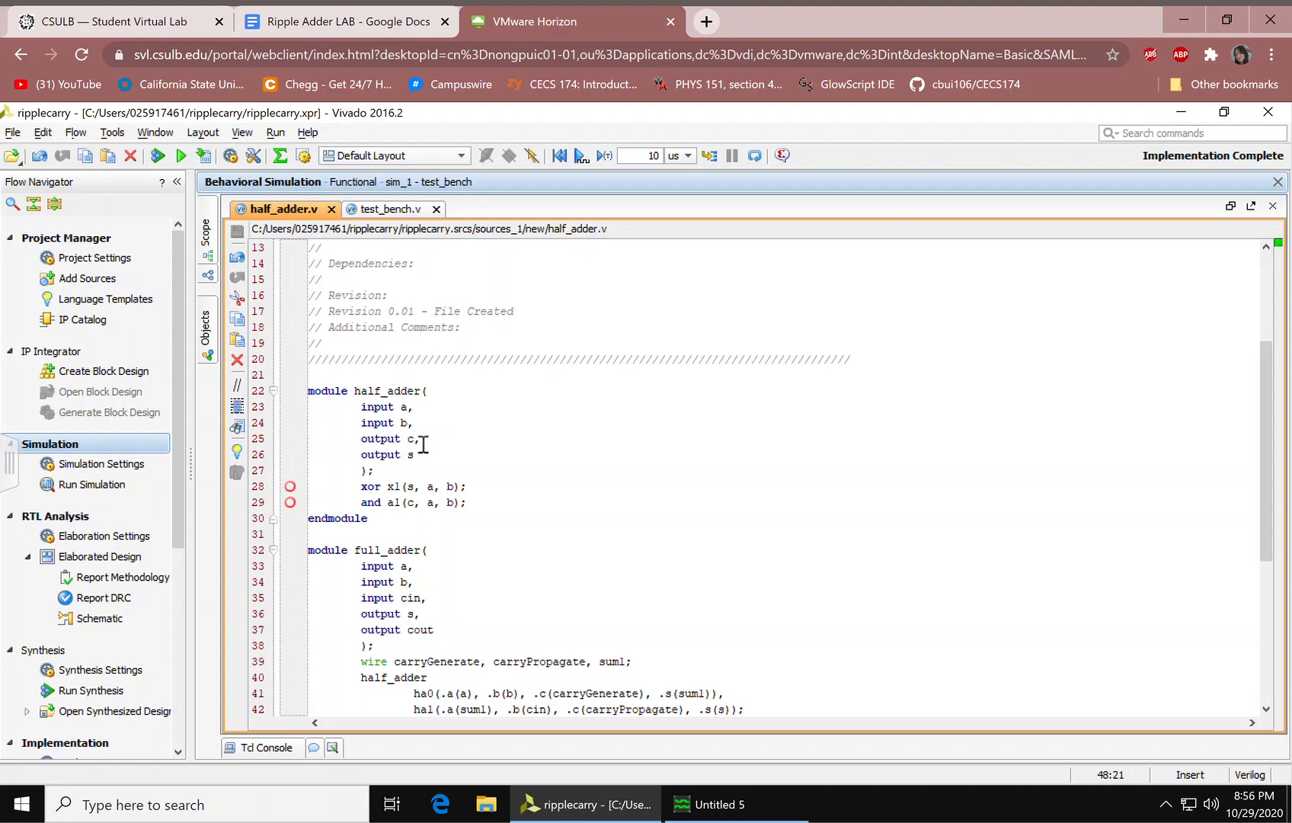
{"action": "mouse_move", "coordinate": [436, 487]}
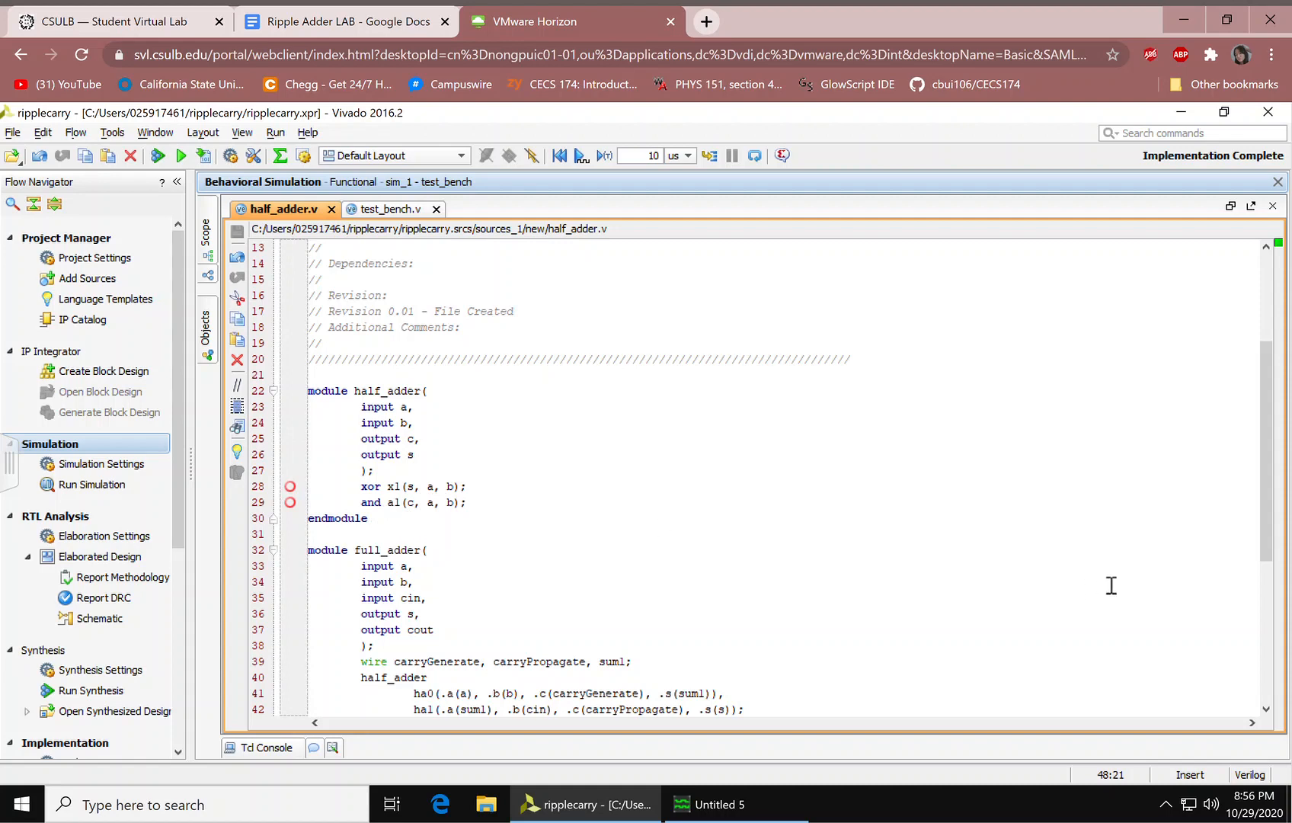
{"action": "mouse_move", "coordinate": [1273, 585]}
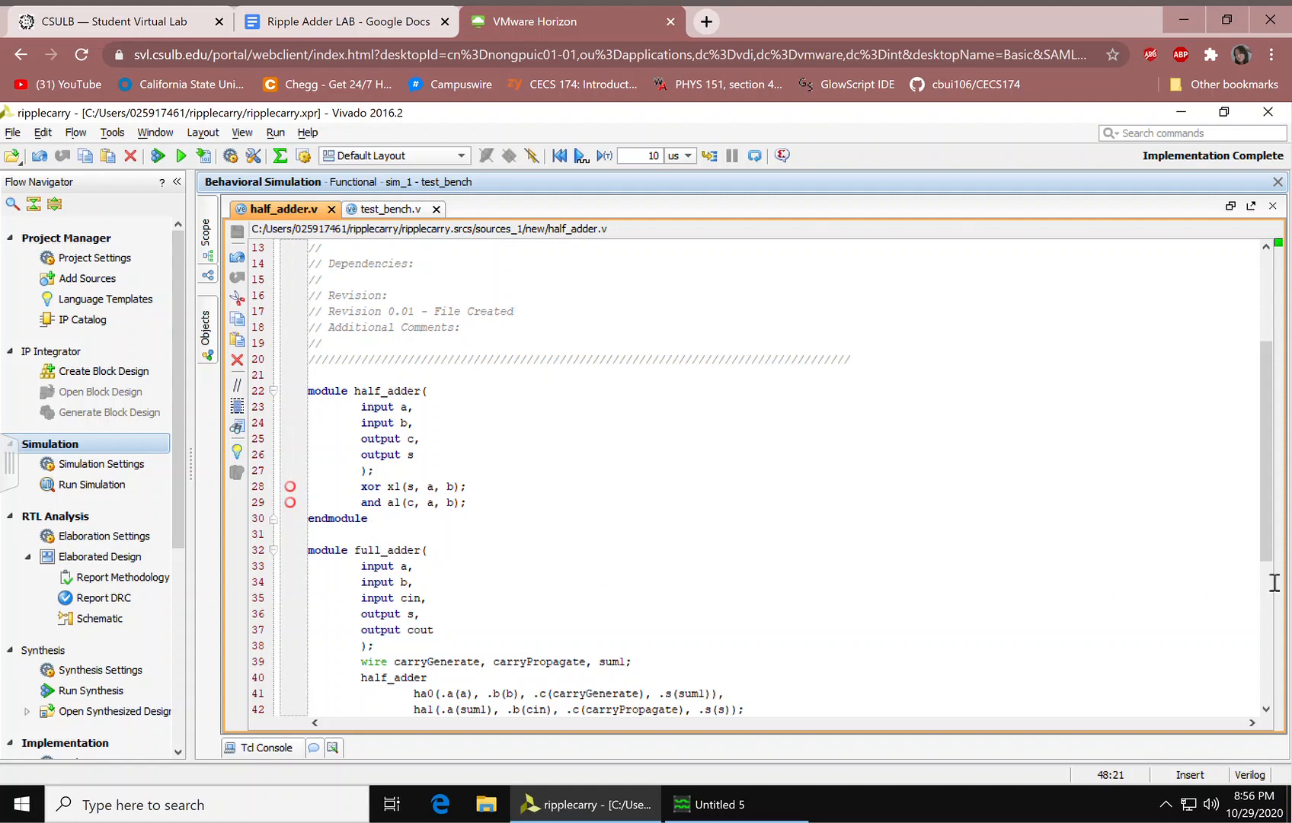
{"action": "scroll", "scroll_direction": "down", "scroll_amount": 3}
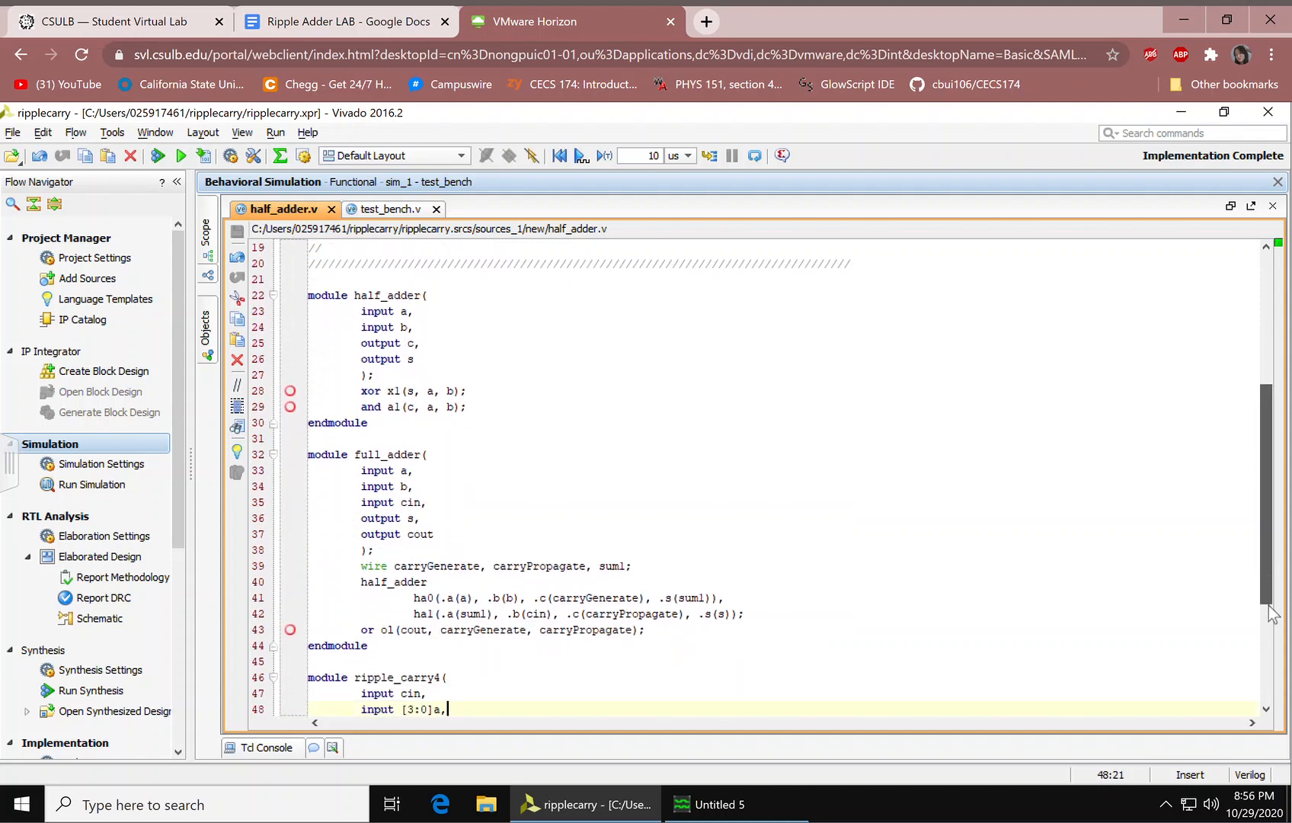
{"action": "scroll", "scroll_direction": "down", "scroll_amount": 3}
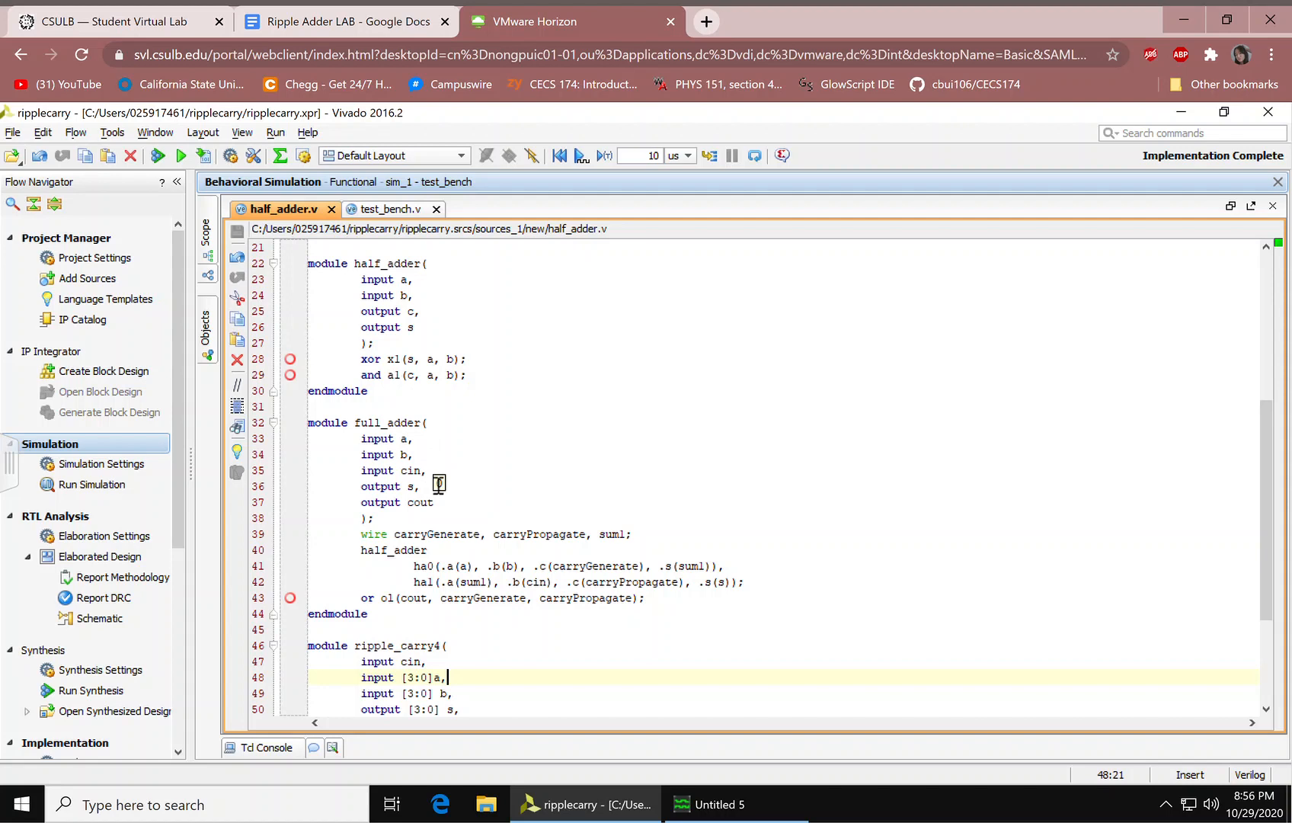
{"action": "mouse_move", "coordinate": [445, 542]}
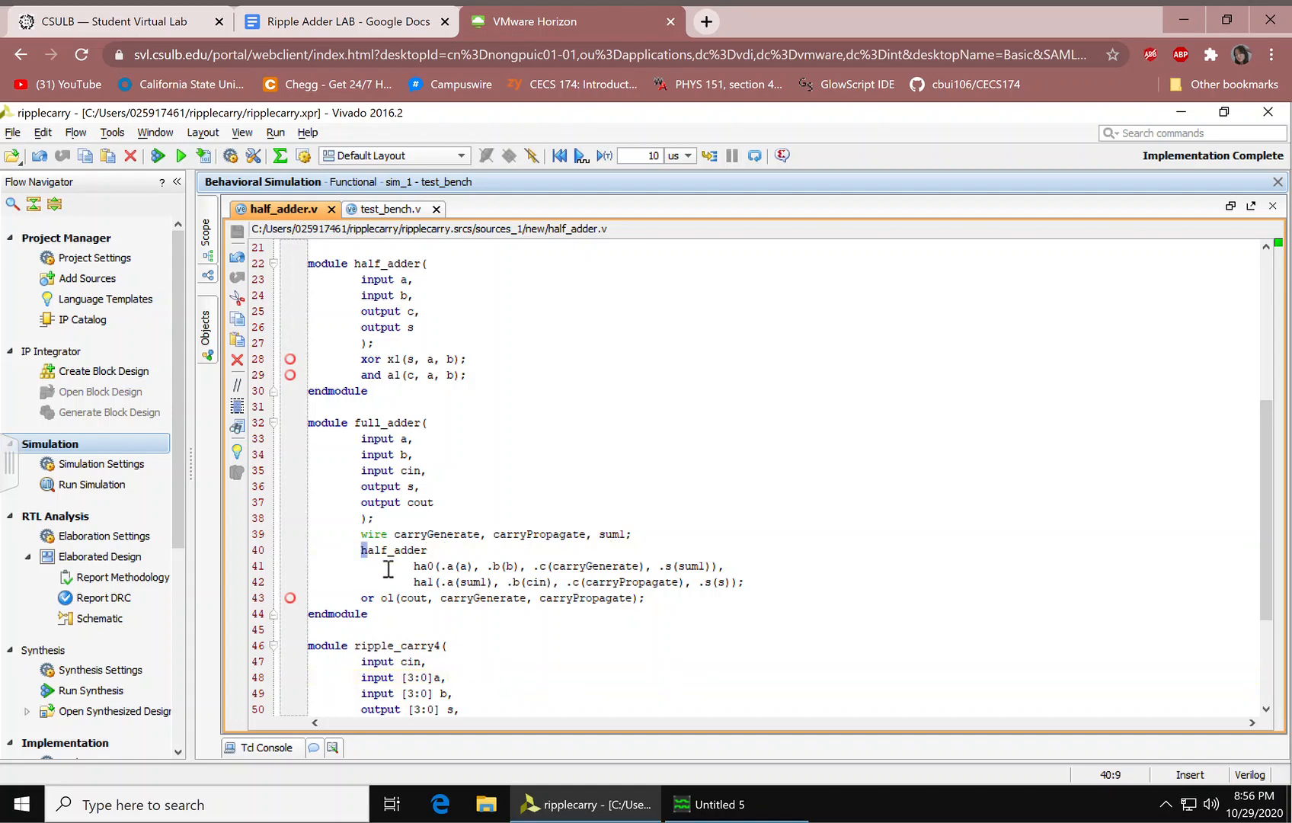
{"action": "double_click", "coordinate": [394, 550]}
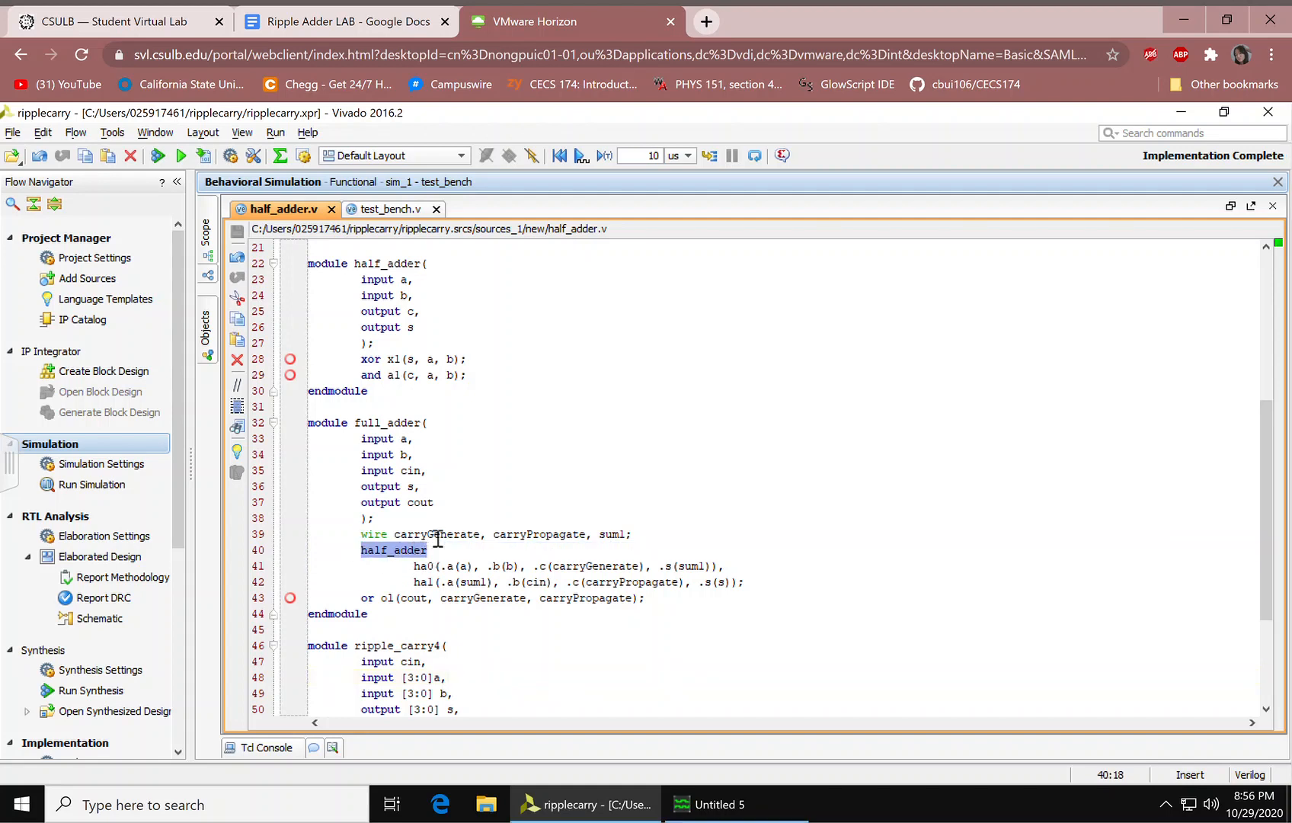
{"action": "left_click", "coordinate": [428, 535]}
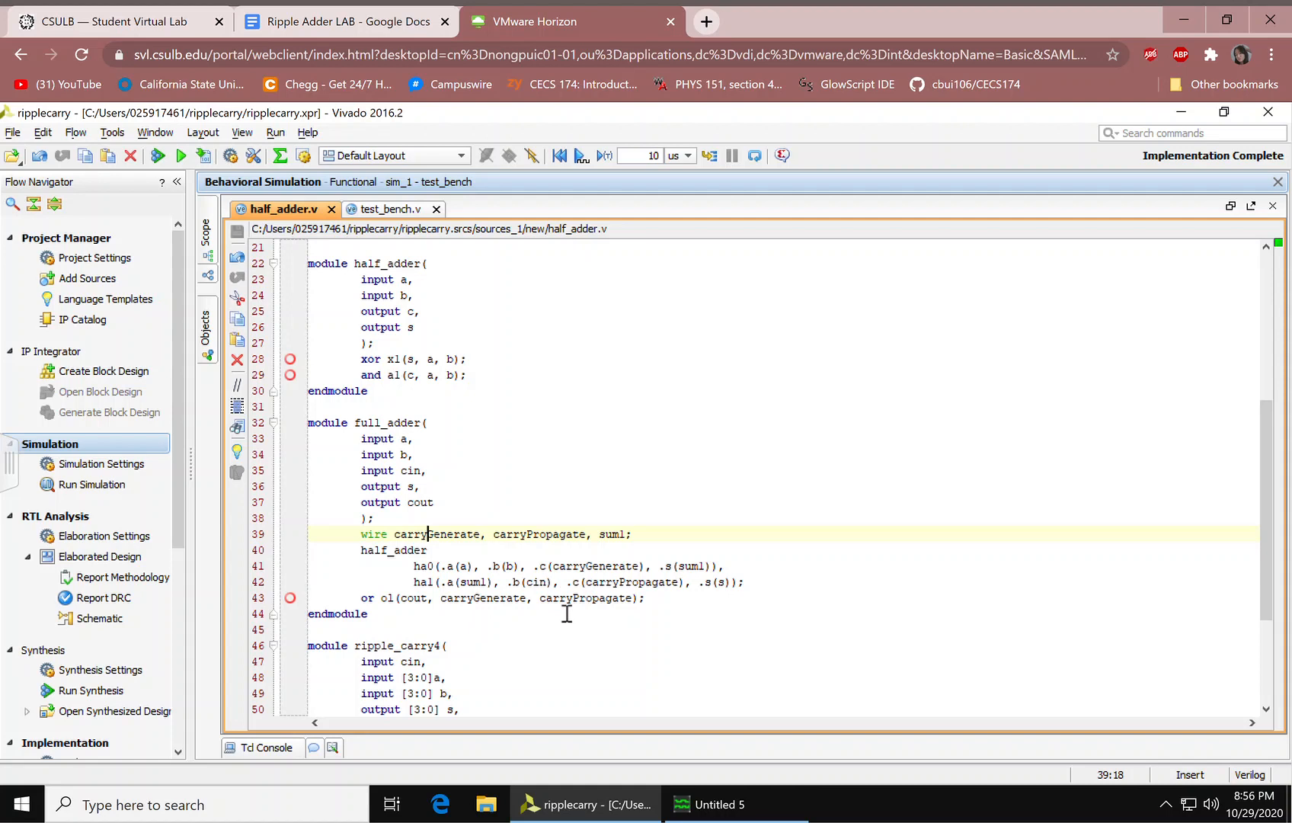
{"action": "left_click", "coordinate": [419, 597]}
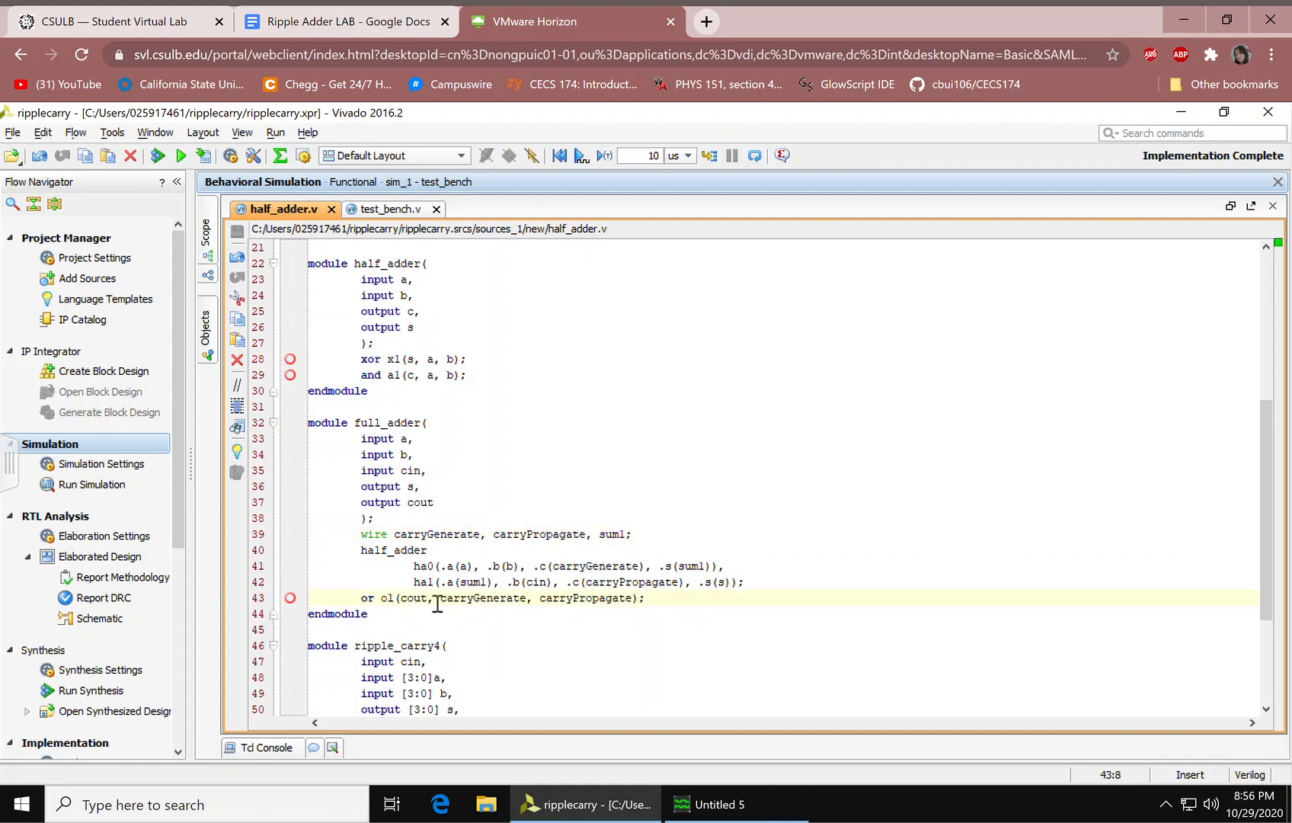
{"action": "double_click", "coordinate": [413, 598]}
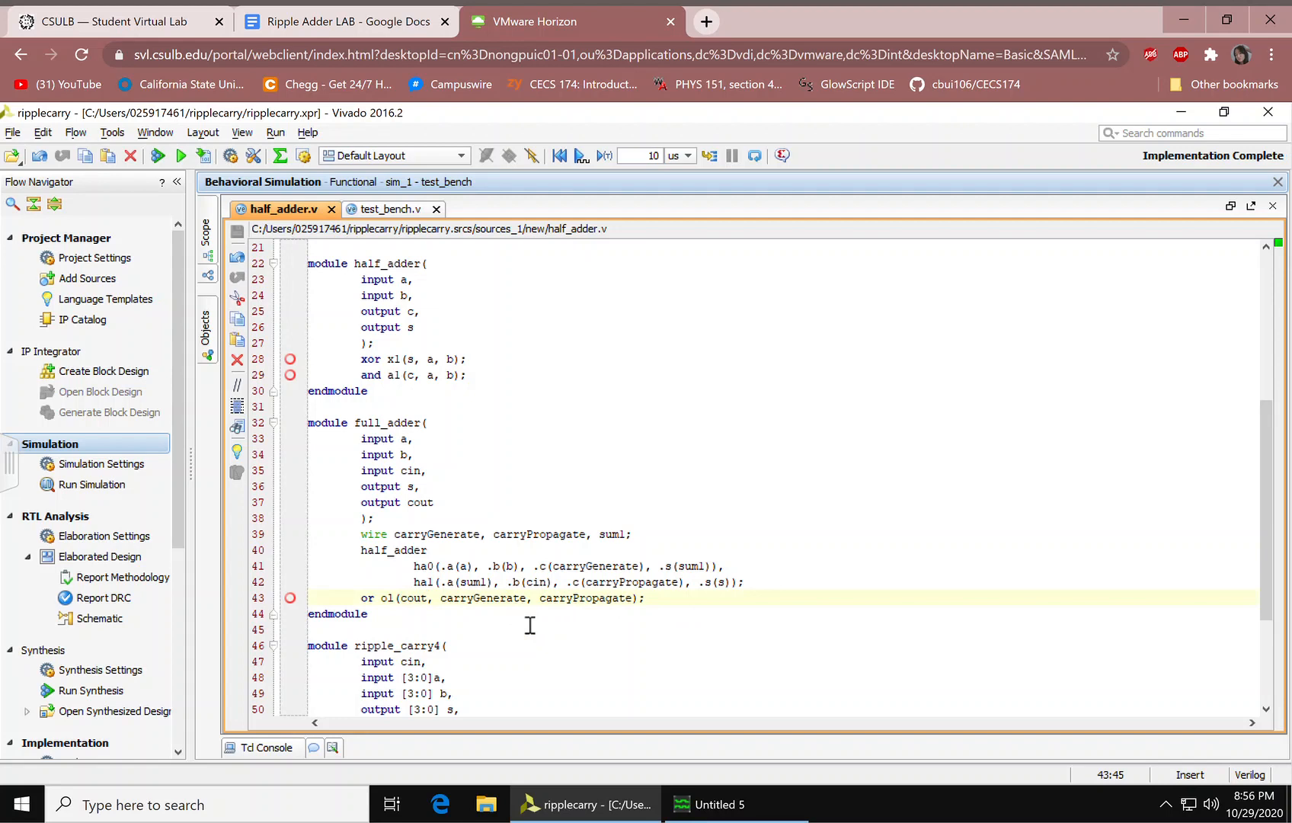
{"action": "mouse_move", "coordinate": [1270, 561]}
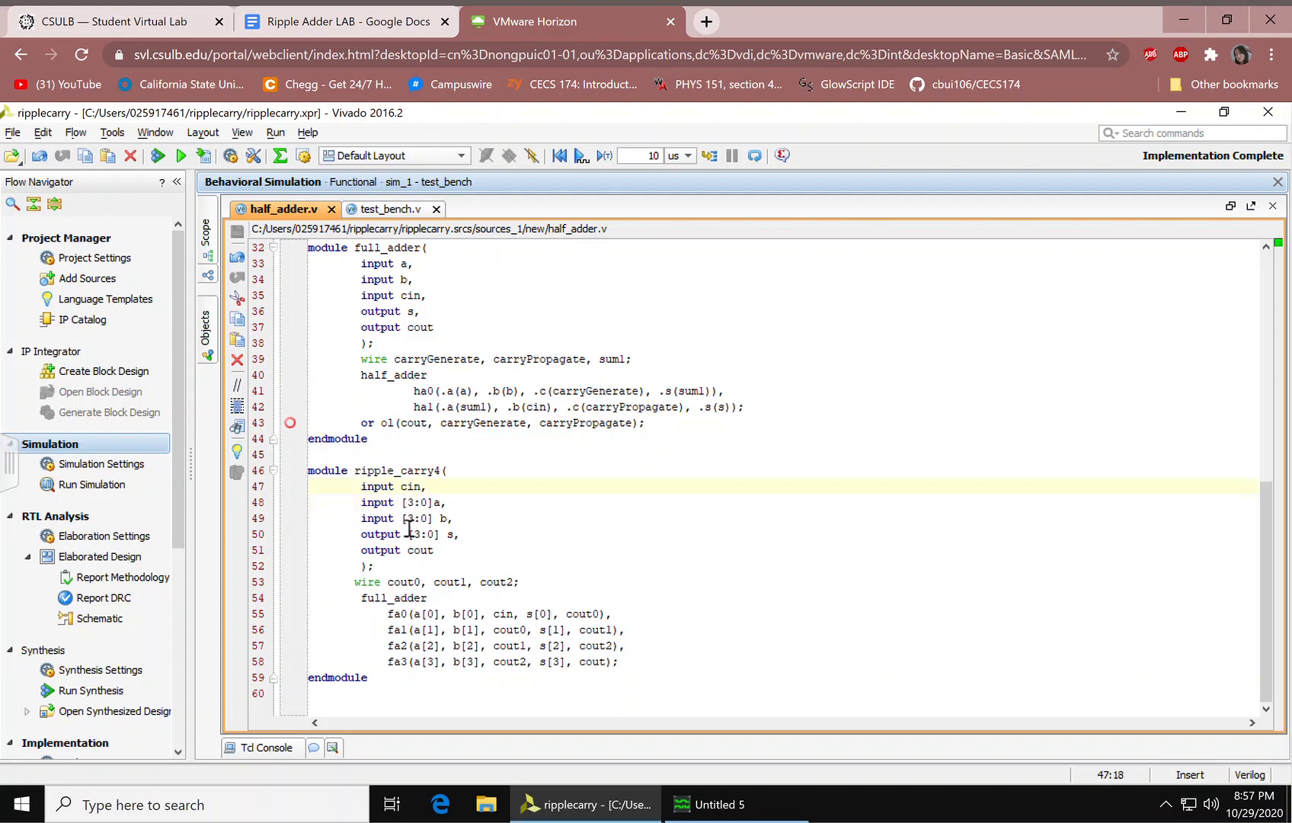
{"action": "mouse_move", "coordinate": [473, 550]}
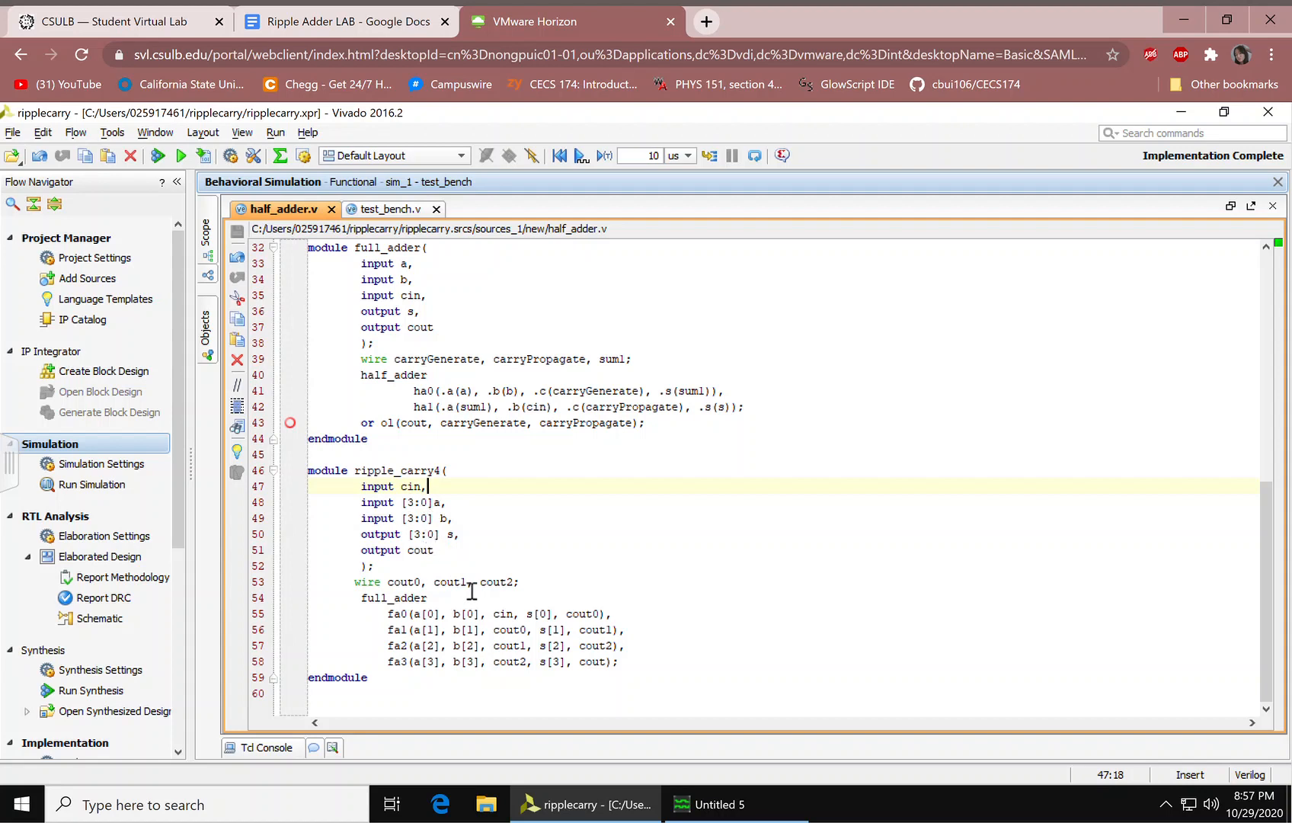
{"action": "mouse_move", "coordinate": [437, 511]}
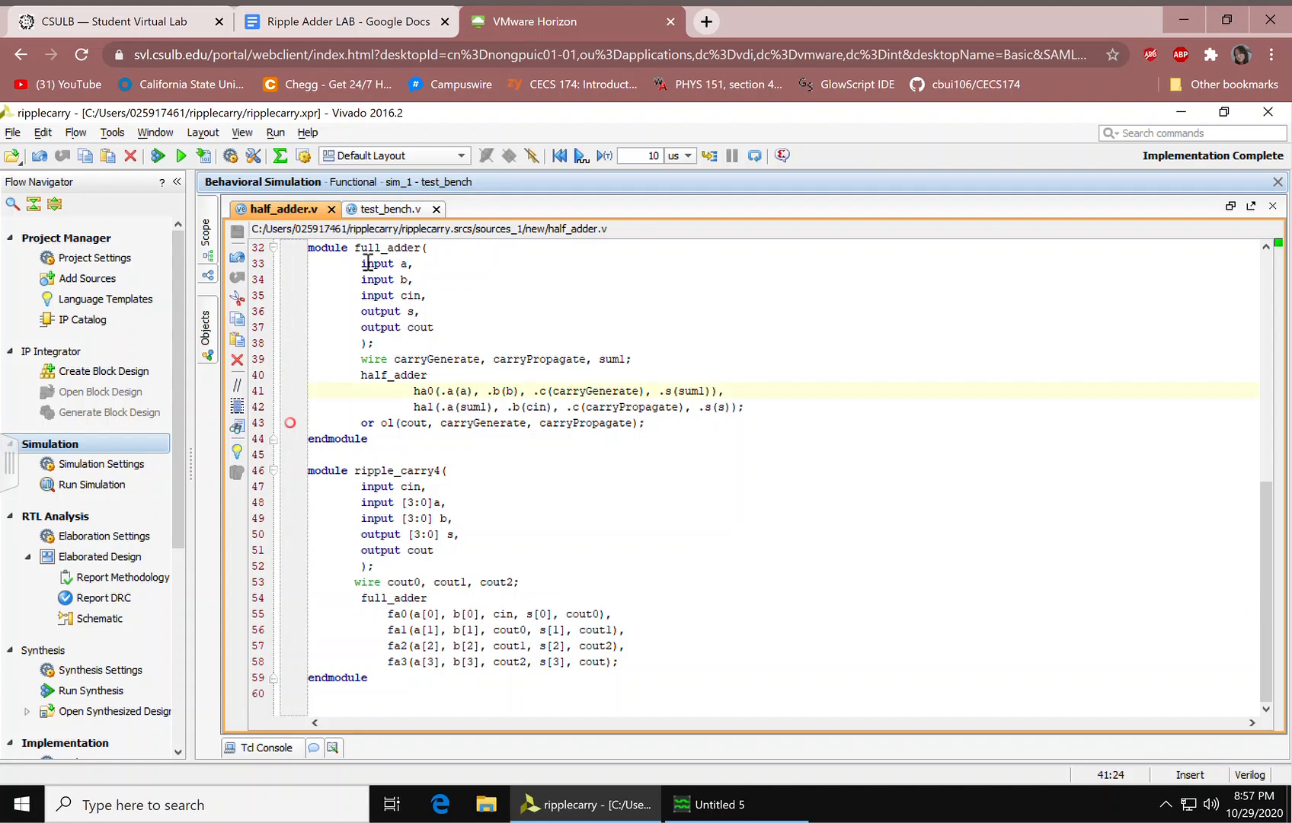
{"action": "mouse_move", "coordinate": [443, 619]}
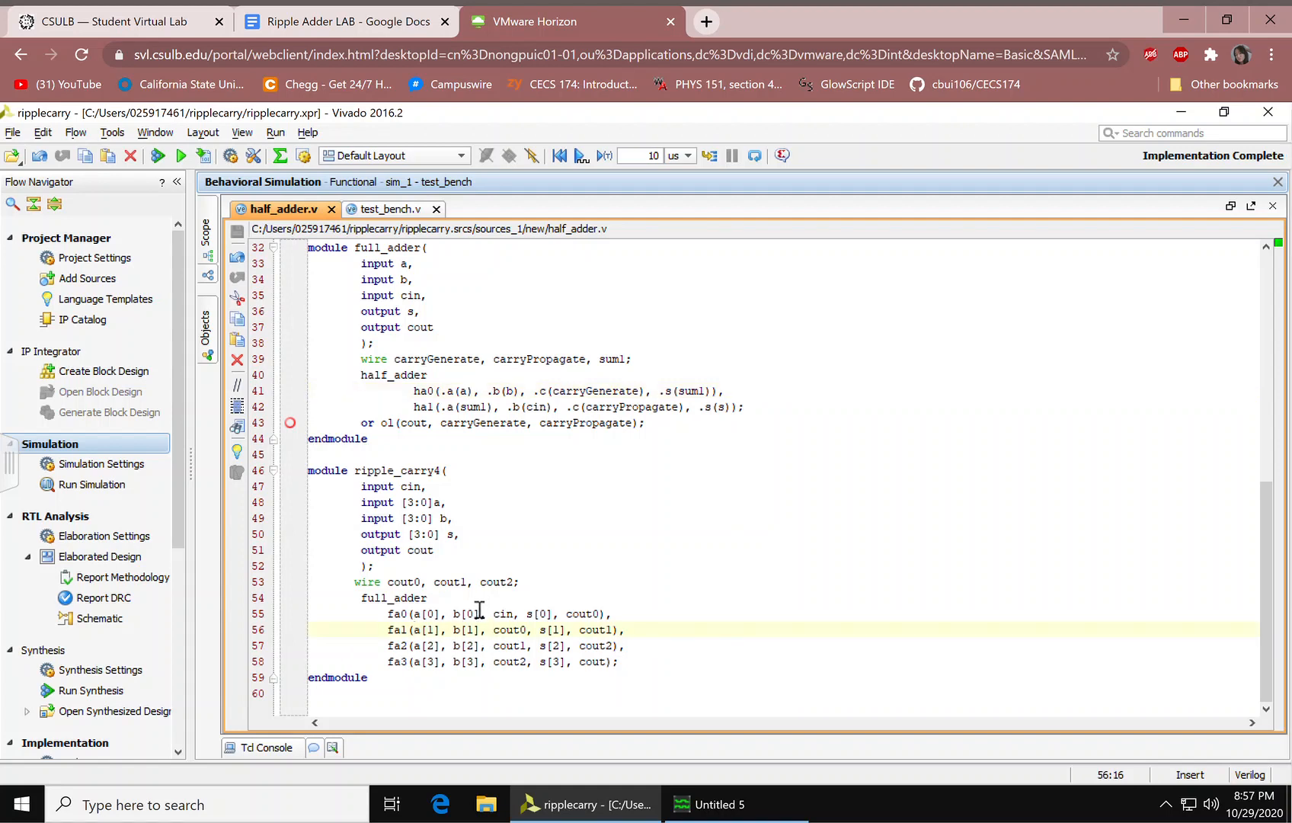
Expand fa2 and its half adders ha0/ha1 to reveal their AND and XOR gates
{"action": "left_click", "coordinate": [440, 581]}
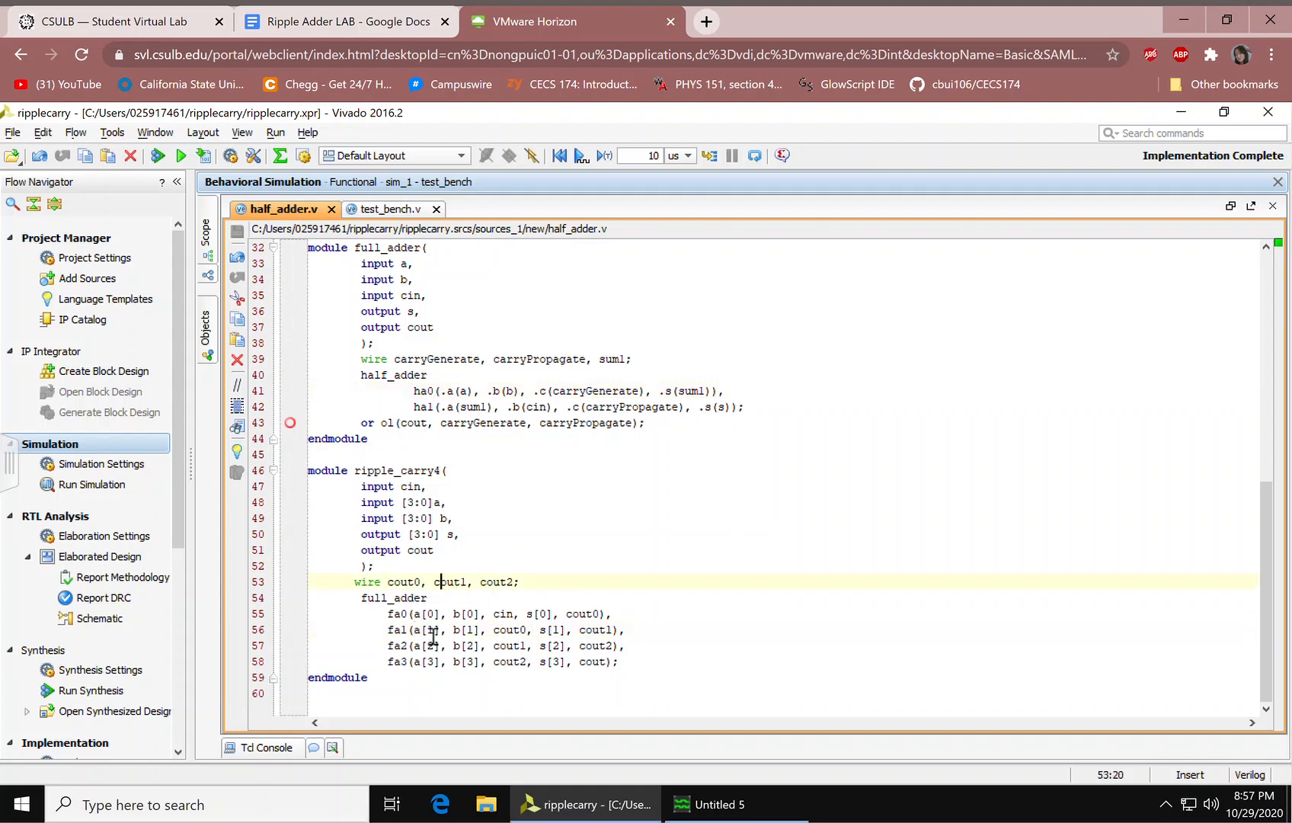
{"action": "left_click", "coordinate": [401, 614]}
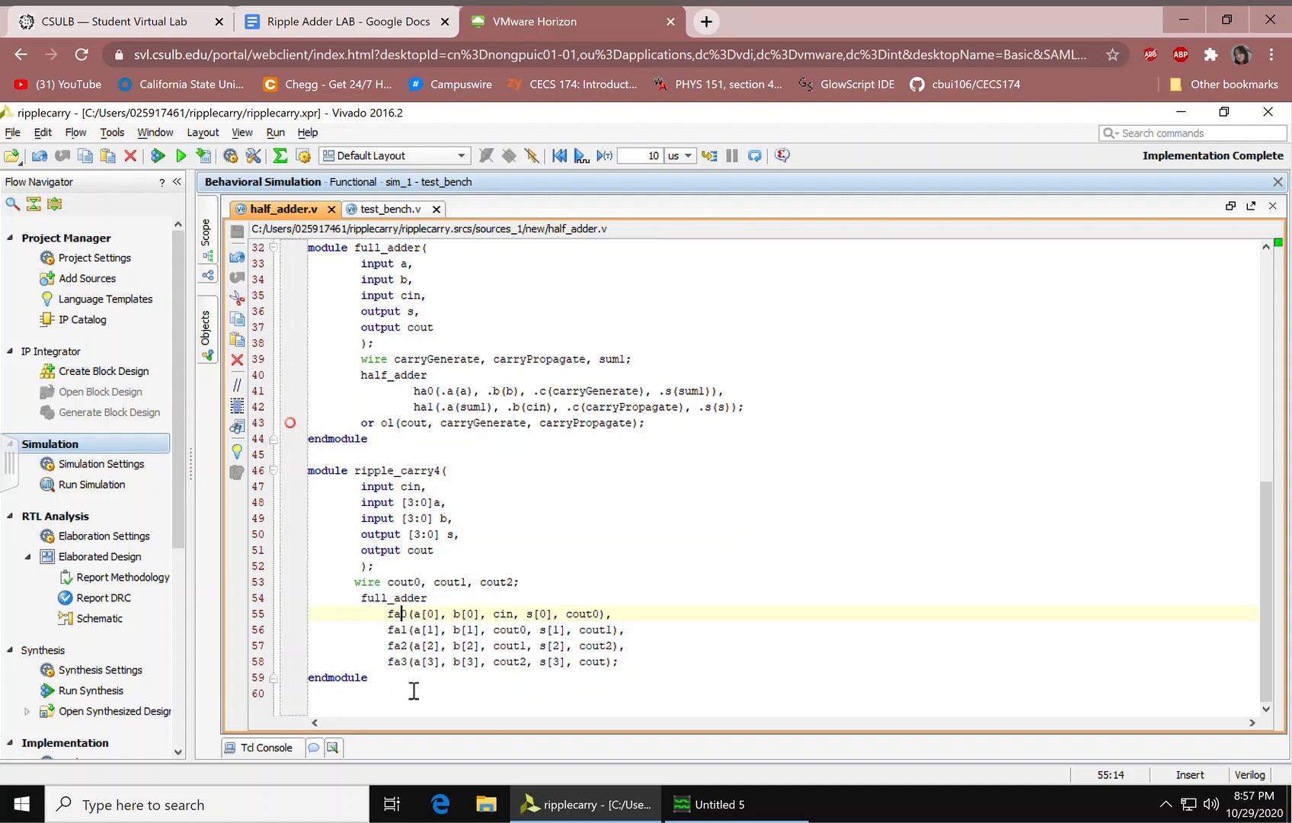
{"action": "mouse_move", "coordinate": [473, 516]}
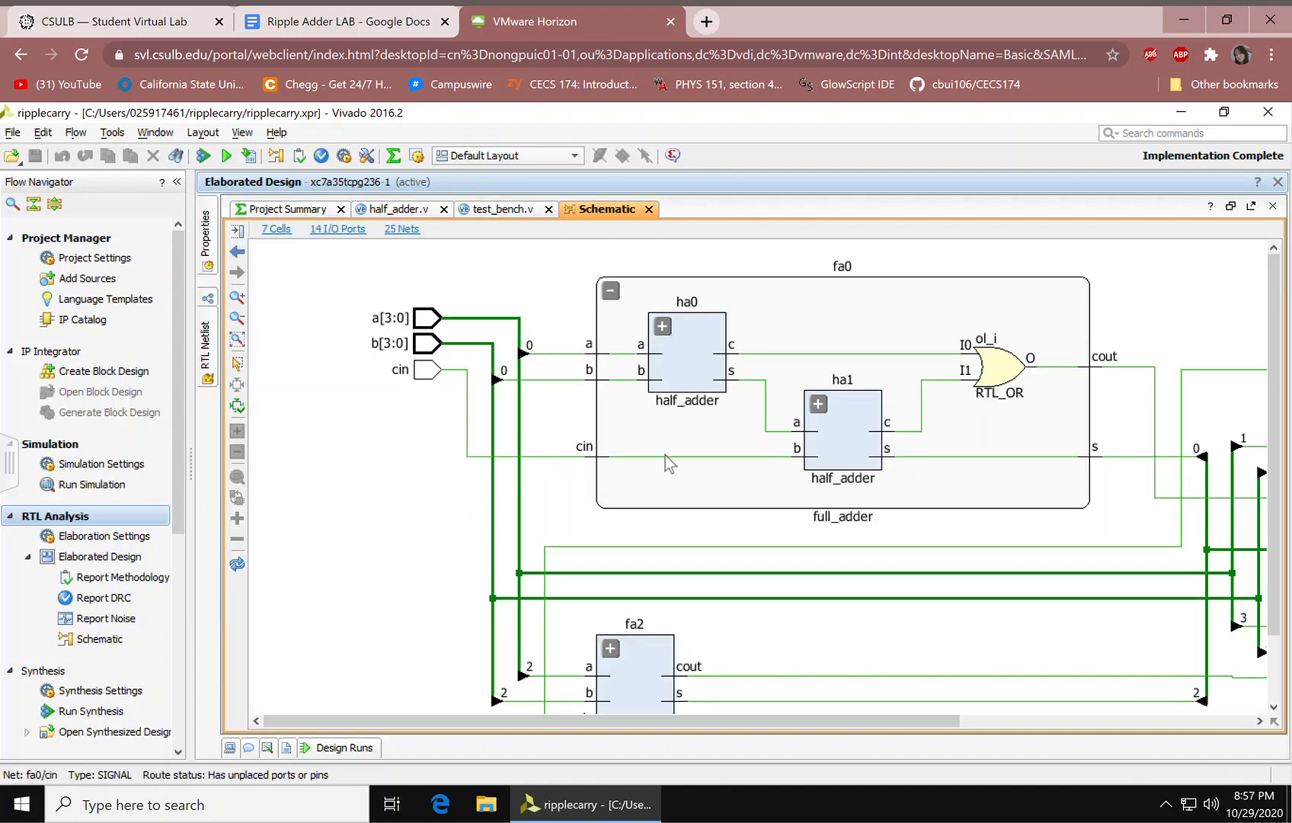
{"action": "left_click", "coordinate": [610, 648]}
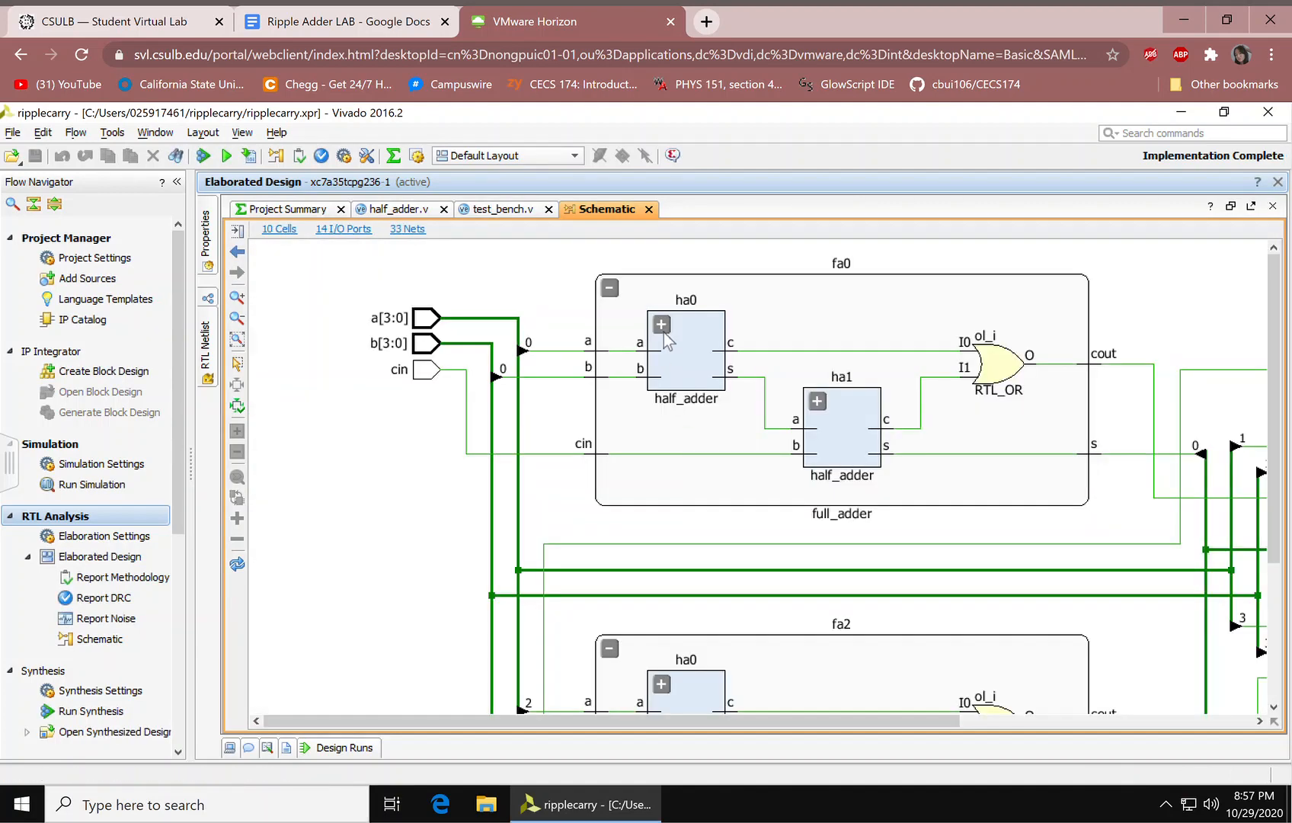
{"action": "left_click", "coordinate": [661, 325]}
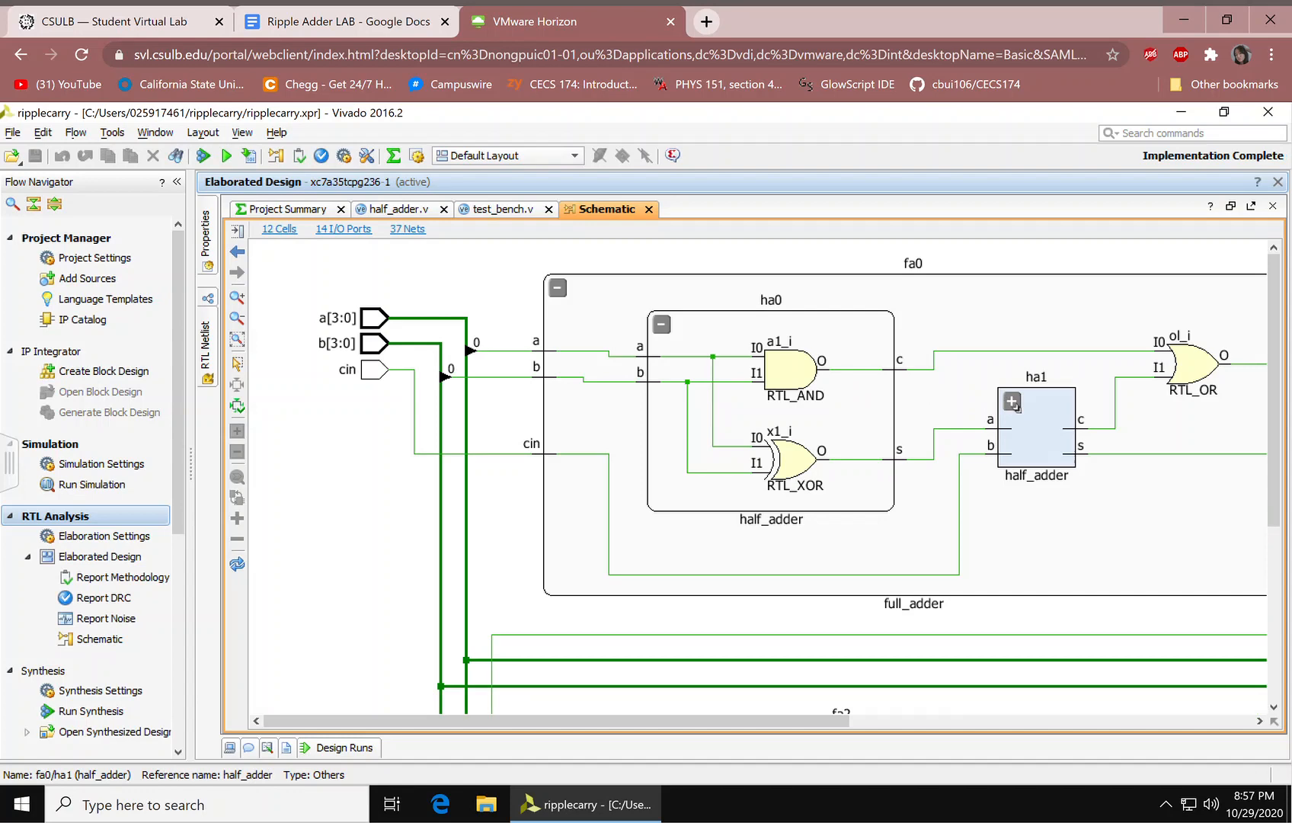
{"action": "left_click", "coordinate": [1012, 404]}
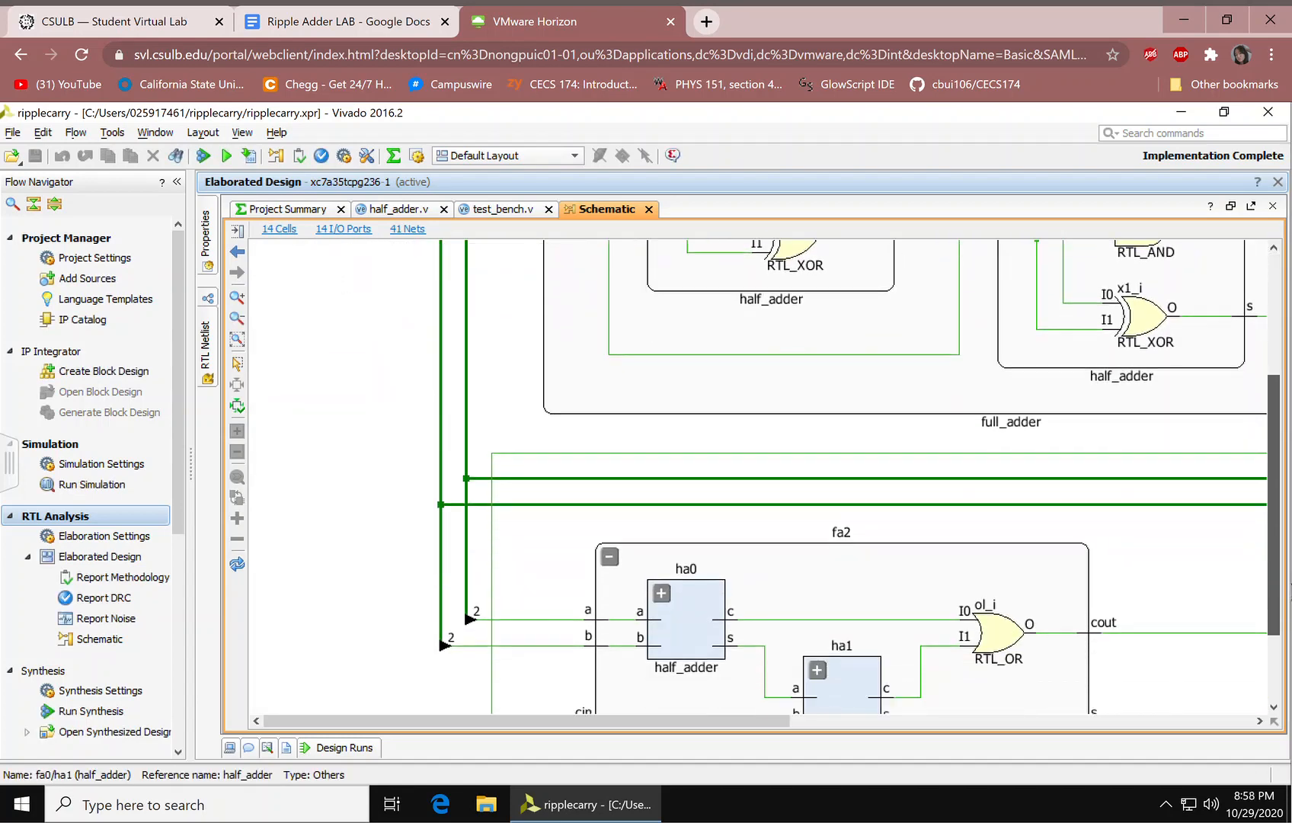
{"action": "scroll", "scroll_direction": "down", "scroll_amount": 3}
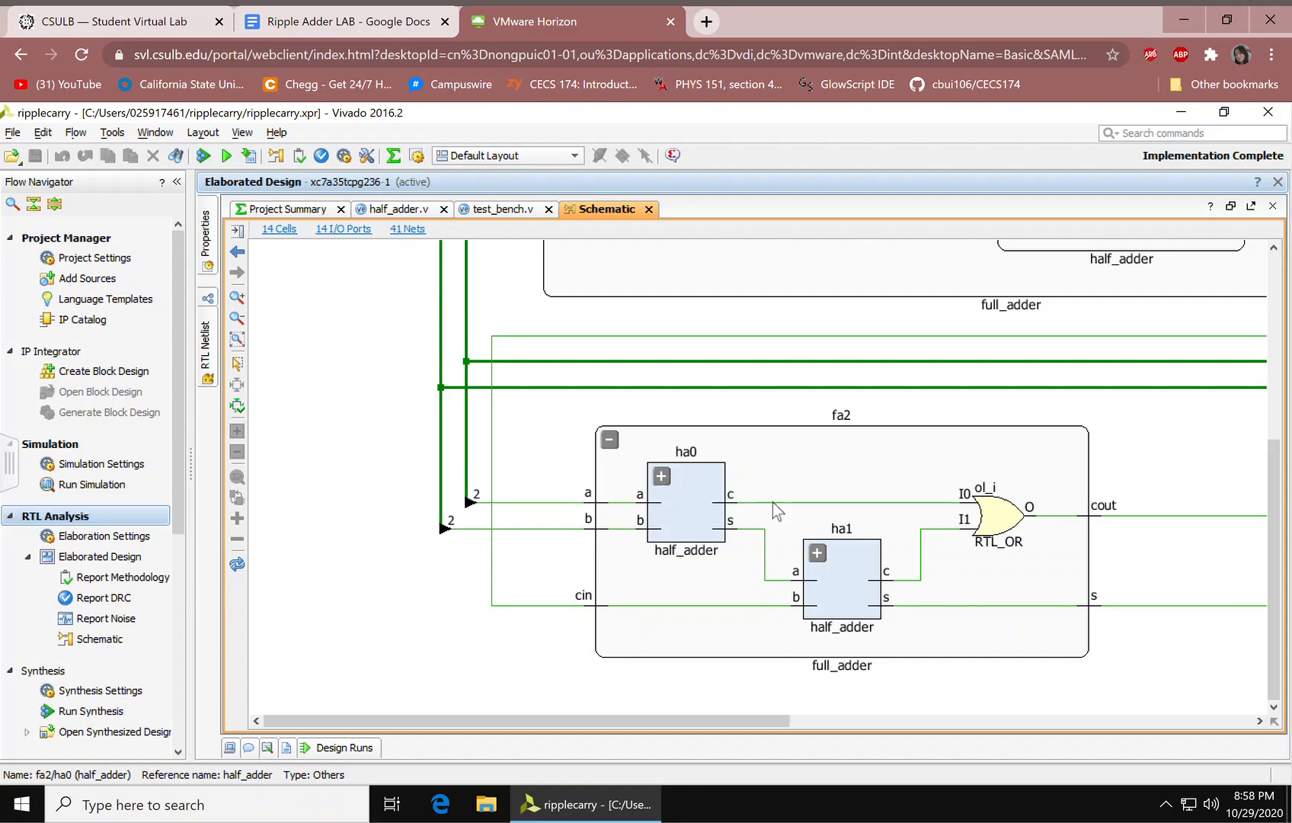
{"action": "left_click", "coordinate": [661, 476]}
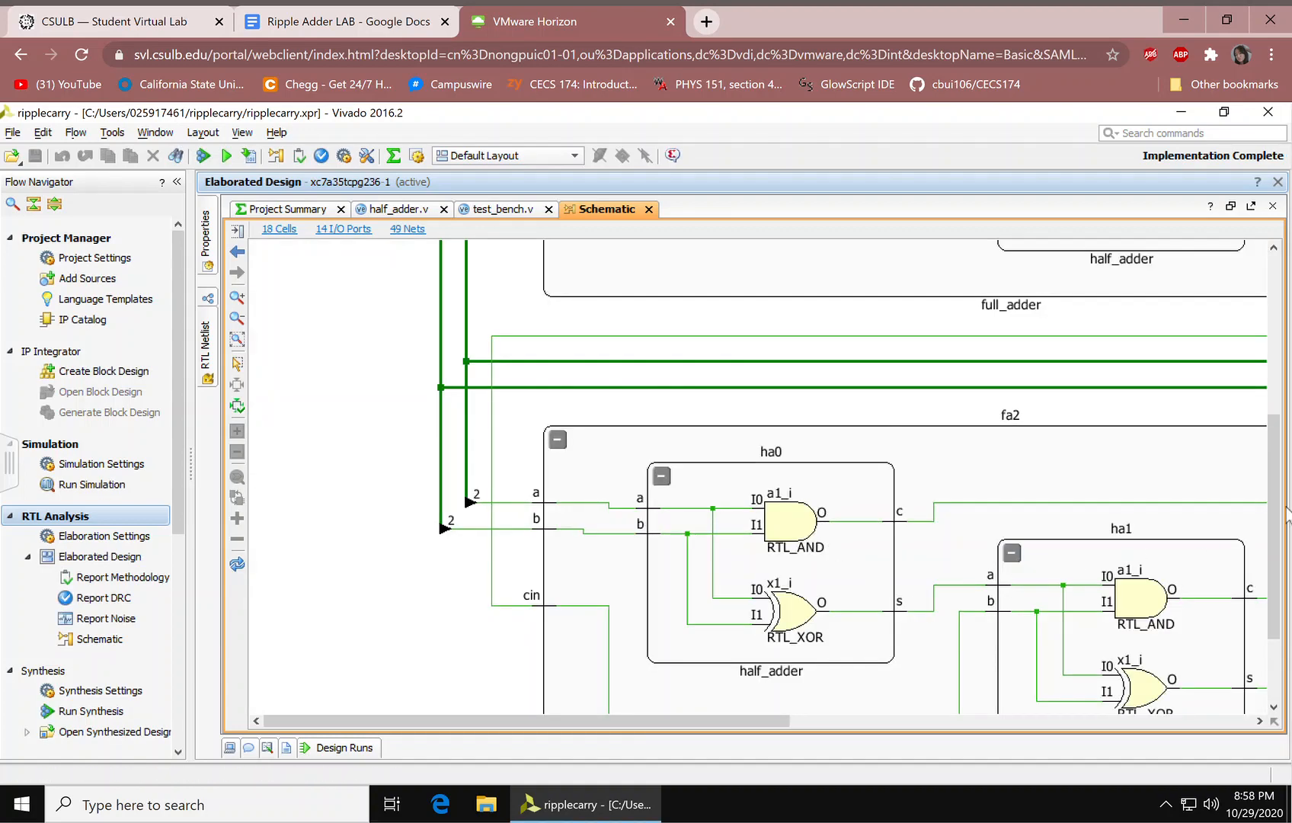
Expand ha0 inside fa1, then fa3 and its half adder ha1 down to gates
{"action": "scroll", "scroll_direction": "down", "scroll_amount": 3}
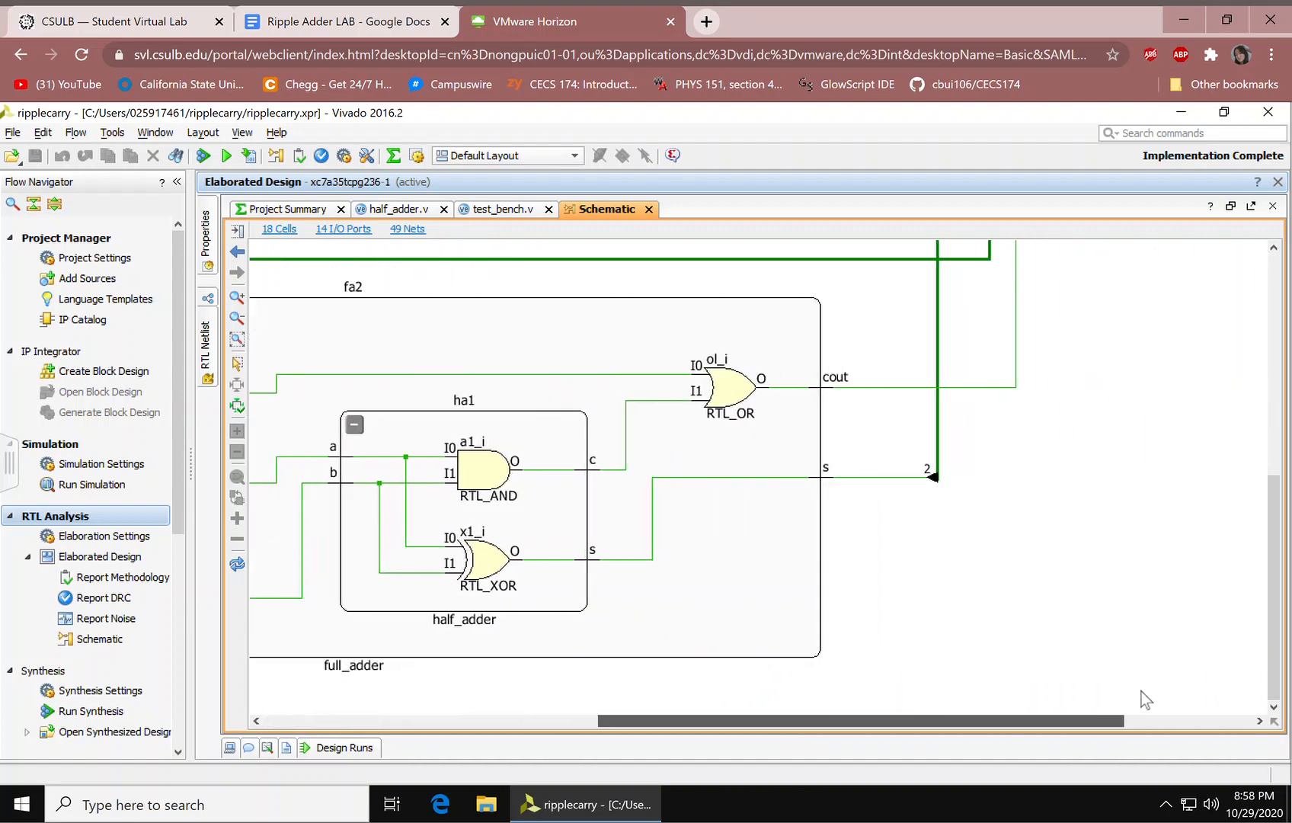
{"action": "scroll", "scroll_direction": "down", "scroll_amount": 3}
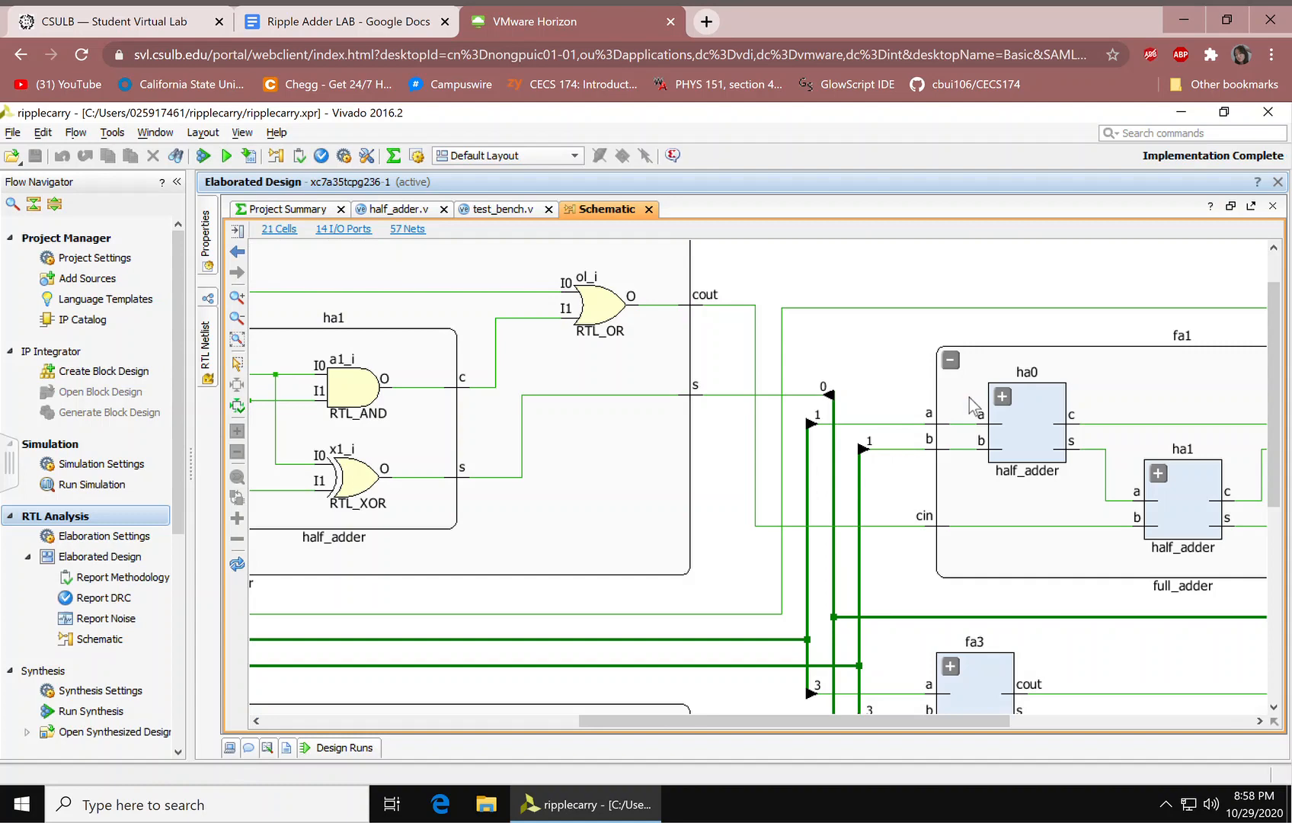
{"action": "left_click", "coordinate": [1003, 396]}
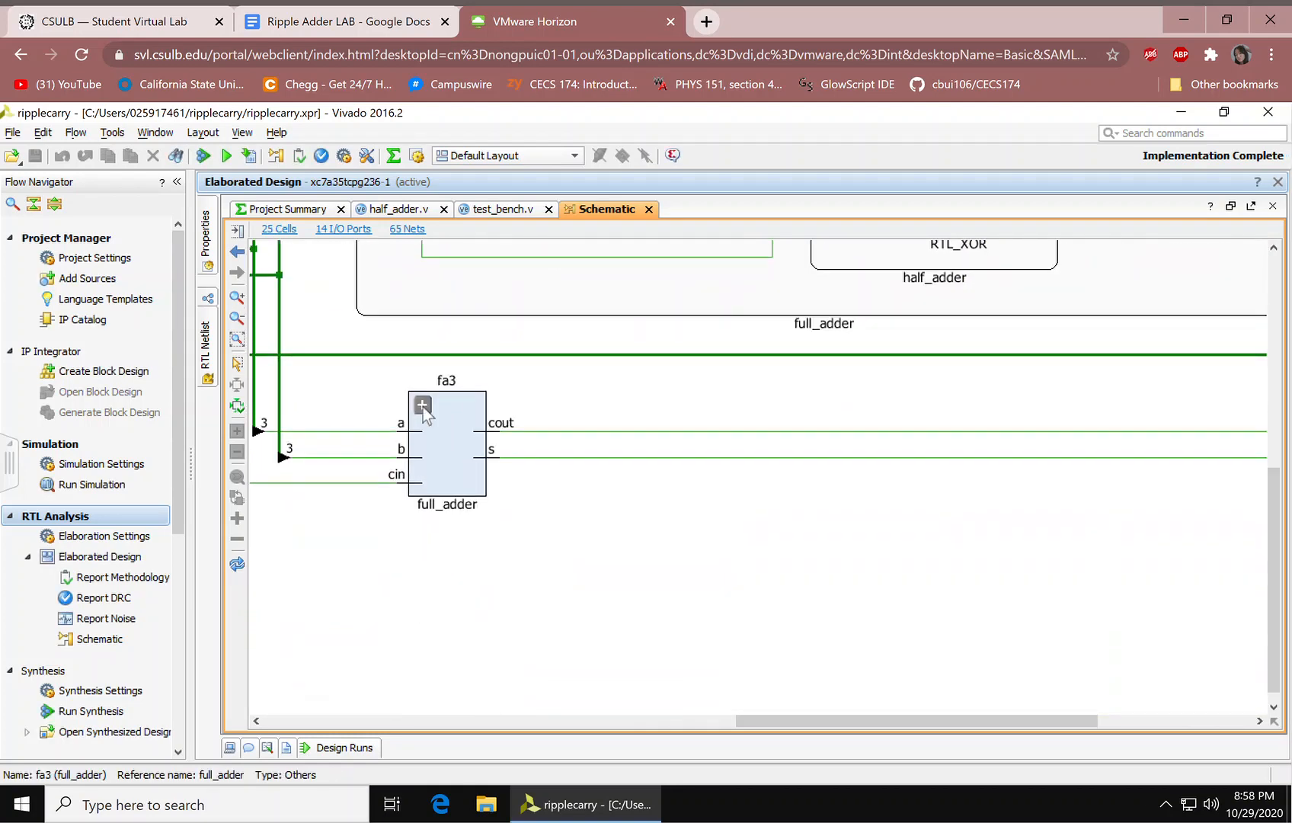
{"action": "left_click", "coordinate": [422, 405]}
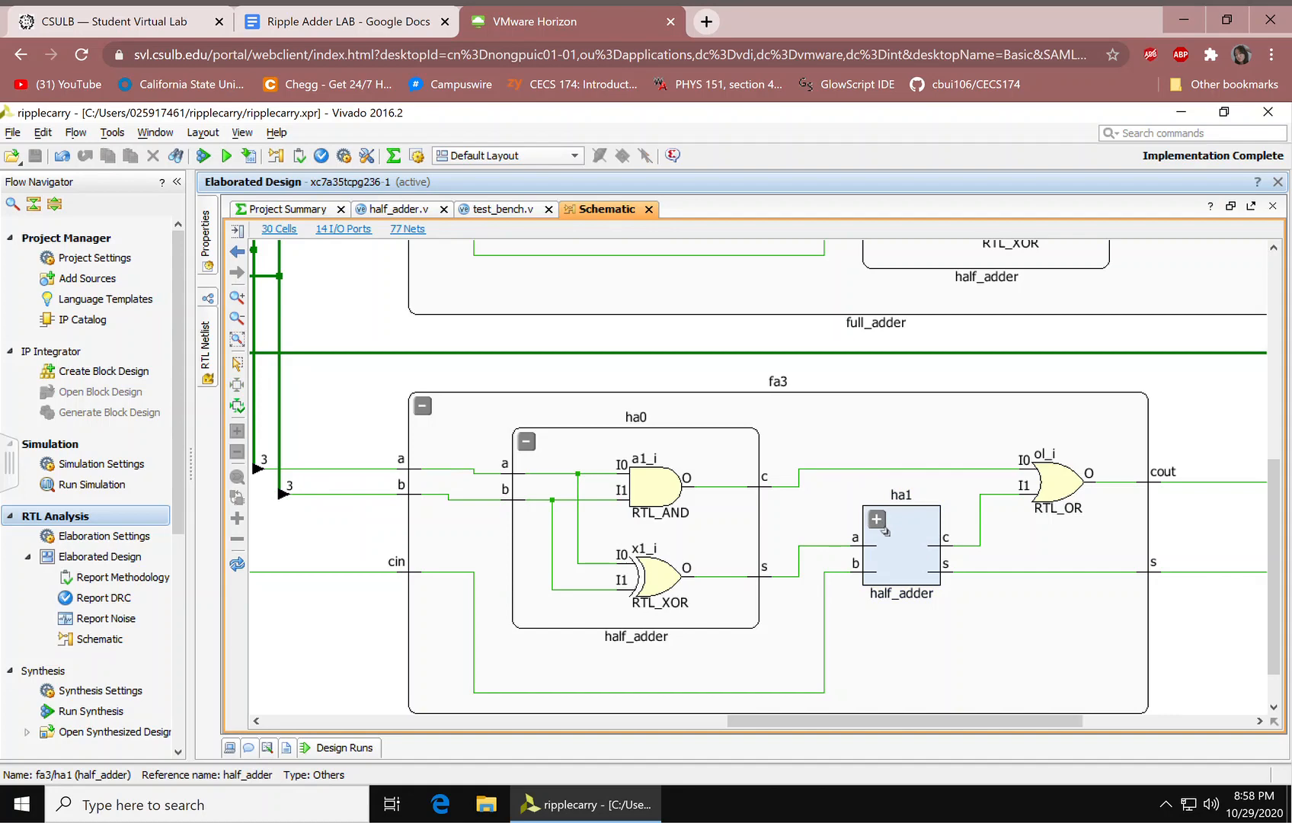
{"action": "left_click", "coordinate": [876, 518]}
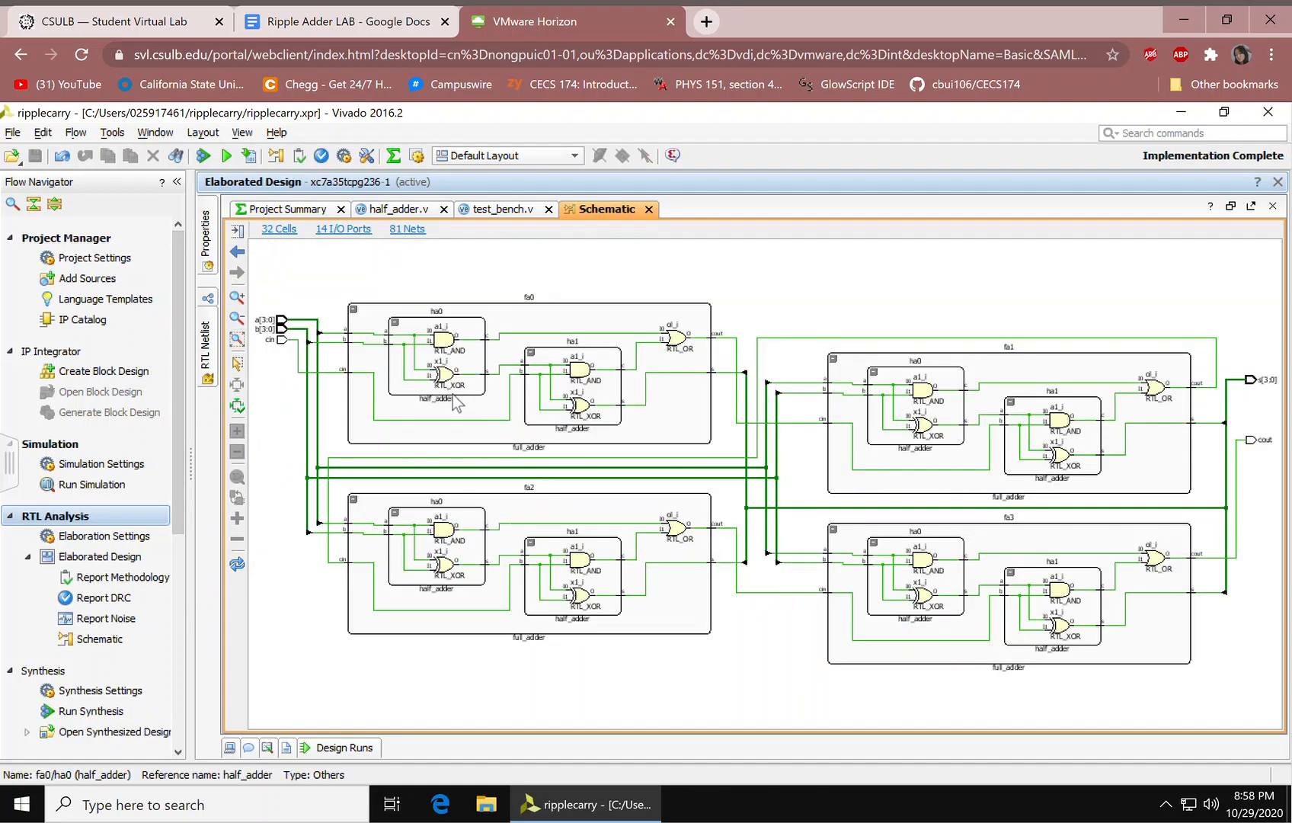
Maximize the floated schematic window showing fa0 and the other expanded adders full screen
{"action": "left_click", "coordinate": [236, 340]}
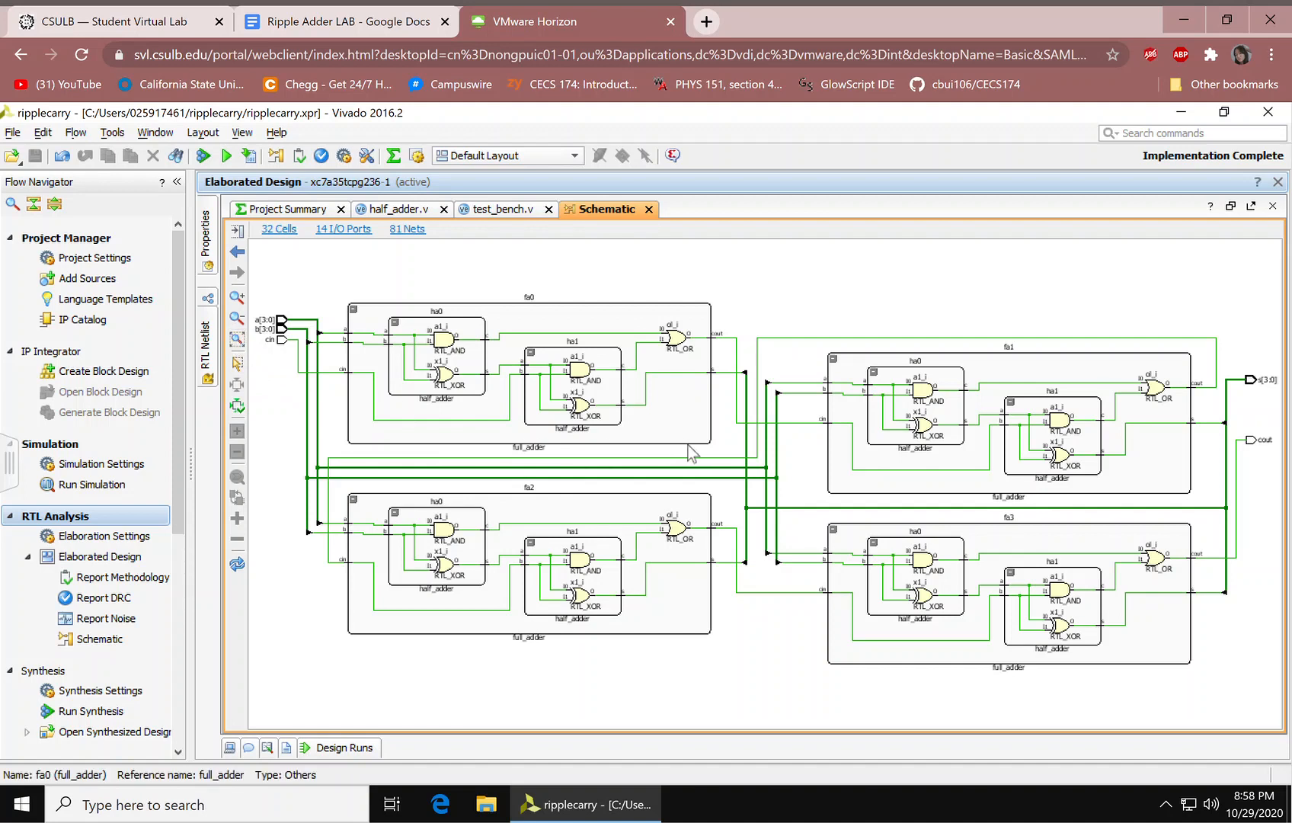
{"action": "mouse_move", "coordinate": [1173, 373]}
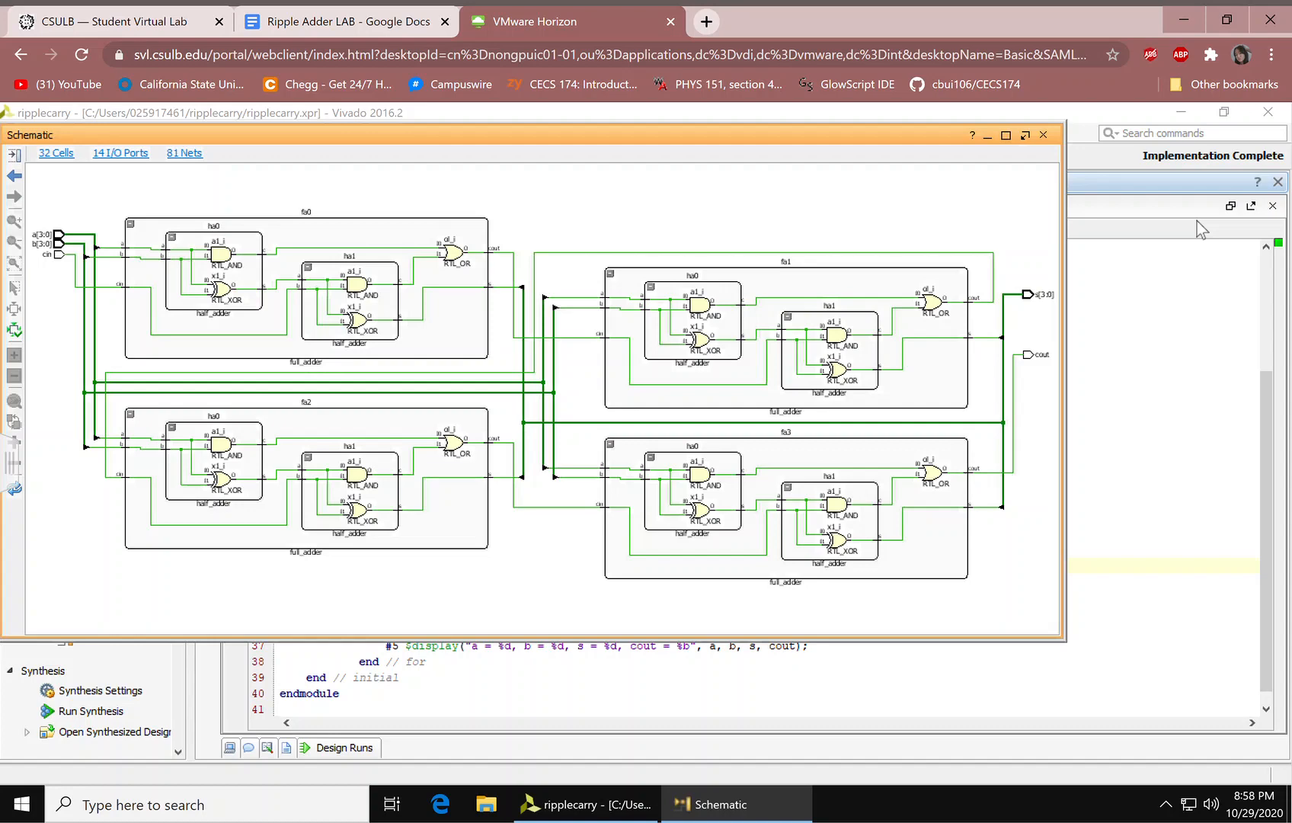
{"action": "left_click", "coordinate": [1006, 135]}
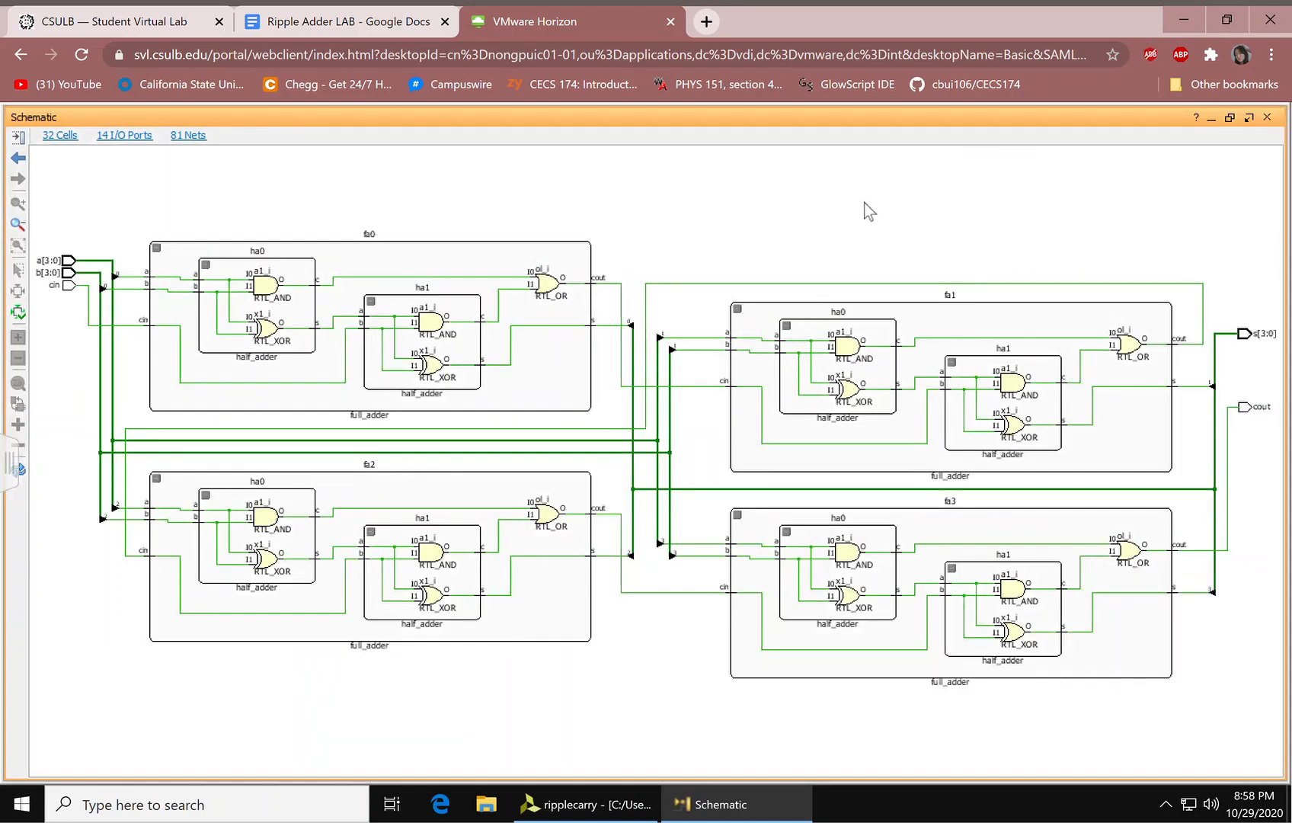
{"action": "mouse_move", "coordinate": [128, 243]}
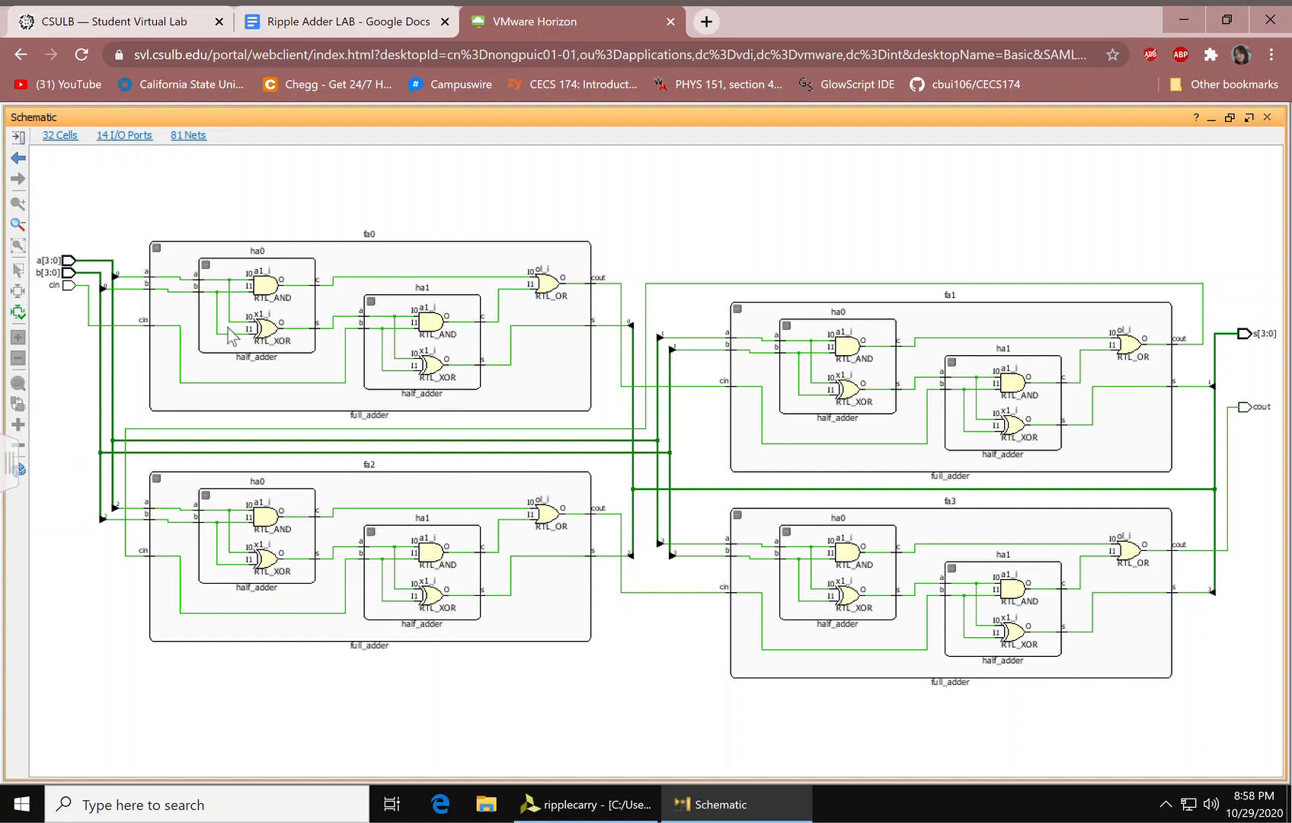
{"action": "mouse_move", "coordinate": [1096, 620]}
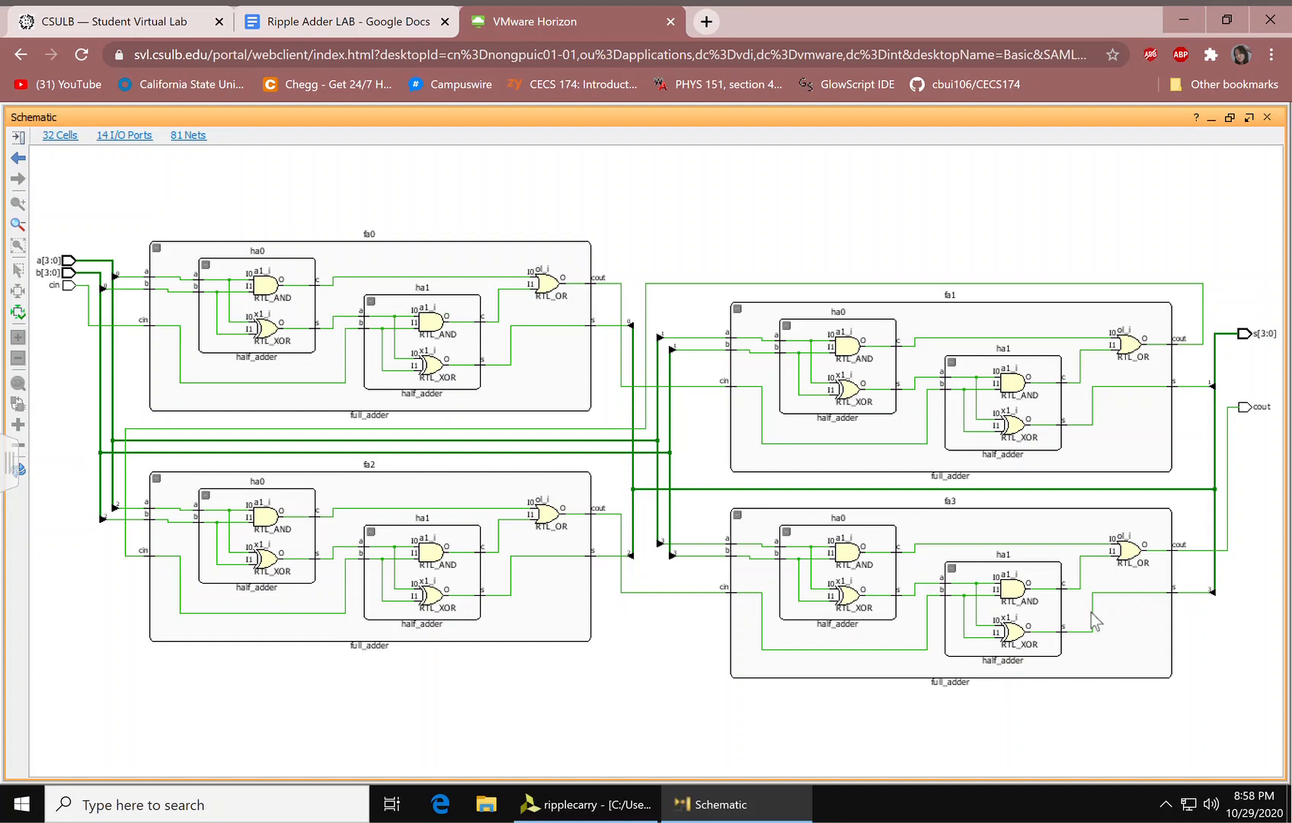
{"action": "mouse_move", "coordinate": [996, 615]}
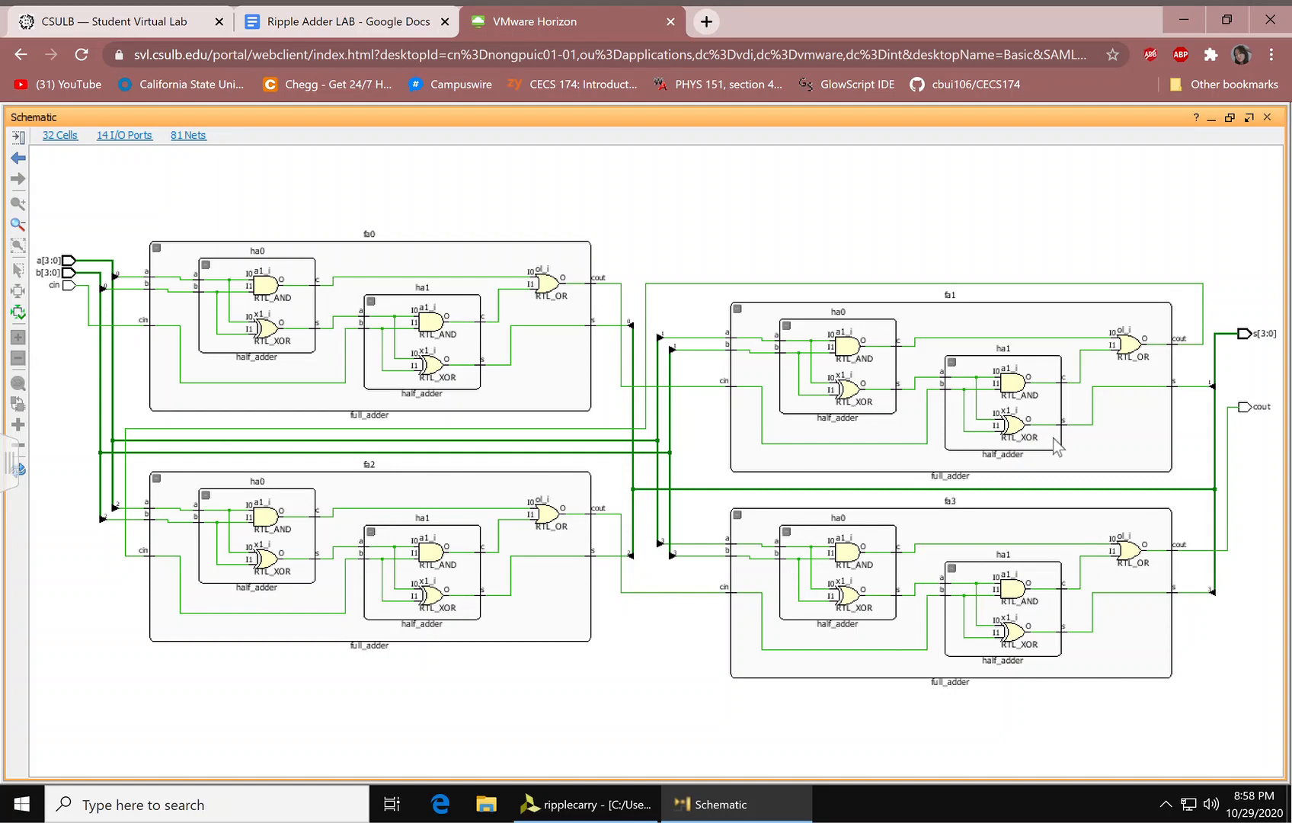
{"action": "mouse_move", "coordinate": [1177, 457]}
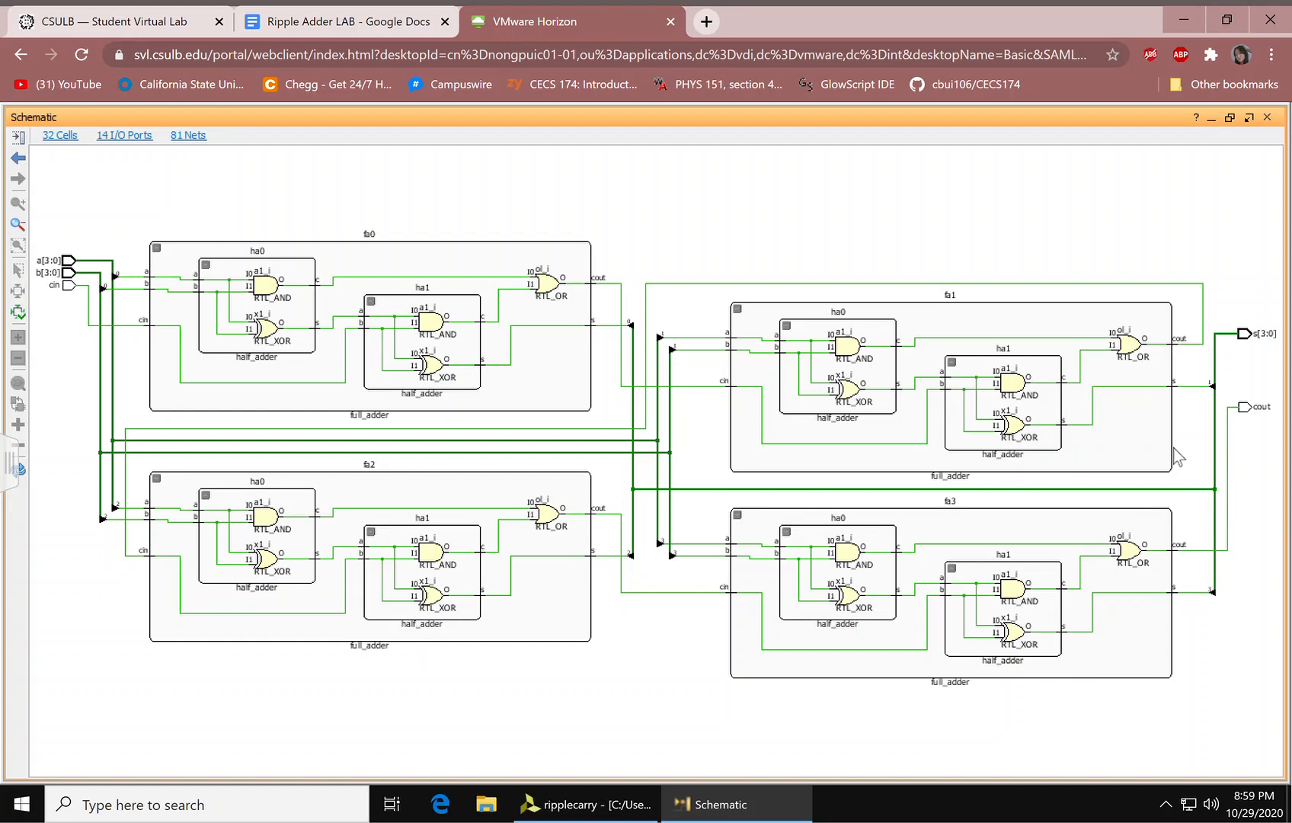
{"action": "mouse_move", "coordinate": [1266, 355]}
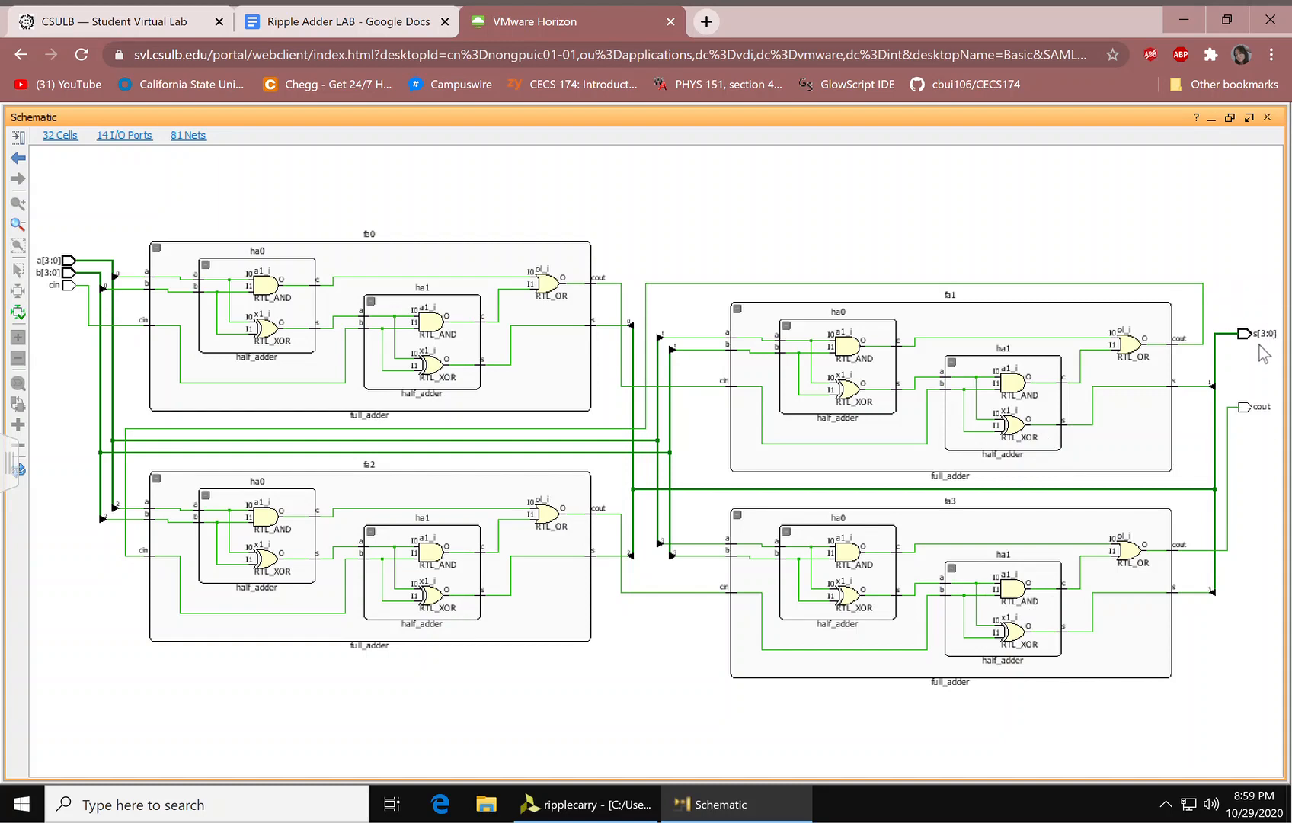
{"action": "mouse_move", "coordinate": [425, 416]}
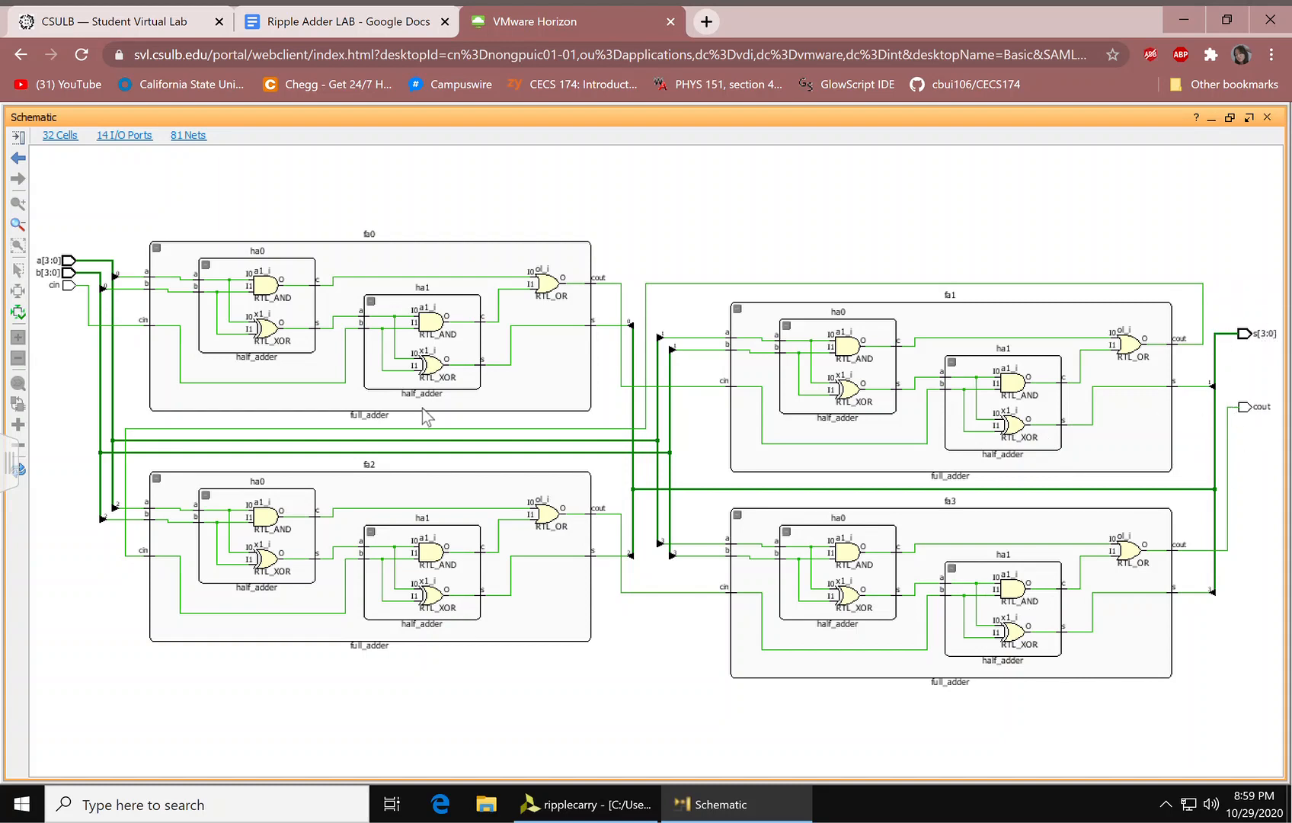
{"action": "mouse_move", "coordinate": [452, 374]}
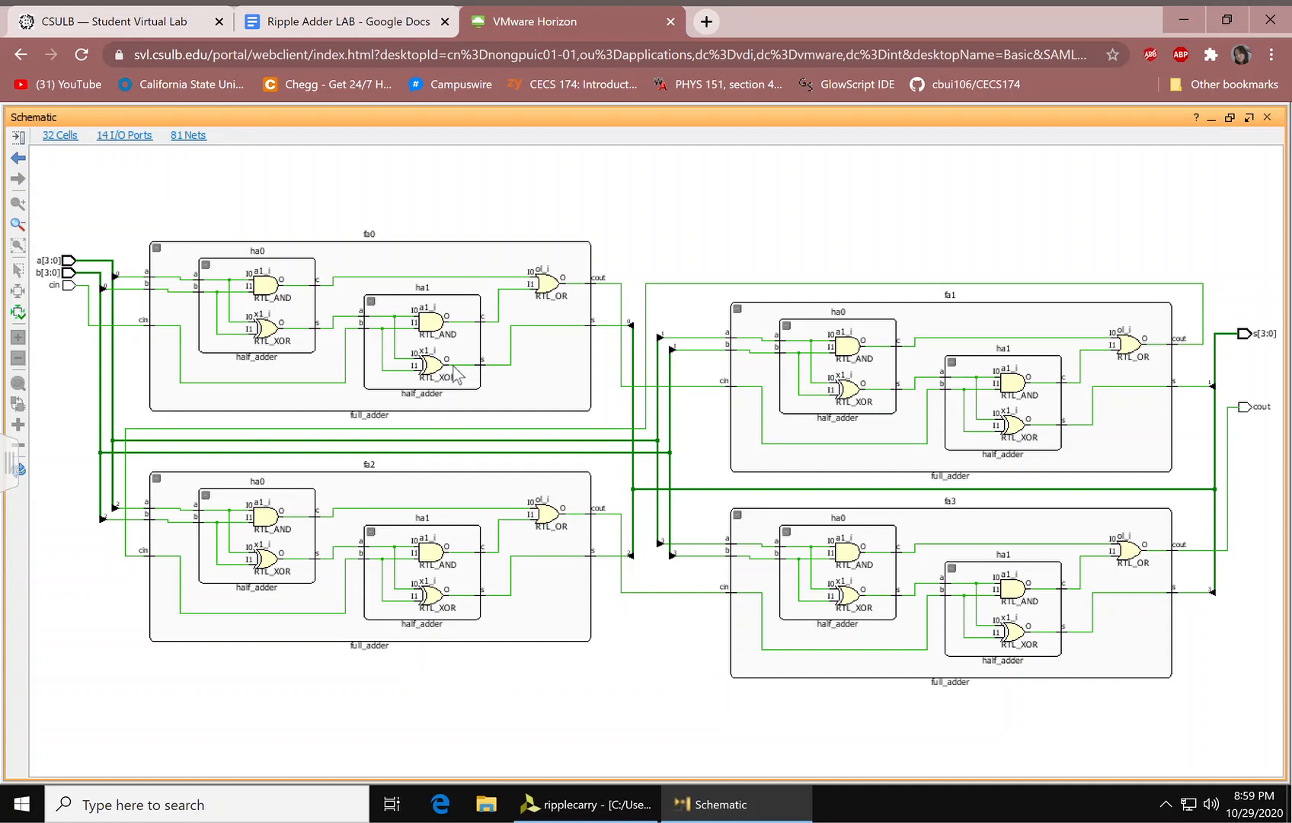
{"action": "mouse_move", "coordinate": [395, 528]}
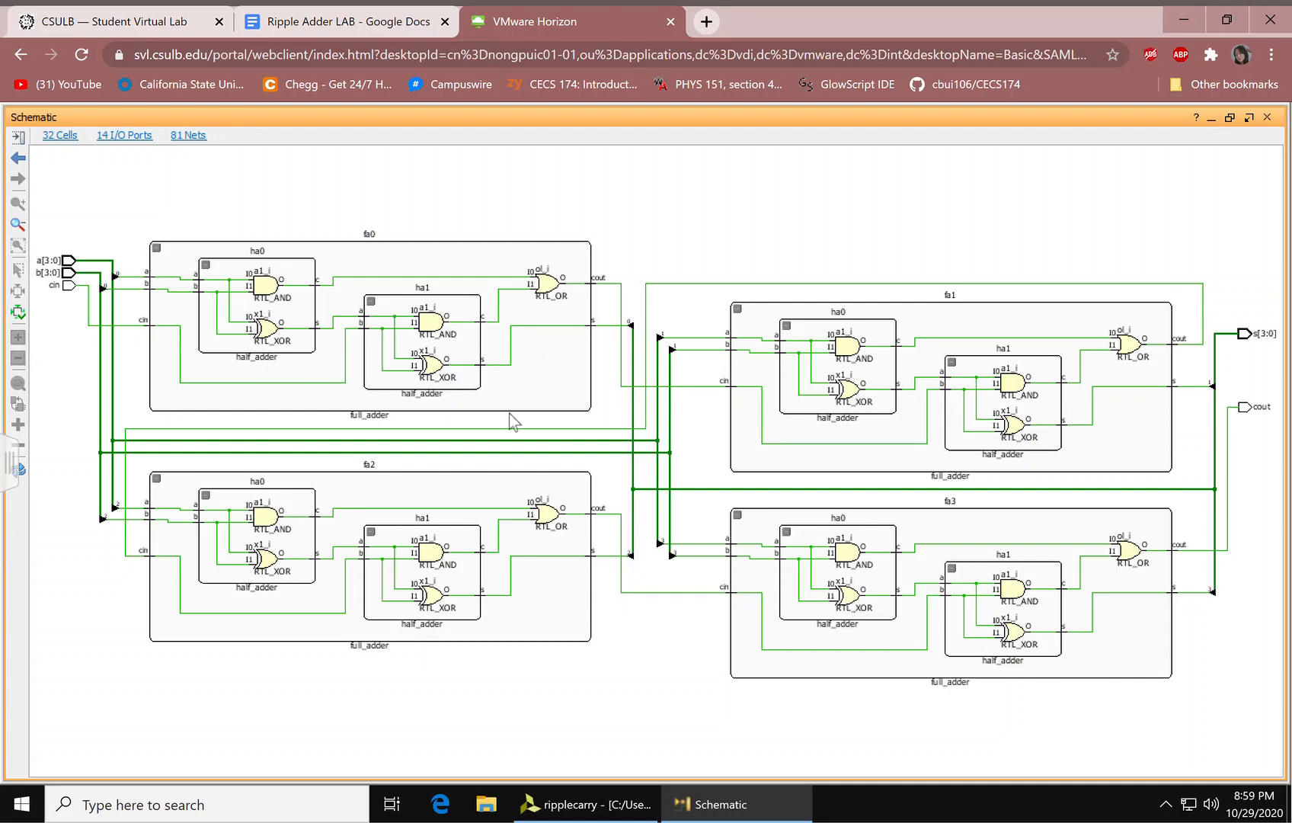
{"action": "mouse_move", "coordinate": [361, 533]}
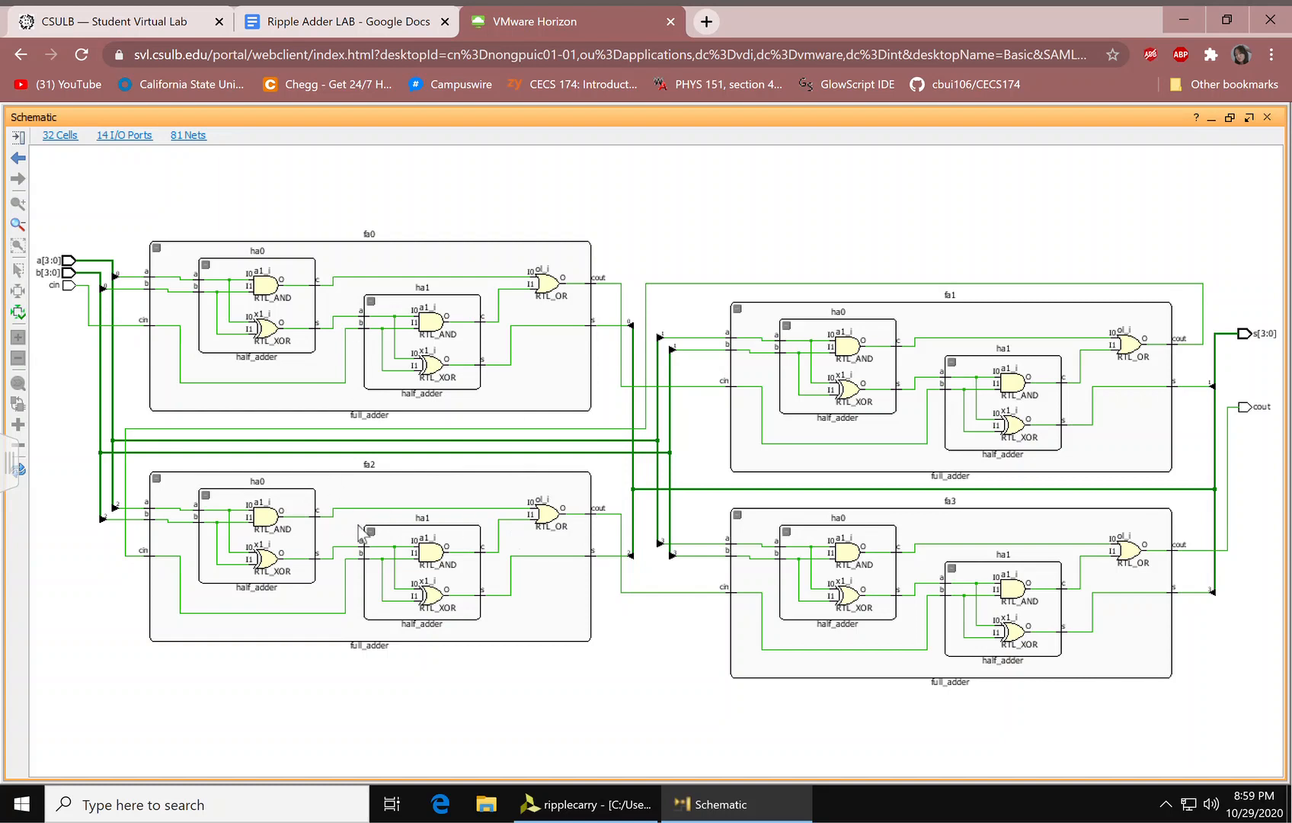
{"action": "mouse_move", "coordinate": [994, 609]}
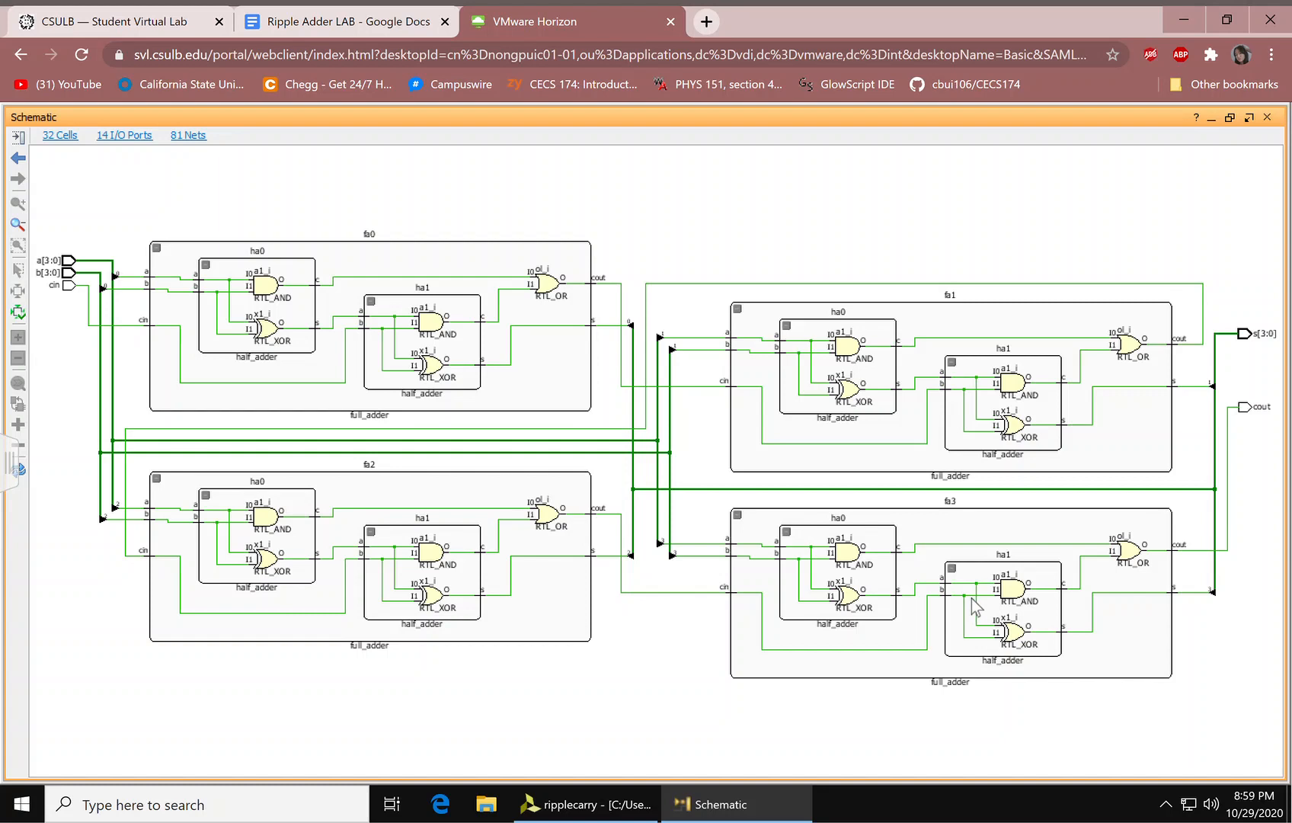
{"action": "mouse_move", "coordinate": [446, 515]}
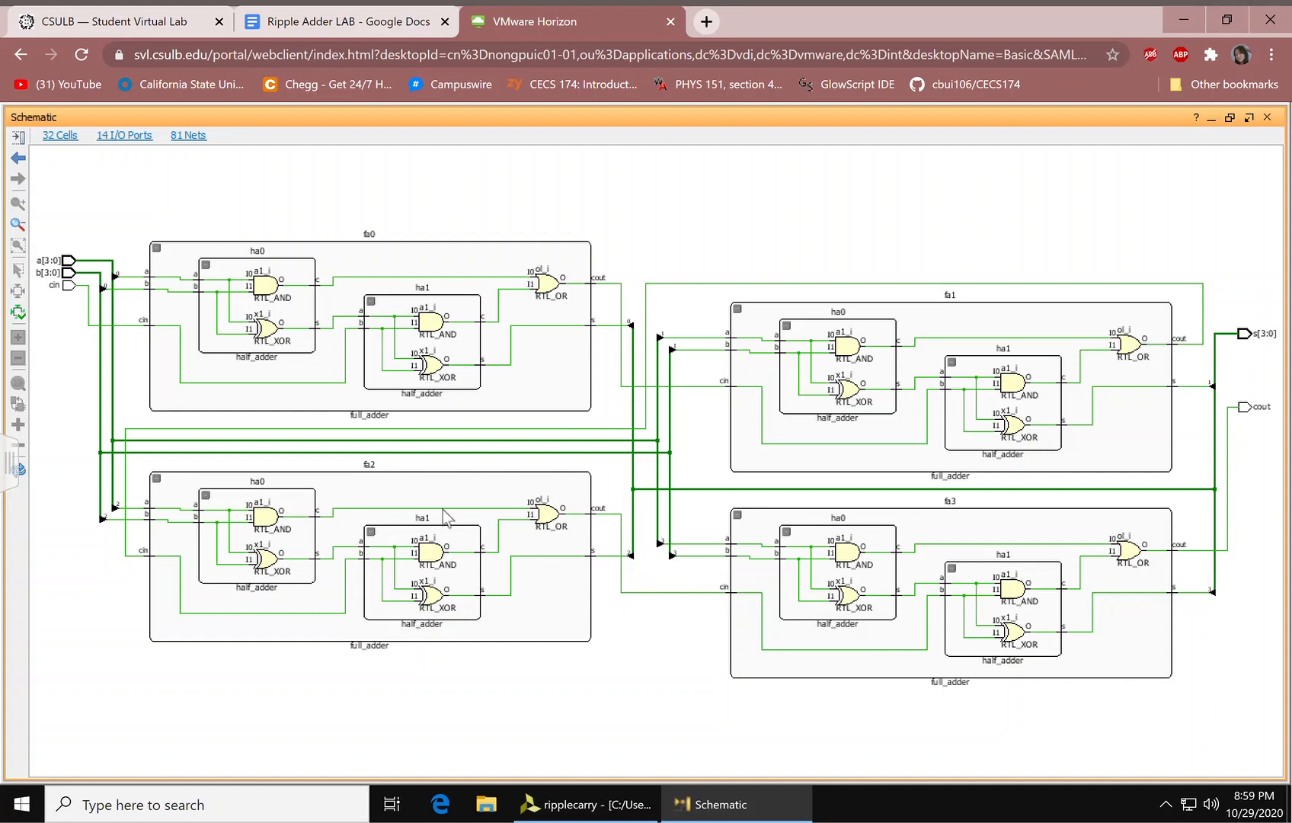
{"action": "mouse_move", "coordinate": [771, 530]}
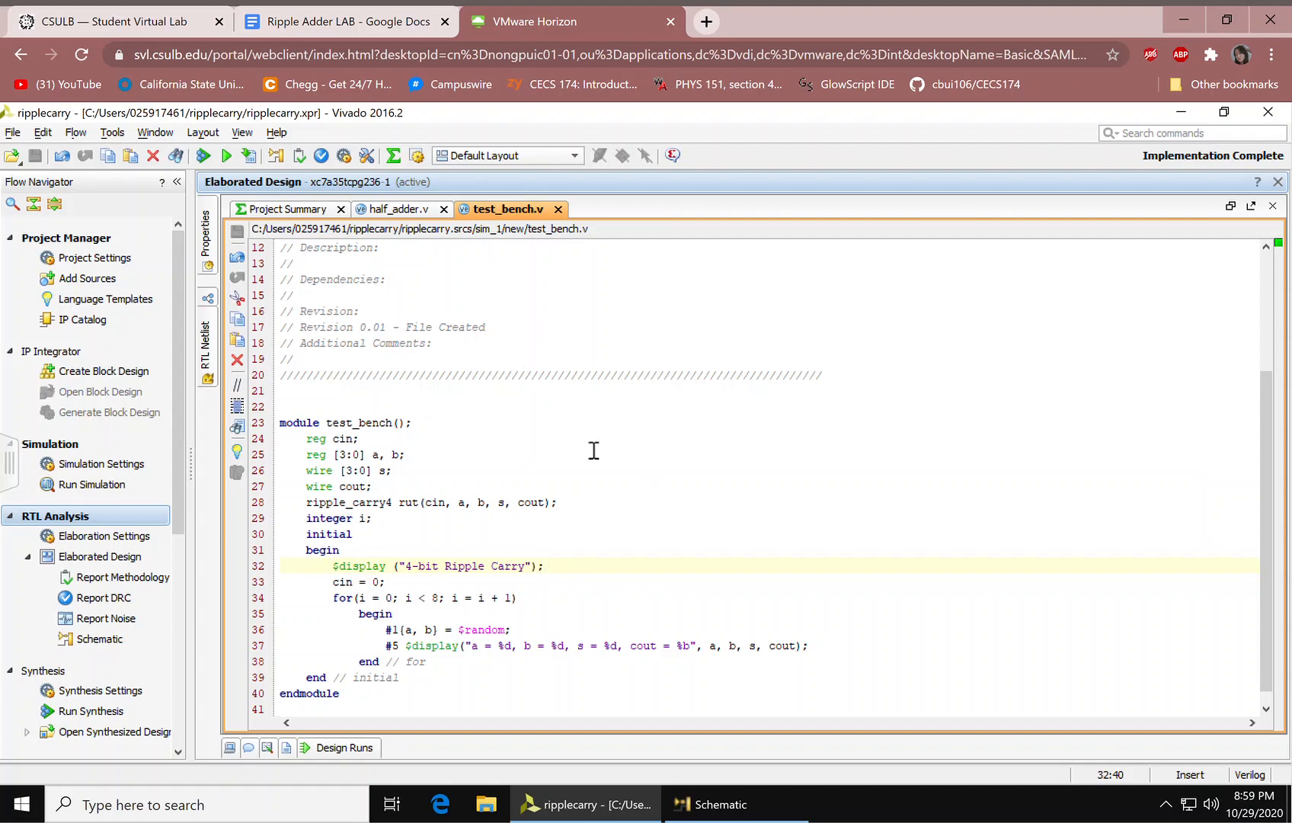
{"action": "mouse_move", "coordinate": [361, 448]}
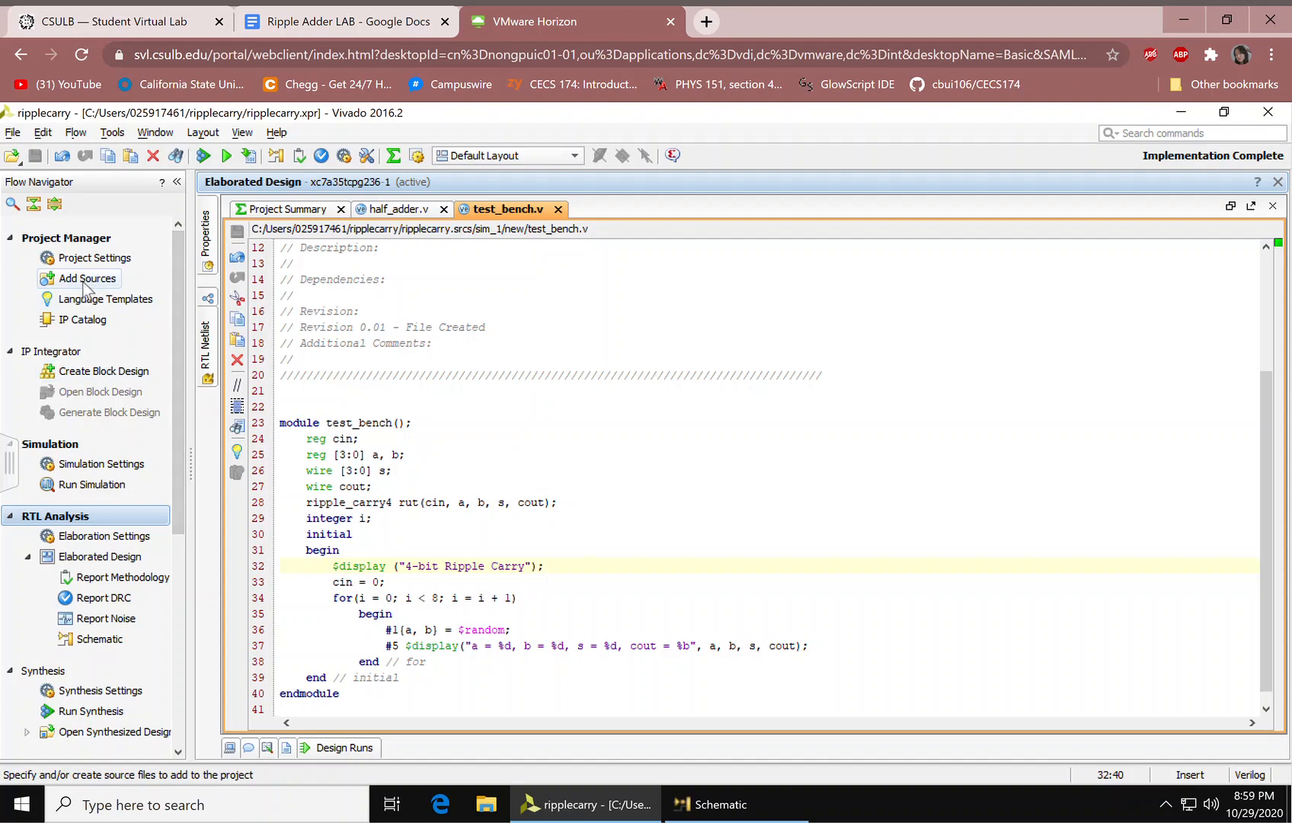
{"action": "mouse_move", "coordinate": [264, 300]}
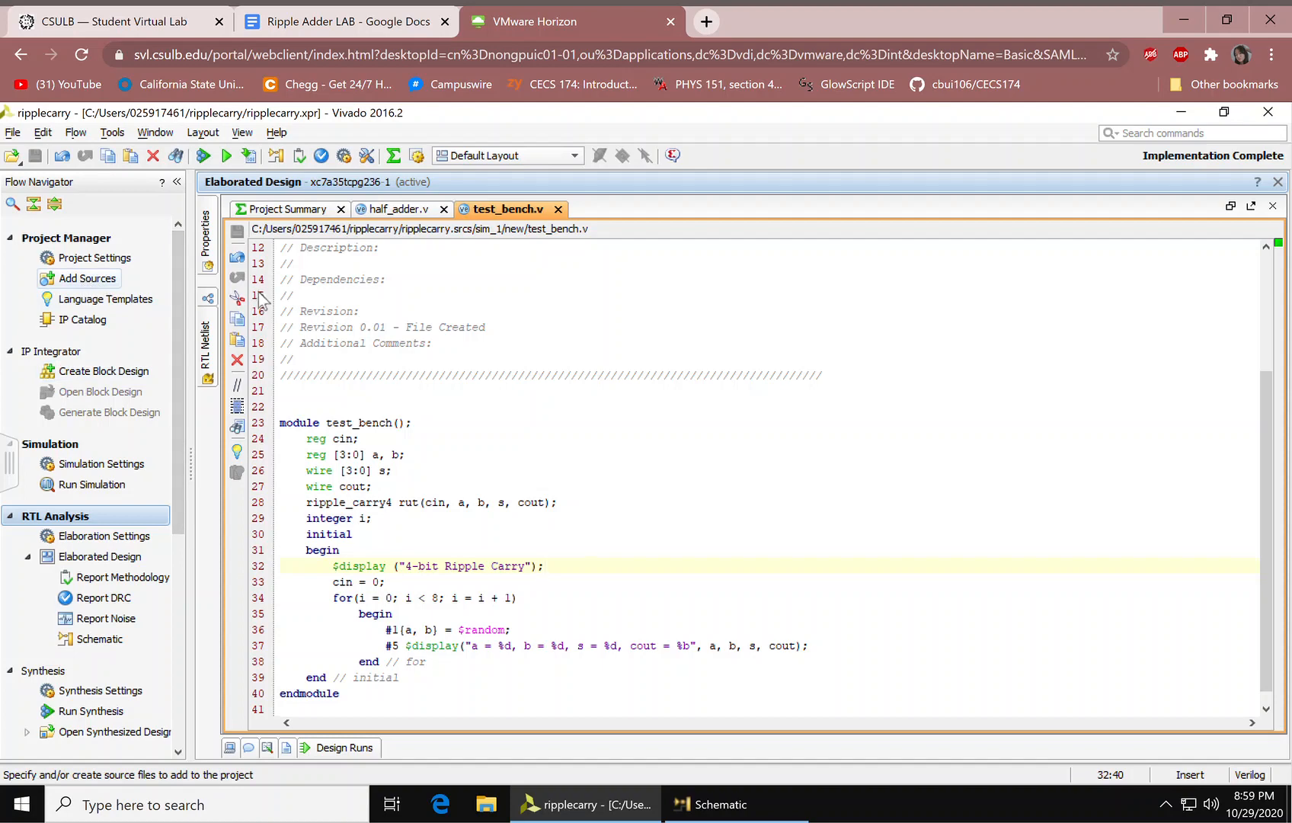
Scroll through test_bench.v looping random 4-bit a and b into ripple_carry4 instance rut
{"action": "scroll", "scroll_direction": "up", "scroll_amount": 3}
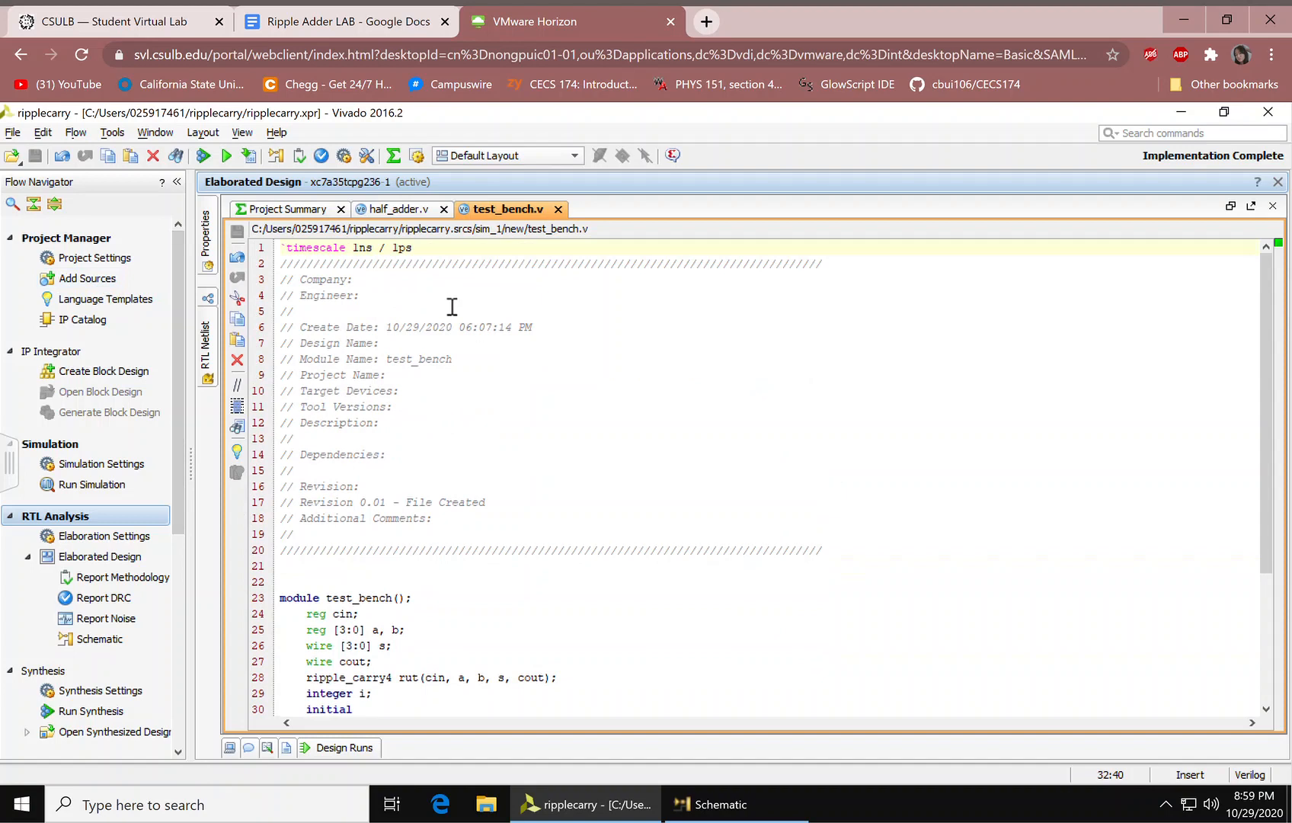
{"action": "mouse_move", "coordinate": [1274, 499]}
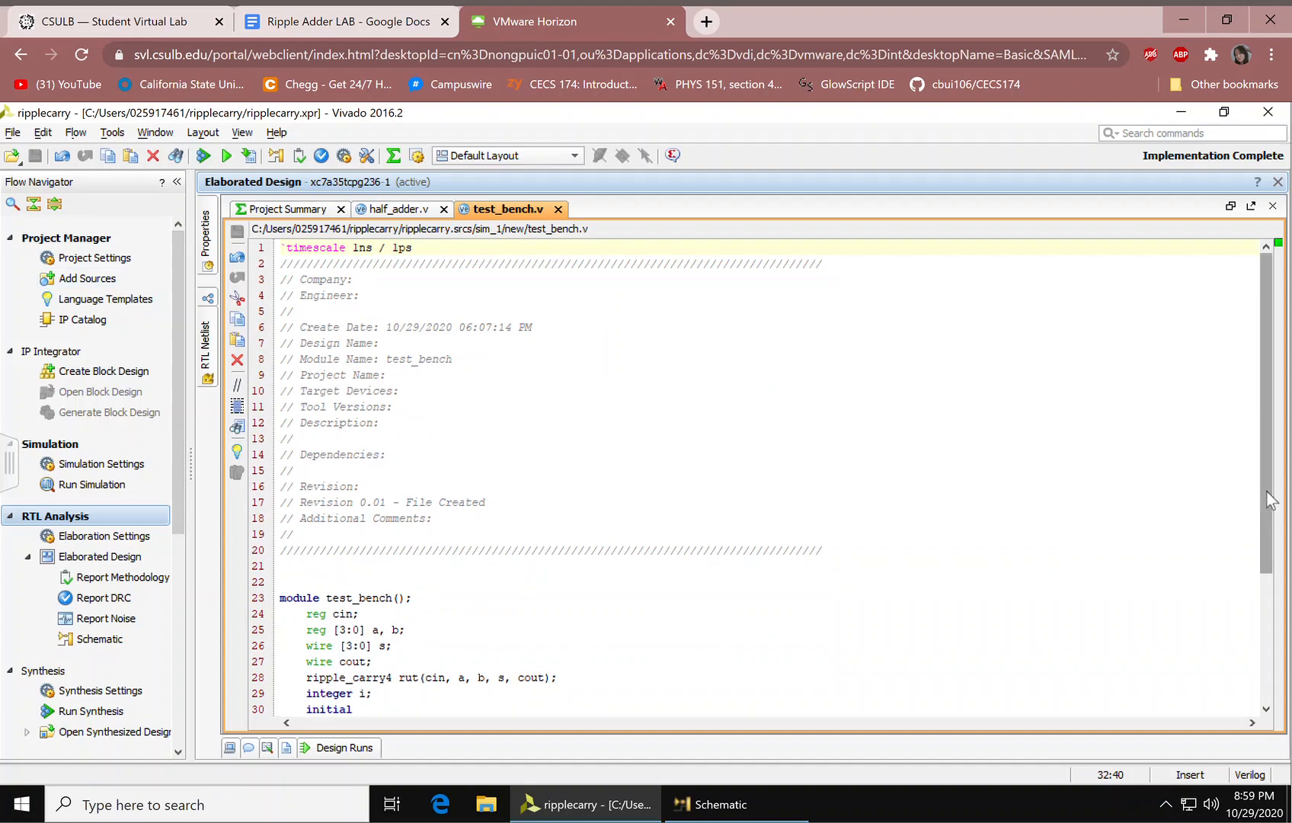
{"action": "scroll", "scroll_direction": "down", "scroll_amount": 3}
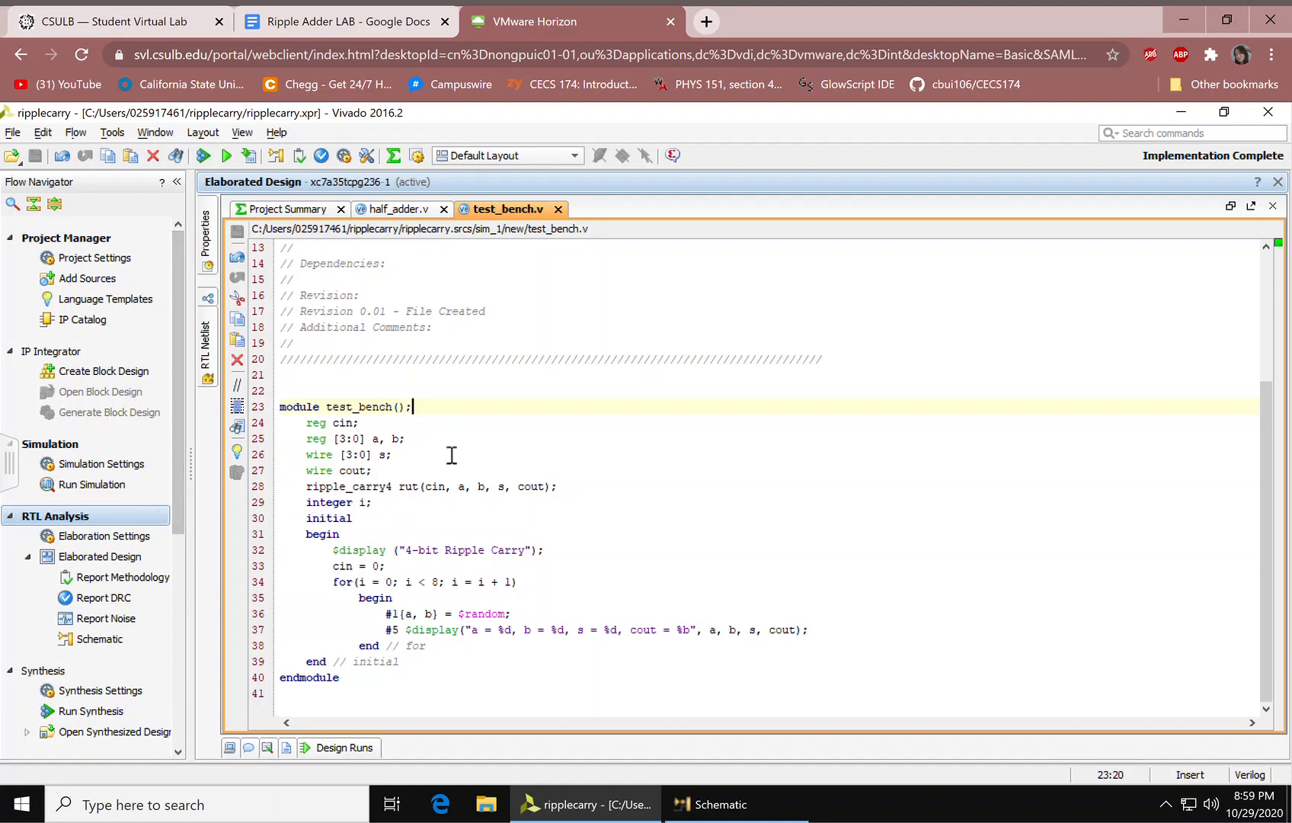
{"action": "left_click", "coordinate": [344, 438]}
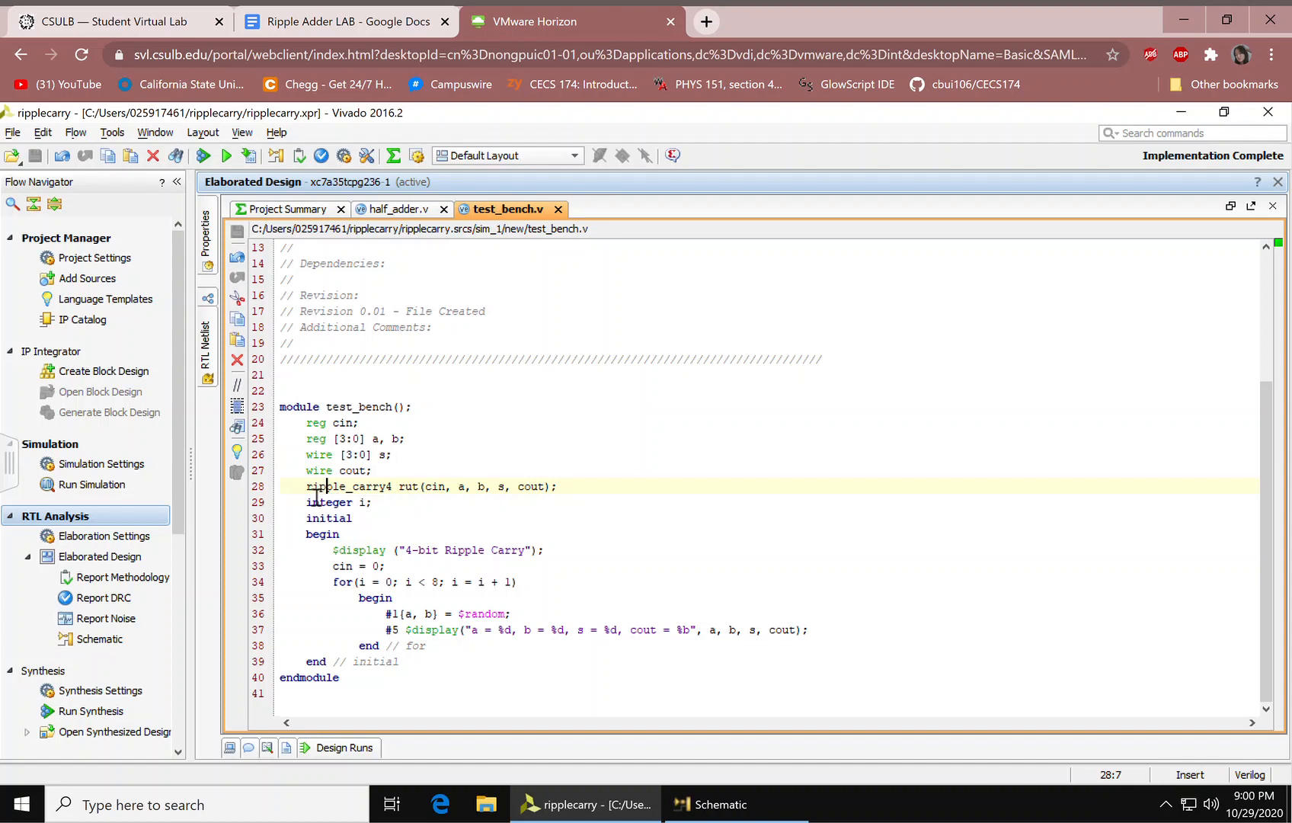
{"action": "double_click", "coordinate": [348, 486]}
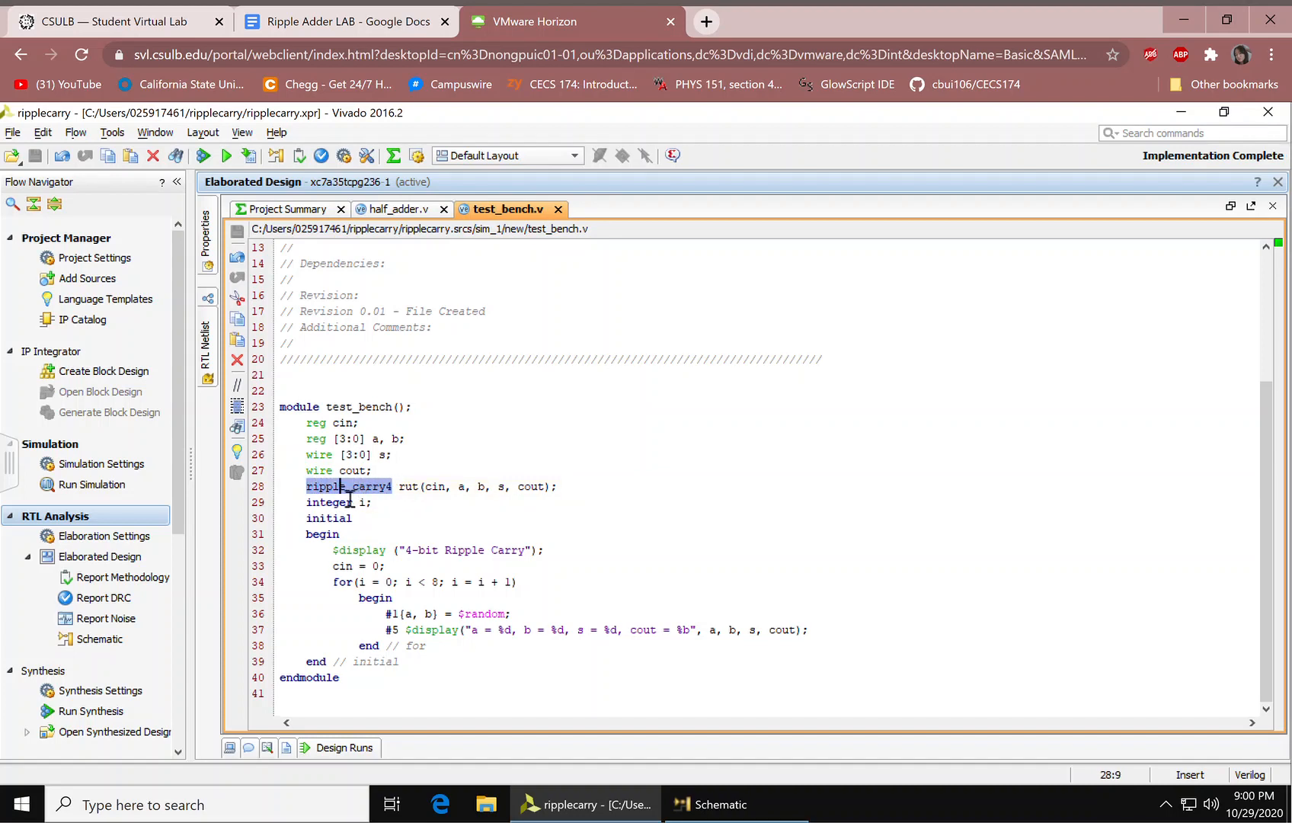
{"action": "left_click", "coordinate": [395, 486]}
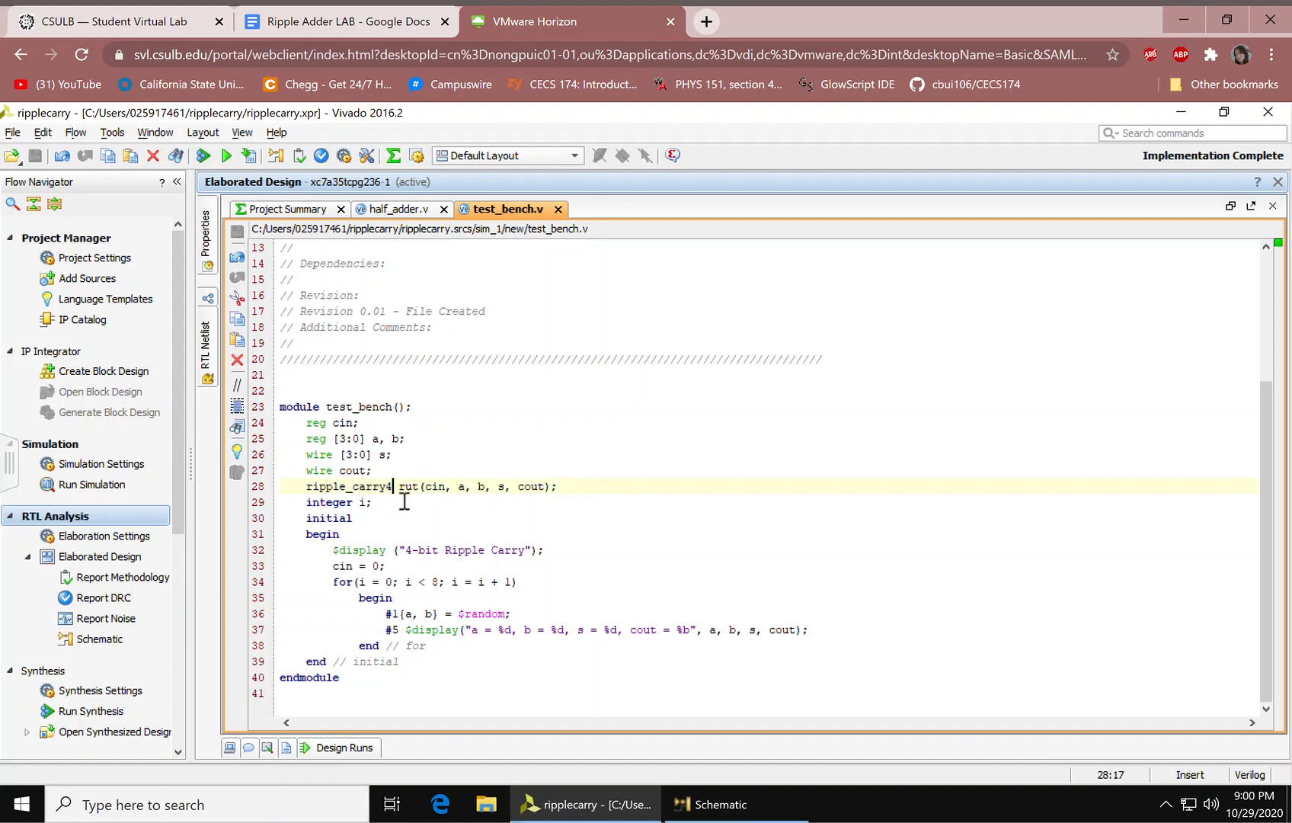
{"action": "mouse_move", "coordinate": [494, 506]}
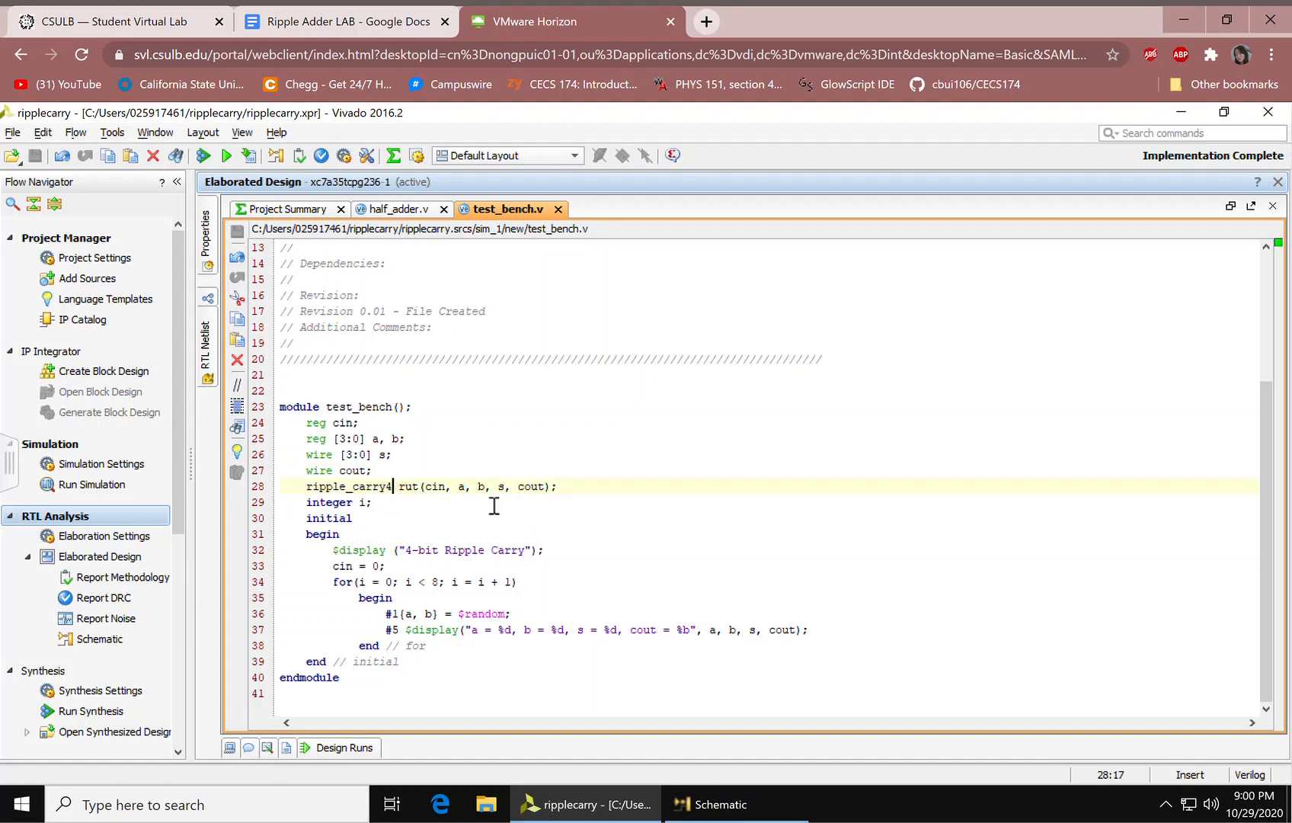
{"action": "left_click_drag", "start_coordinate": [425, 487], "coordinate": [511, 486]}
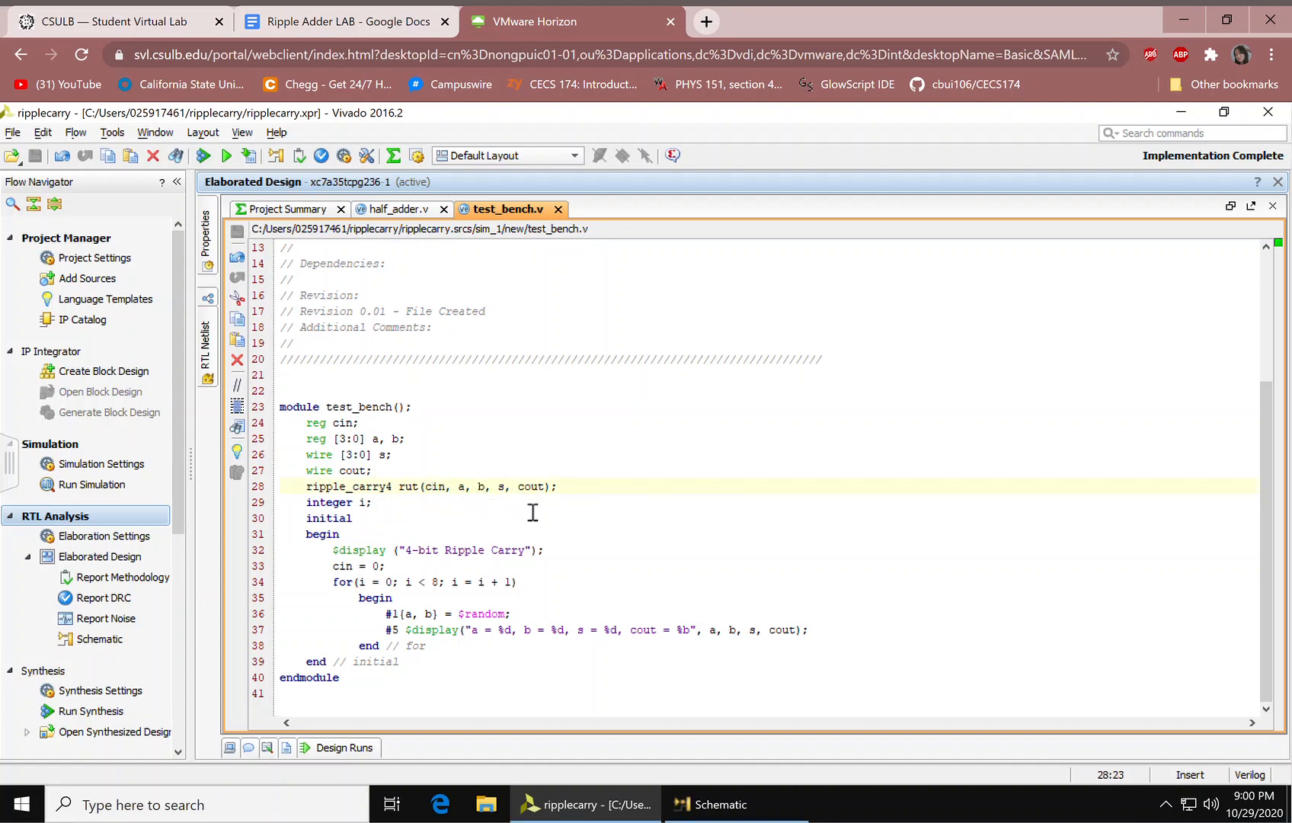
{"action": "mouse_move", "coordinate": [389, 522]}
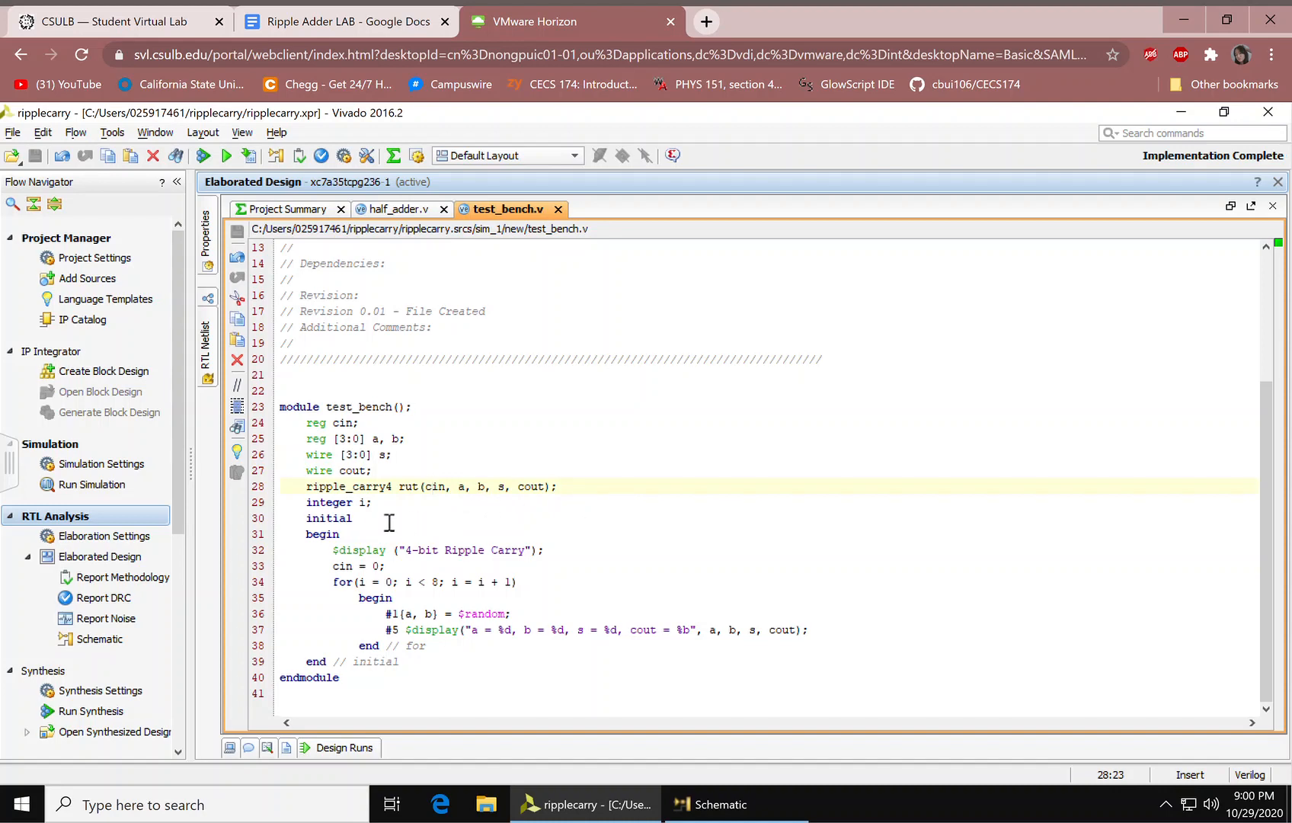
{"action": "left_click", "coordinate": [339, 503]}
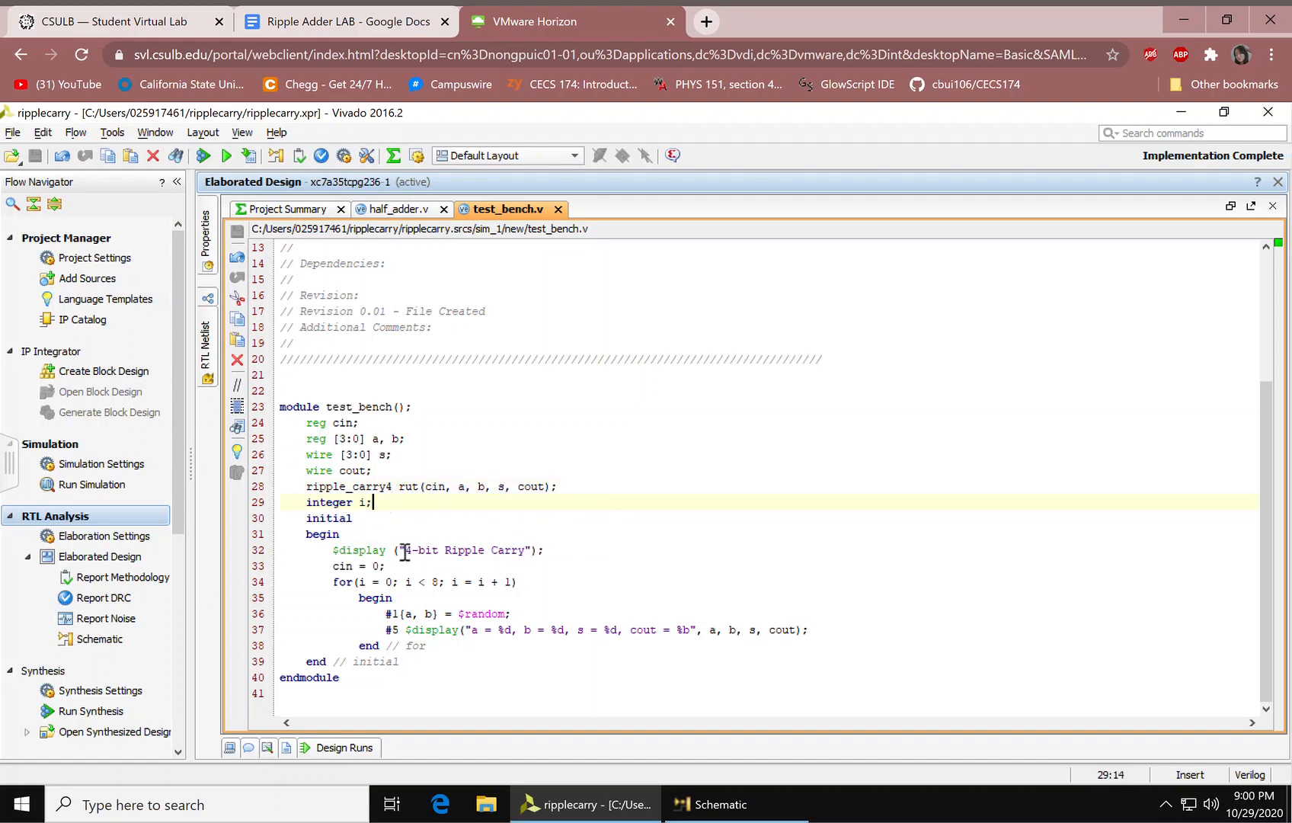
{"action": "left_click", "coordinate": [326, 533]}
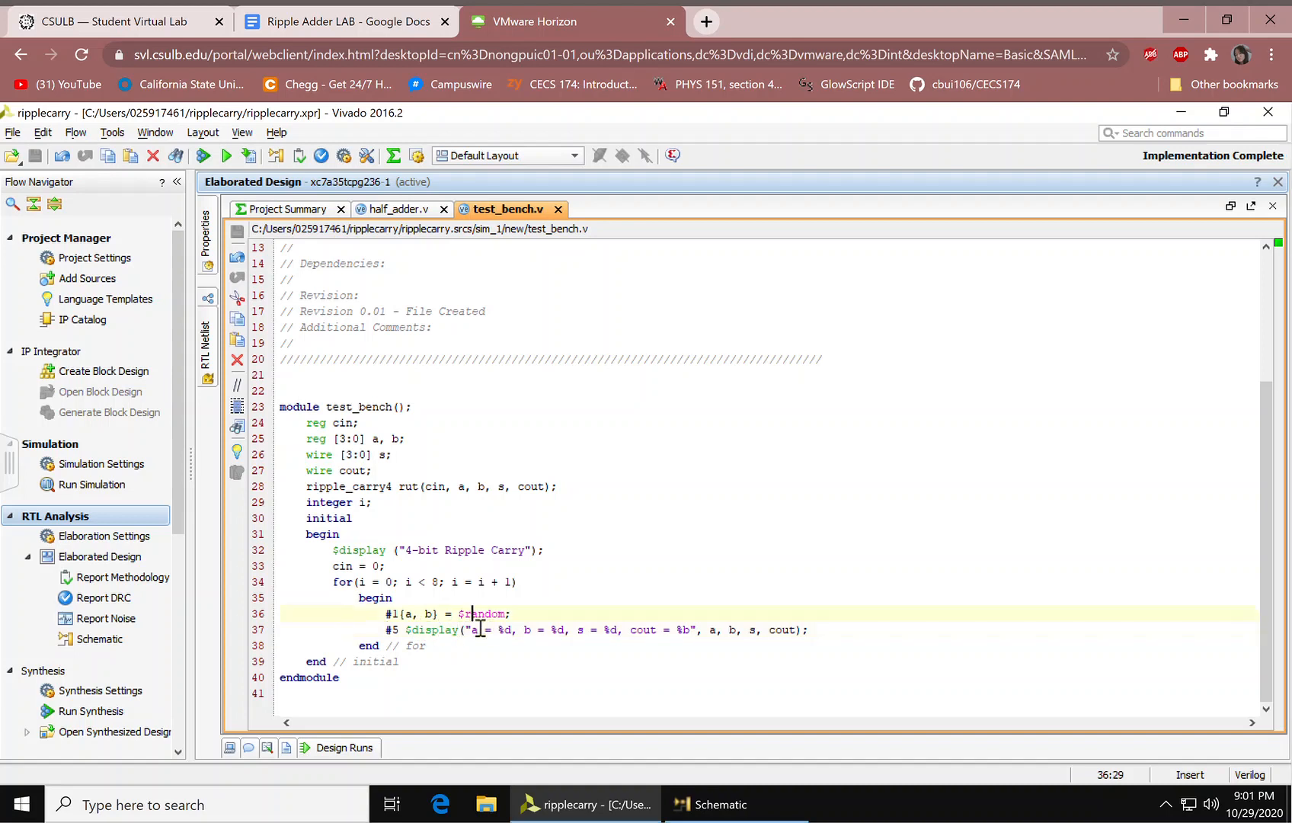
Launch Run Behavioral Simulation of test_bench from the Flow Navigator, running XSim for 1000 ns
{"action": "left_click", "coordinate": [494, 644]}
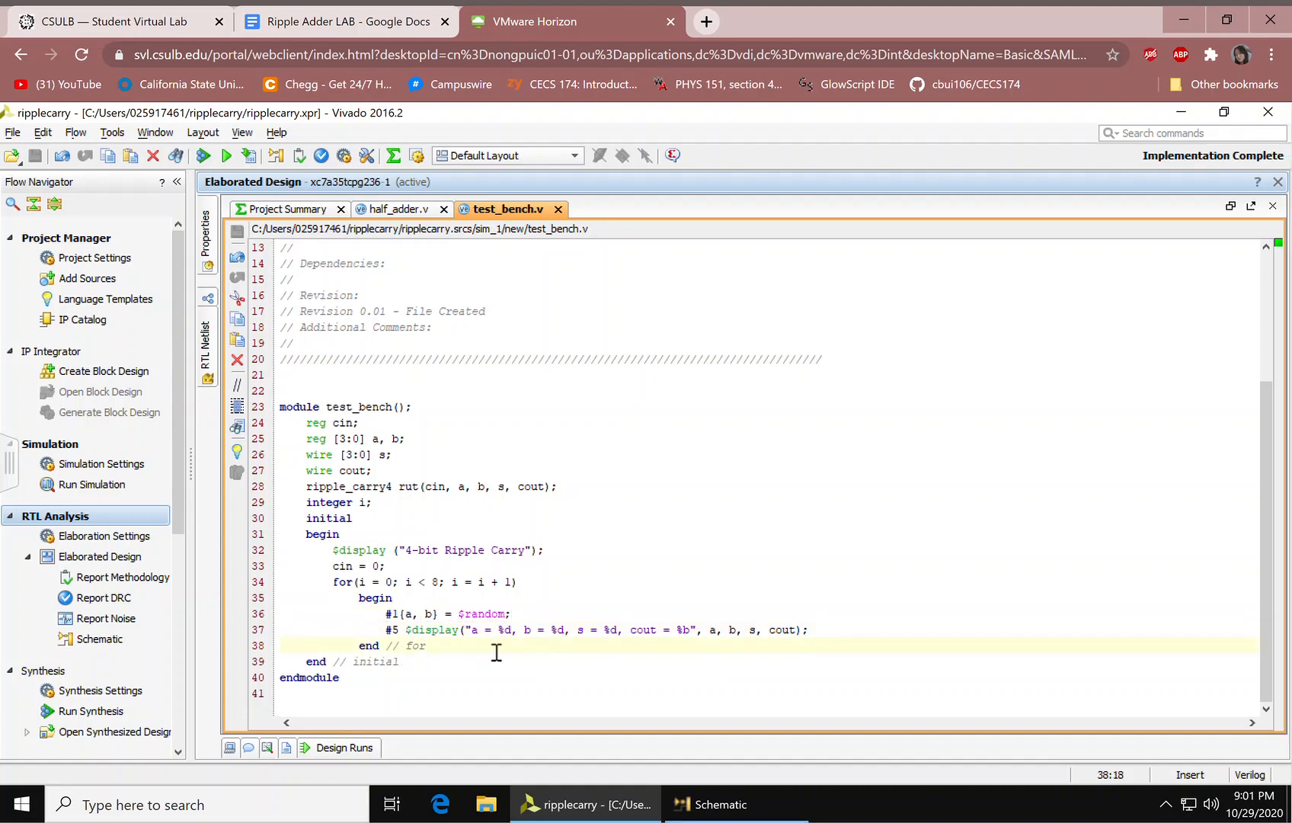
{"action": "left_click", "coordinate": [675, 629]}
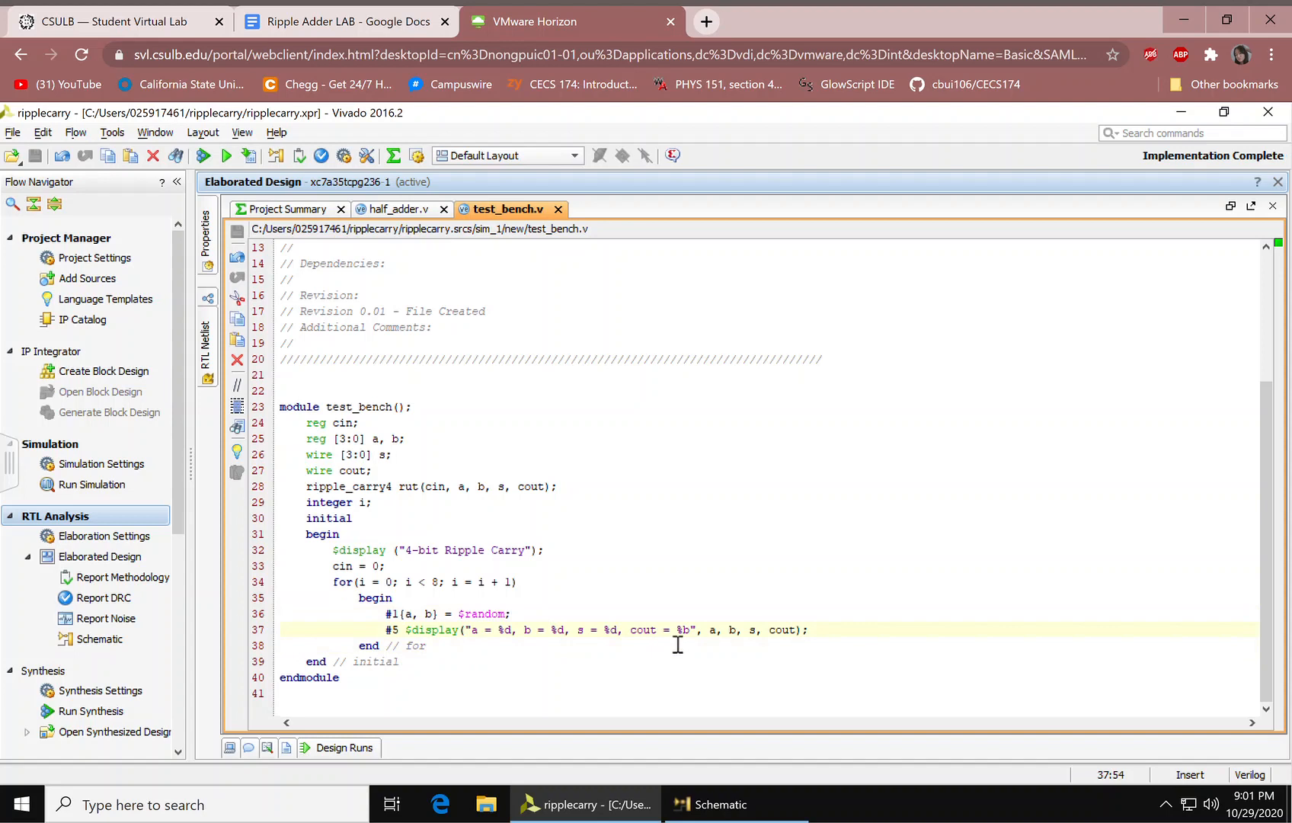
{"action": "mouse_move", "coordinate": [743, 643]}
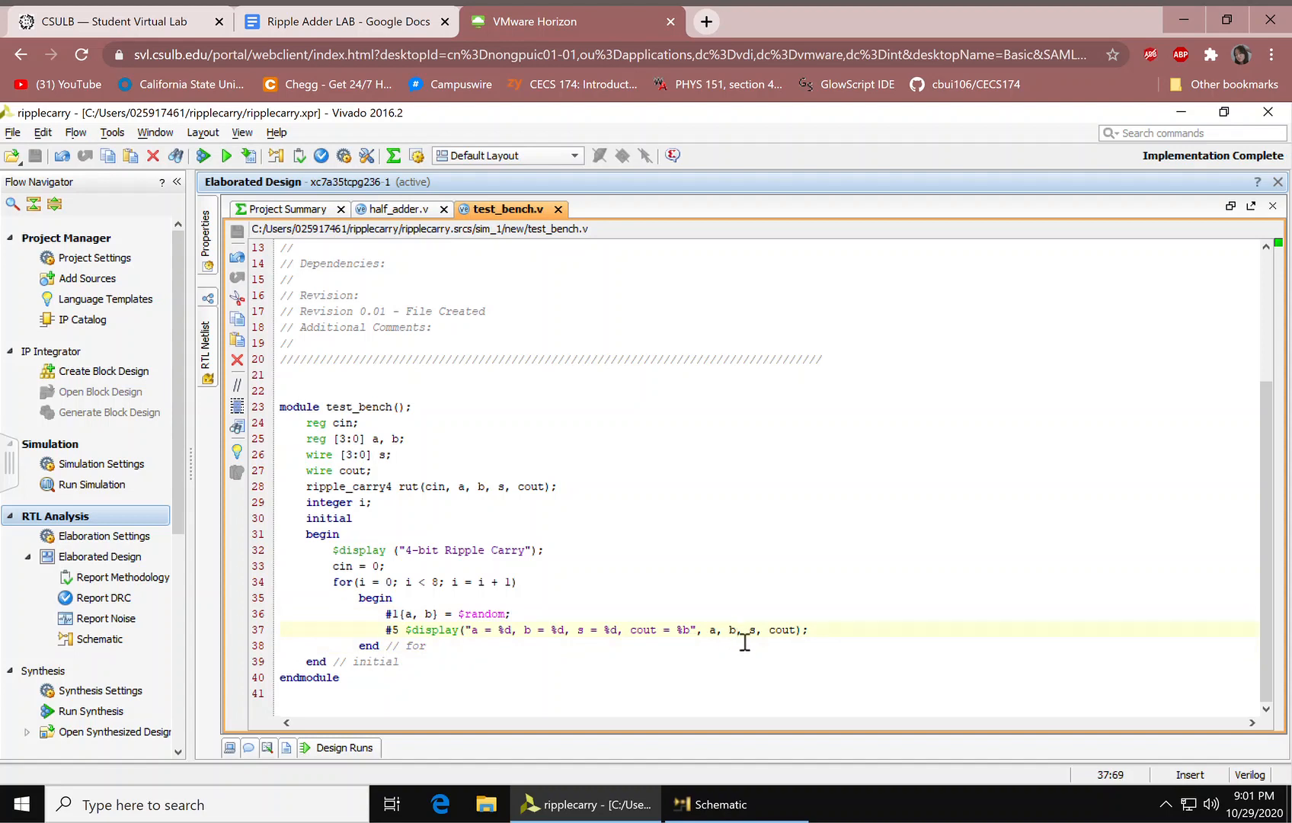
{"action": "left_click", "coordinate": [811, 629]}
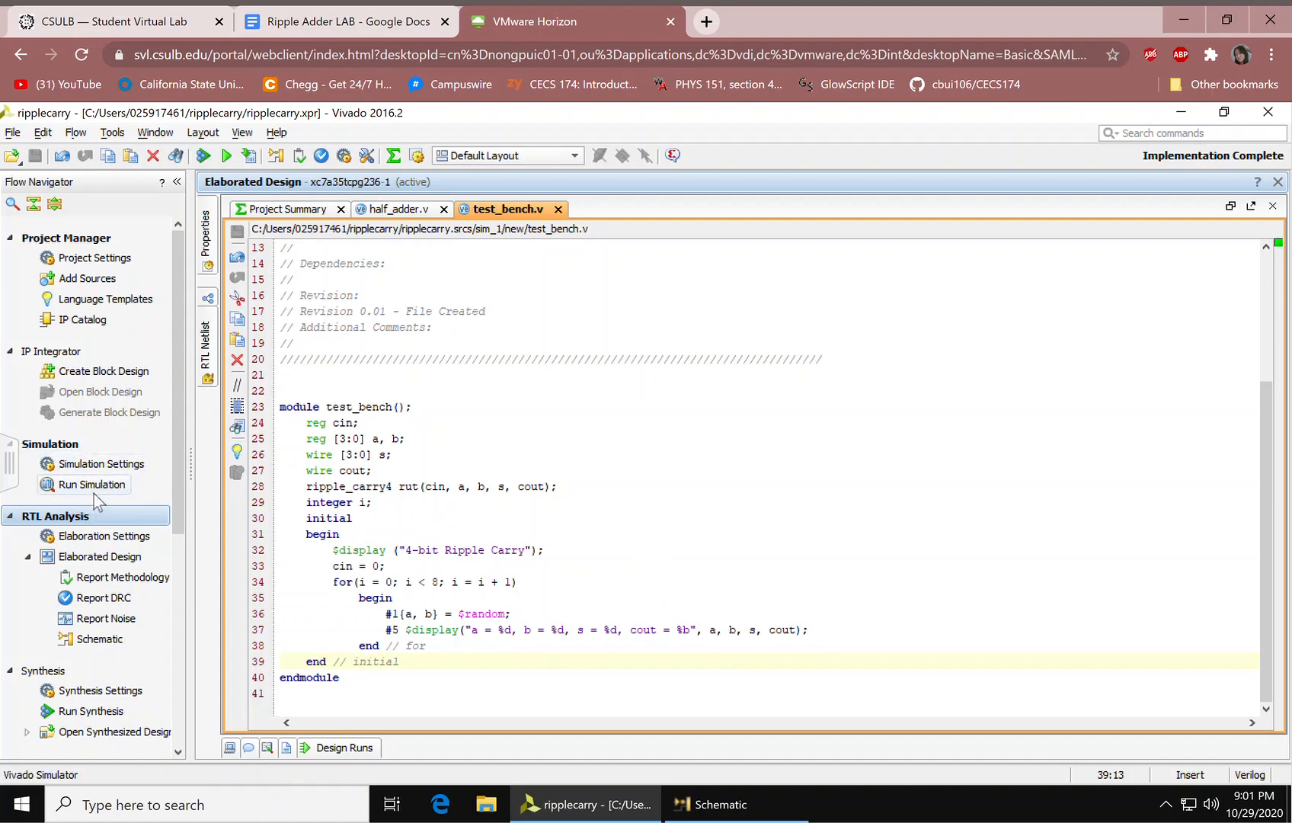
{"action": "left_click", "coordinate": [93, 485]}
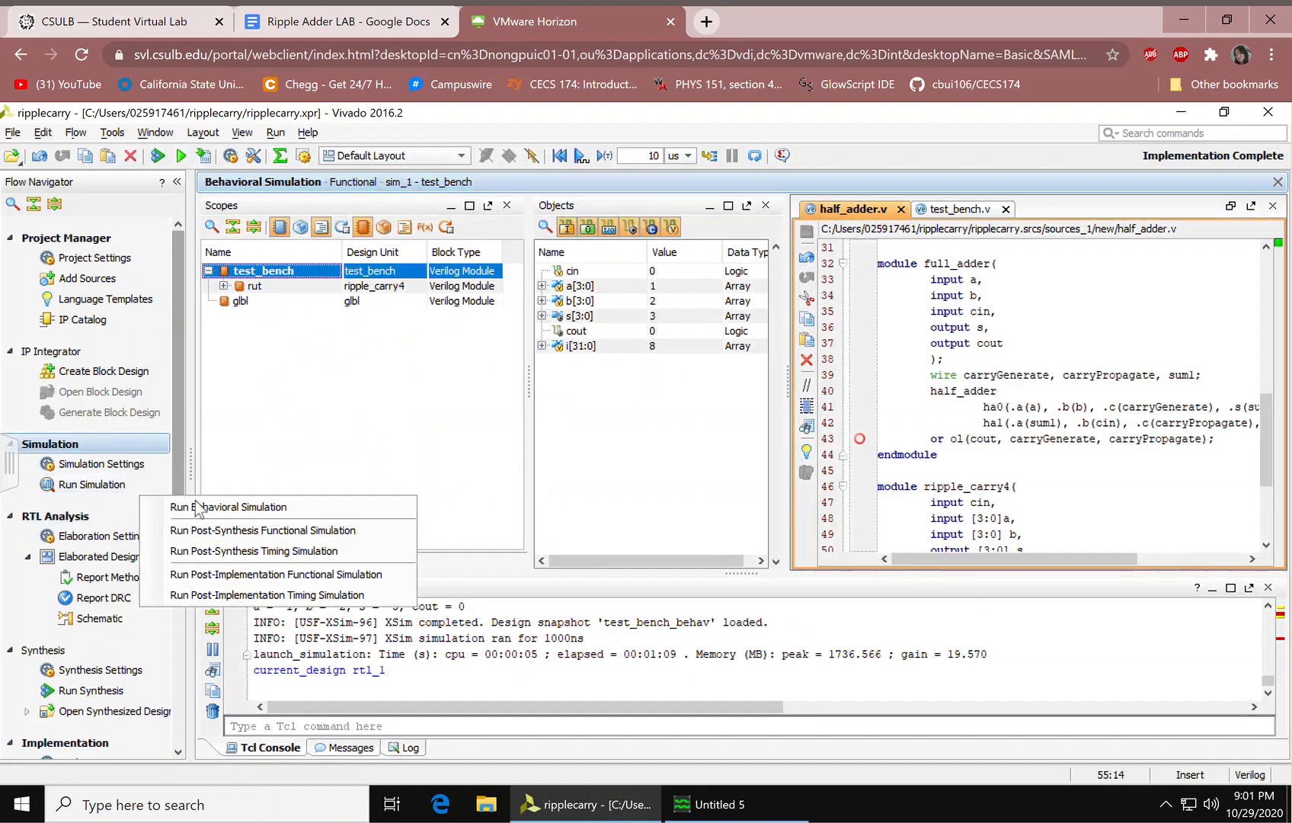
{"action": "mouse_move", "coordinate": [228, 506]}
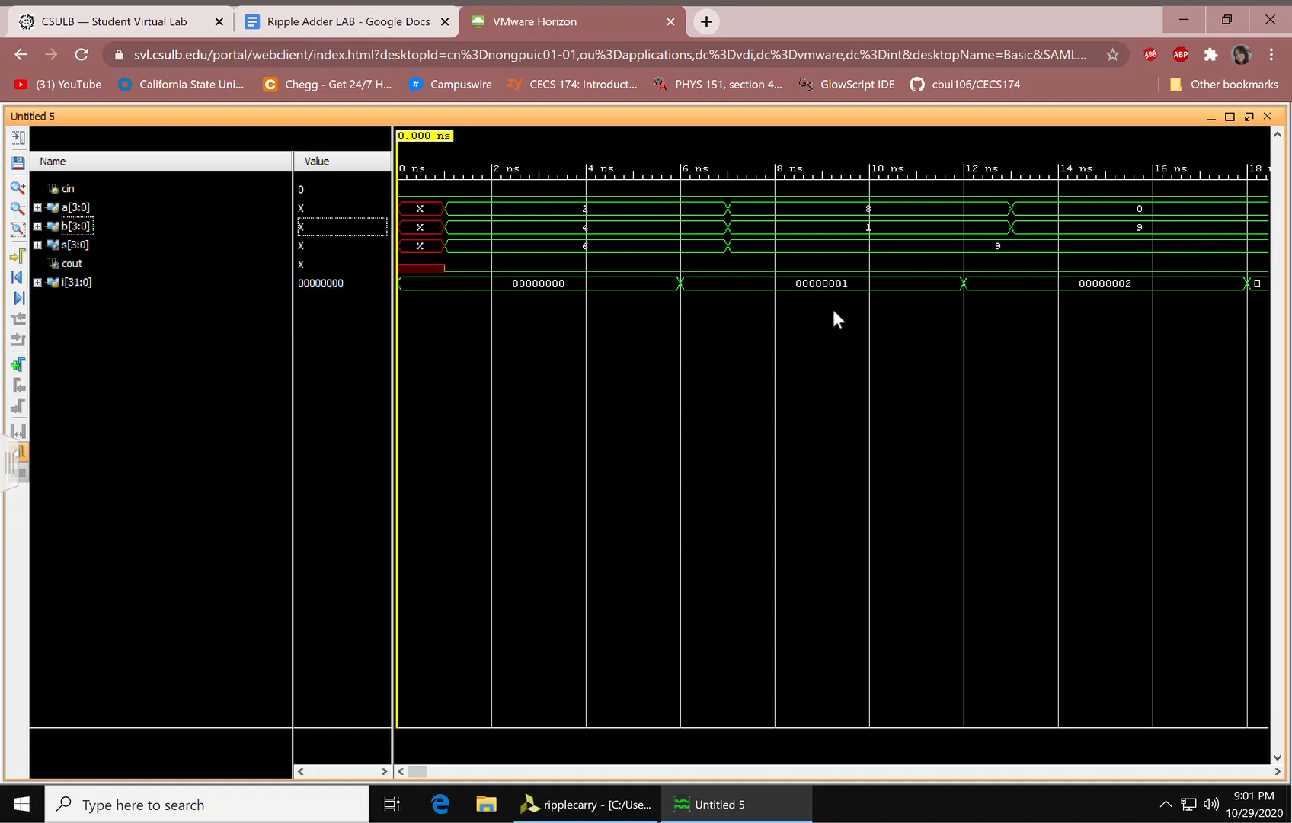
{"action": "mouse_move", "coordinate": [906, 323]}
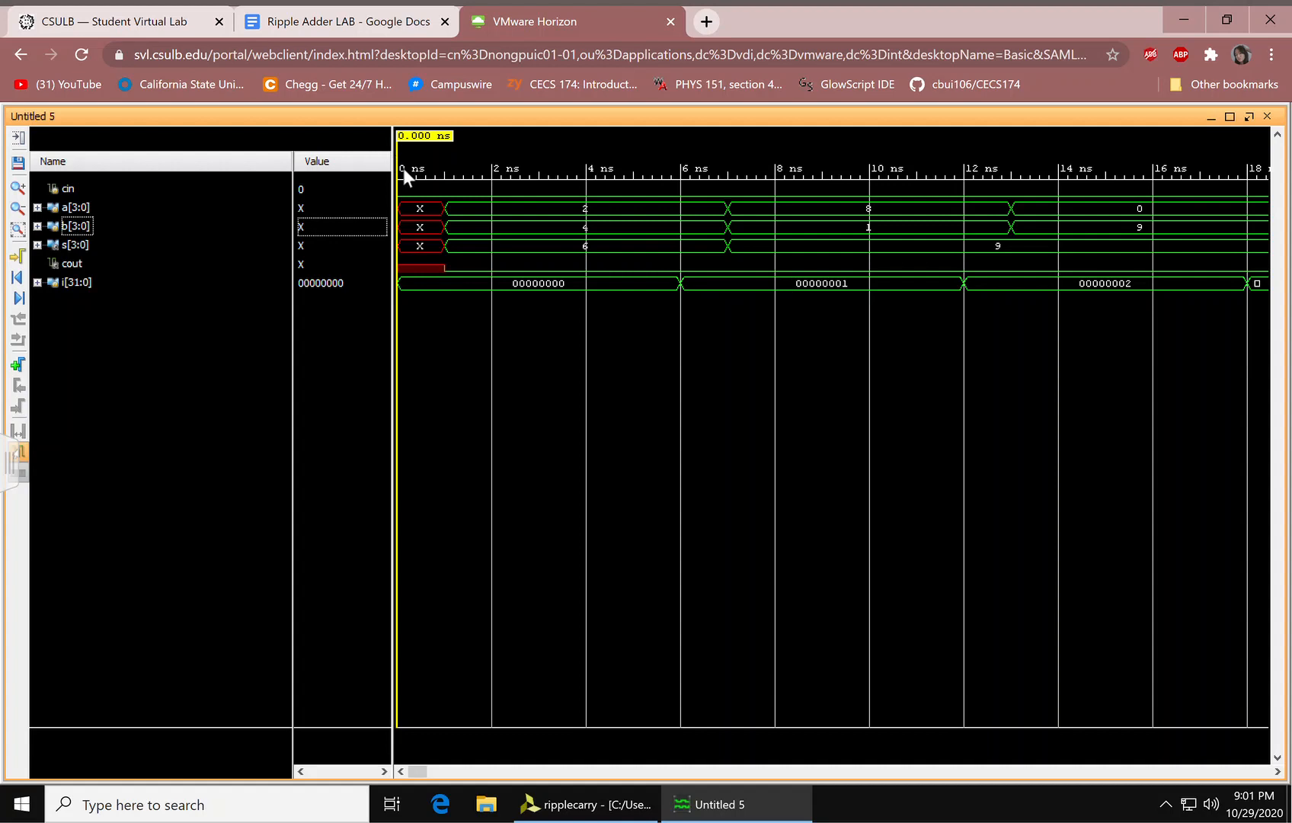
{"action": "mouse_move", "coordinate": [629, 183]}
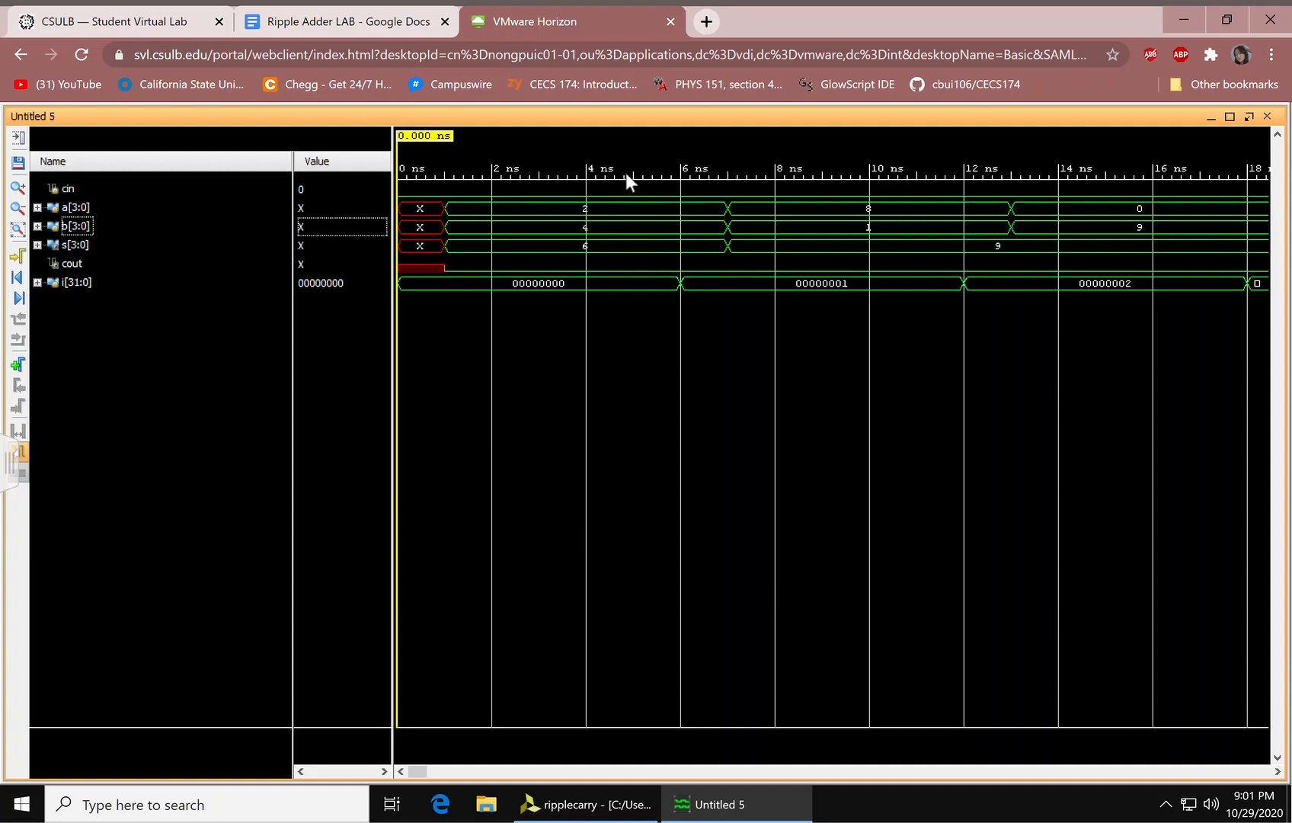
{"action": "mouse_move", "coordinate": [637, 239]}
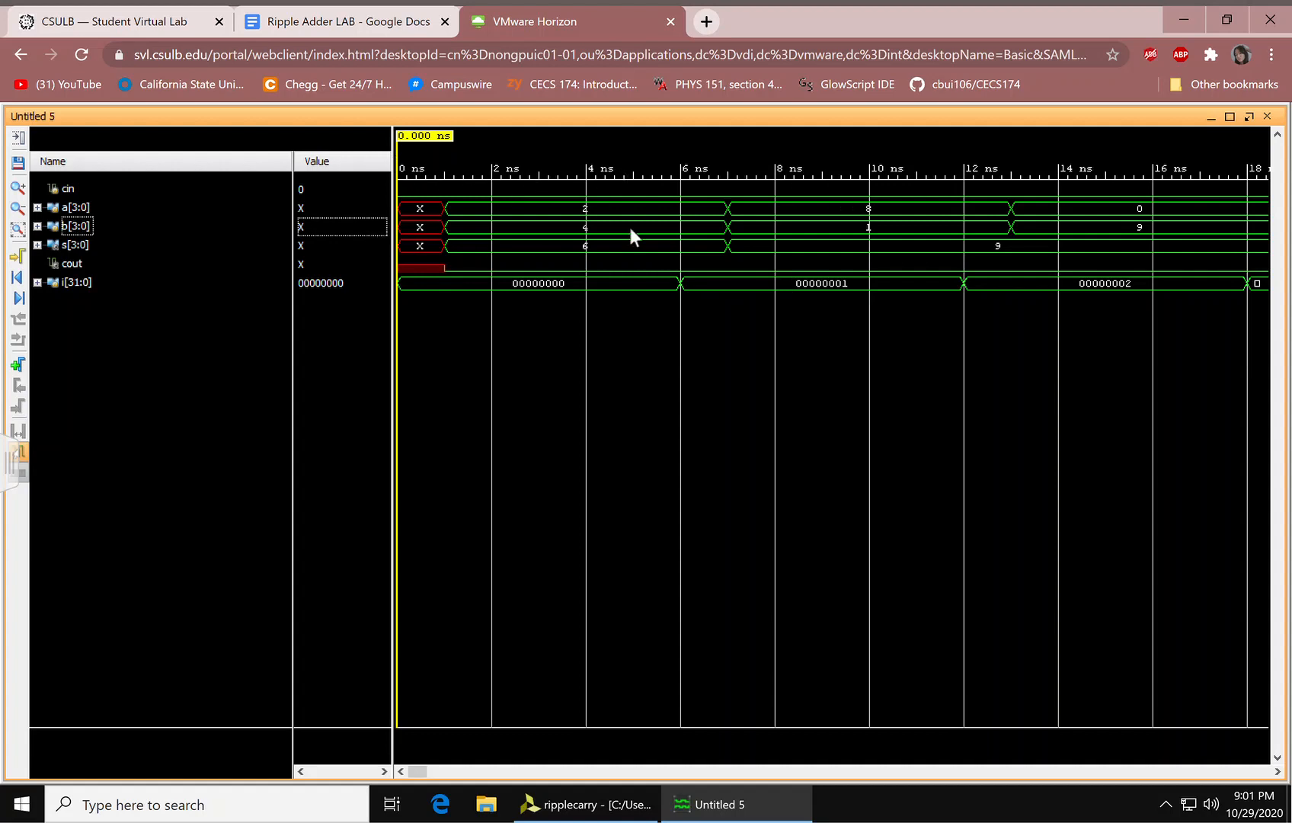
{"action": "mouse_move", "coordinate": [622, 230]}
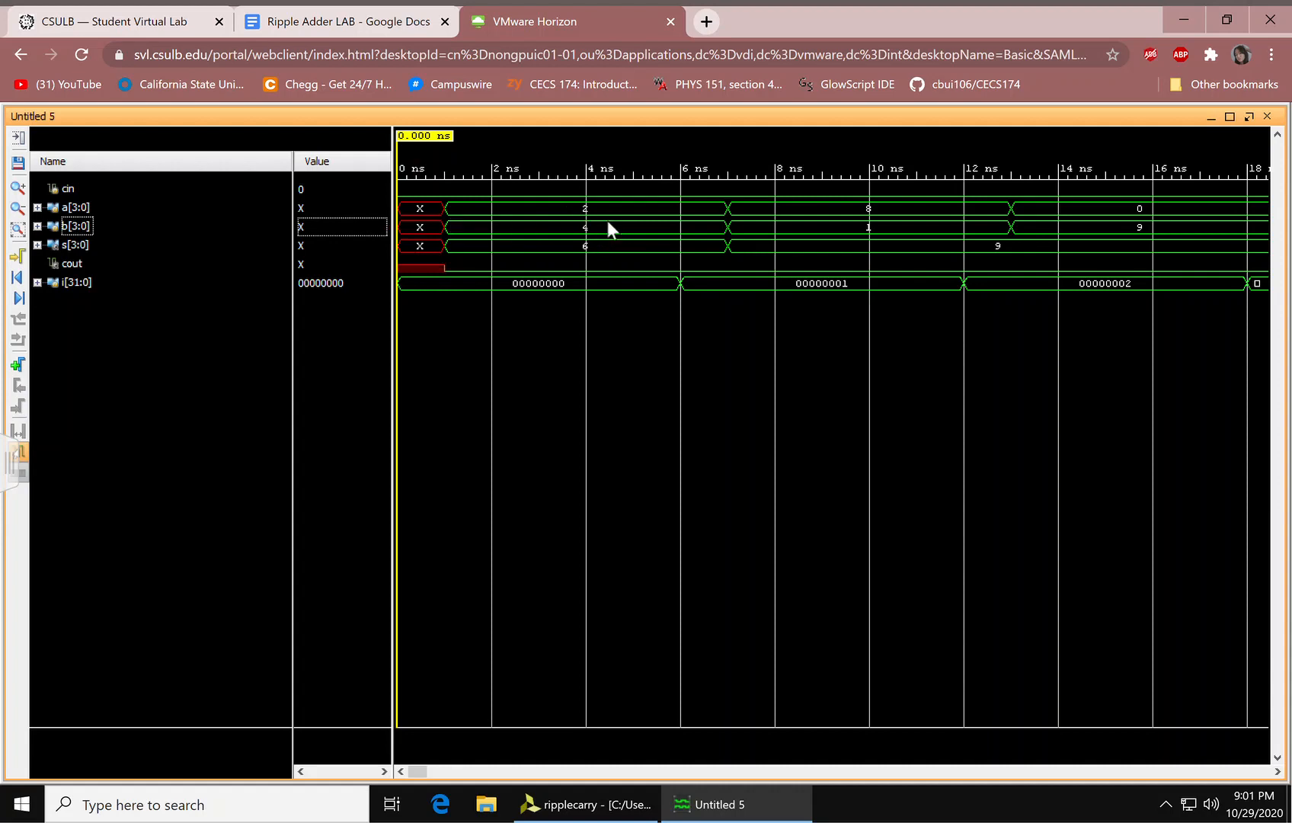
{"action": "mouse_move", "coordinate": [416, 284]}
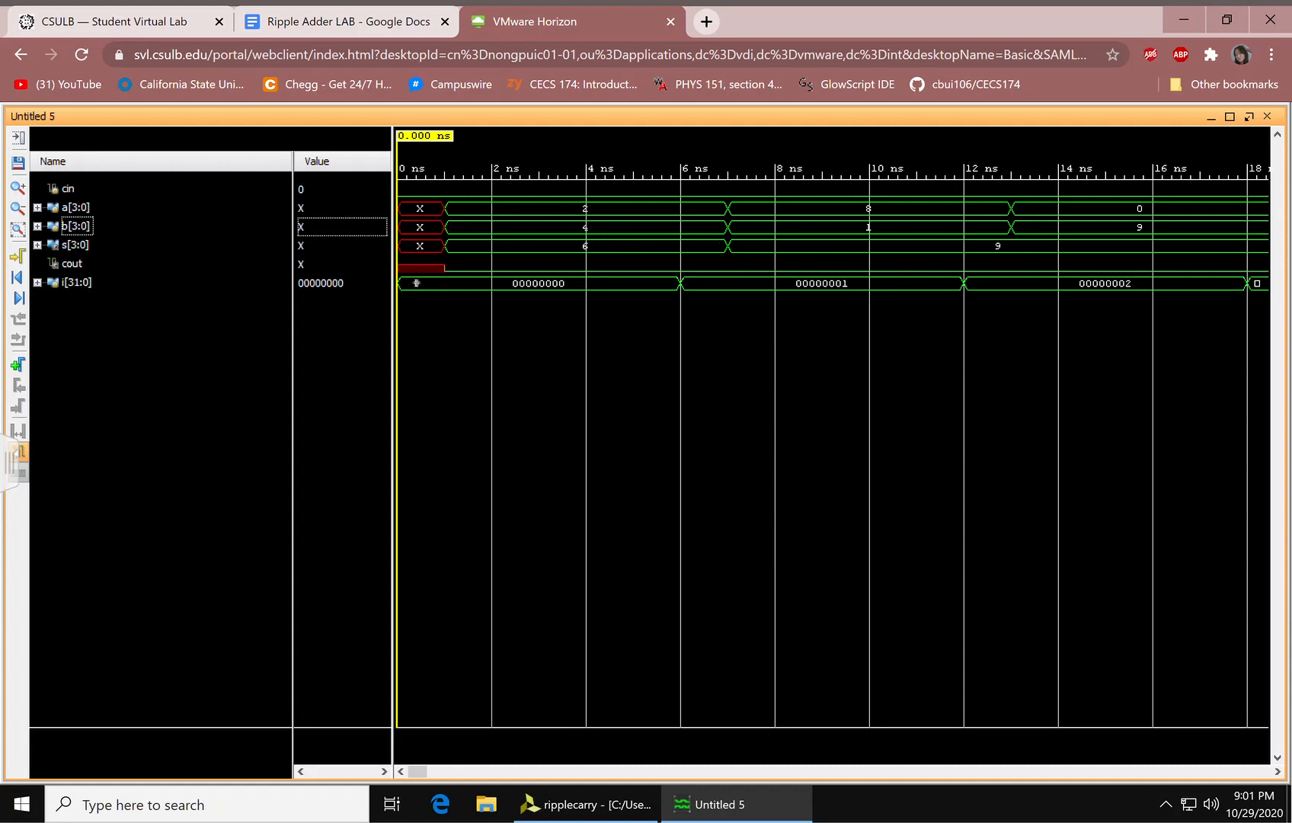
{"action": "mouse_move", "coordinate": [620, 234]}
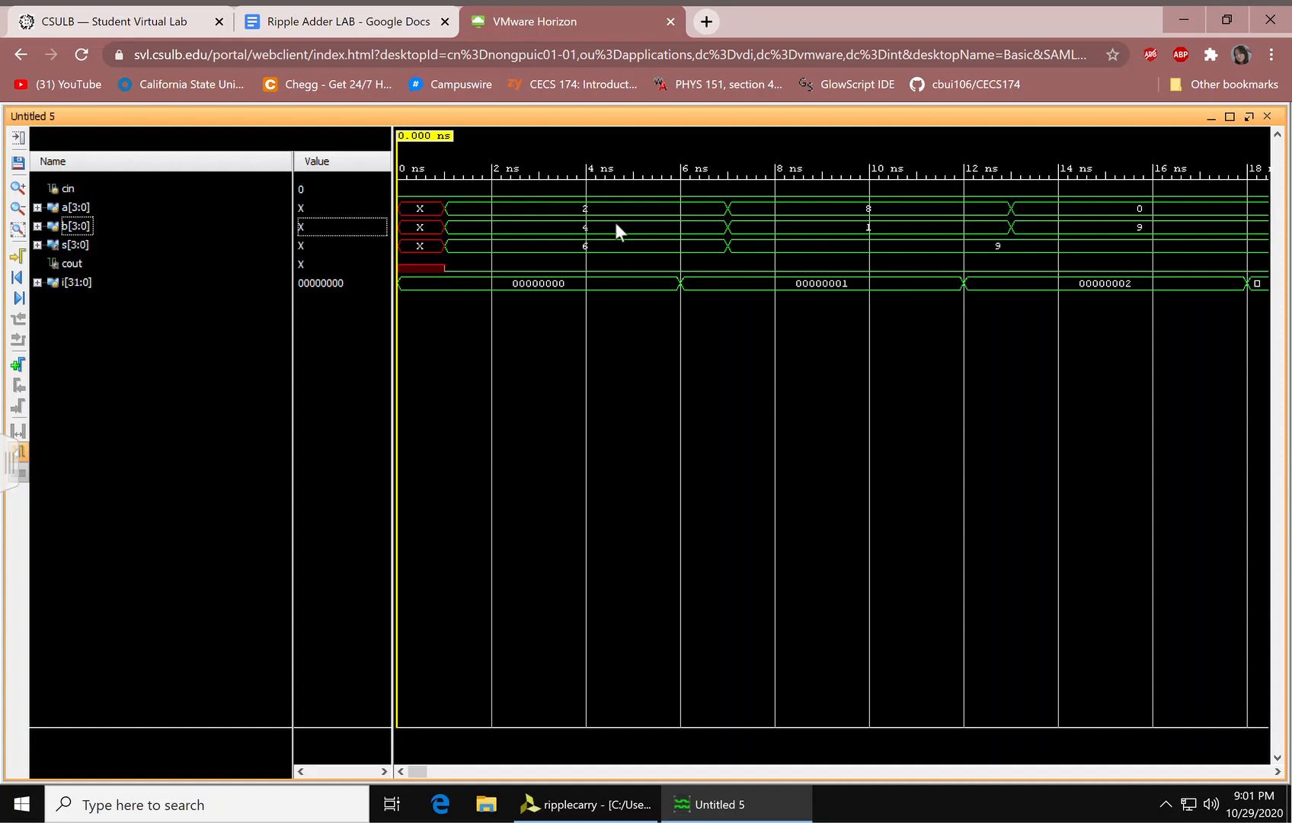
{"action": "mouse_move", "coordinate": [600, 215]}
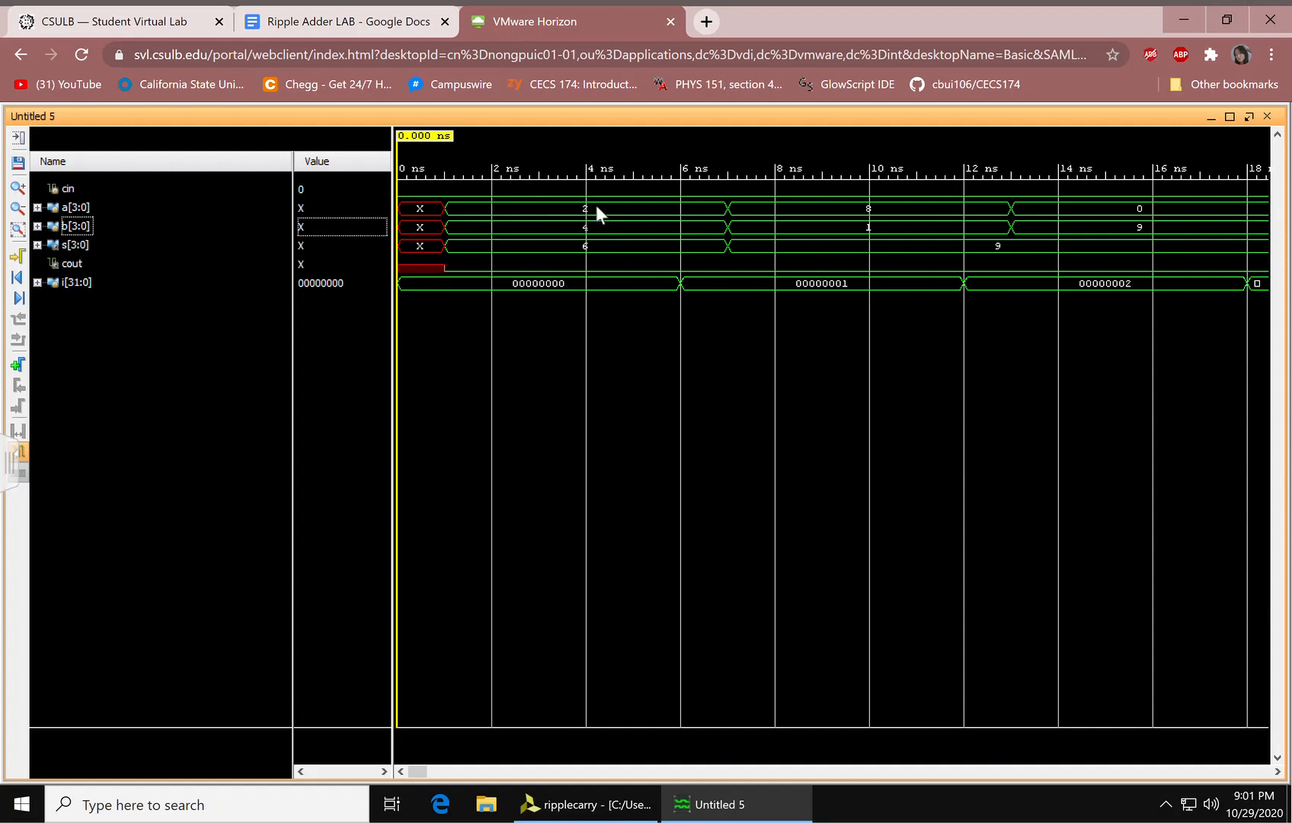
{"action": "mouse_move", "coordinate": [604, 270]}
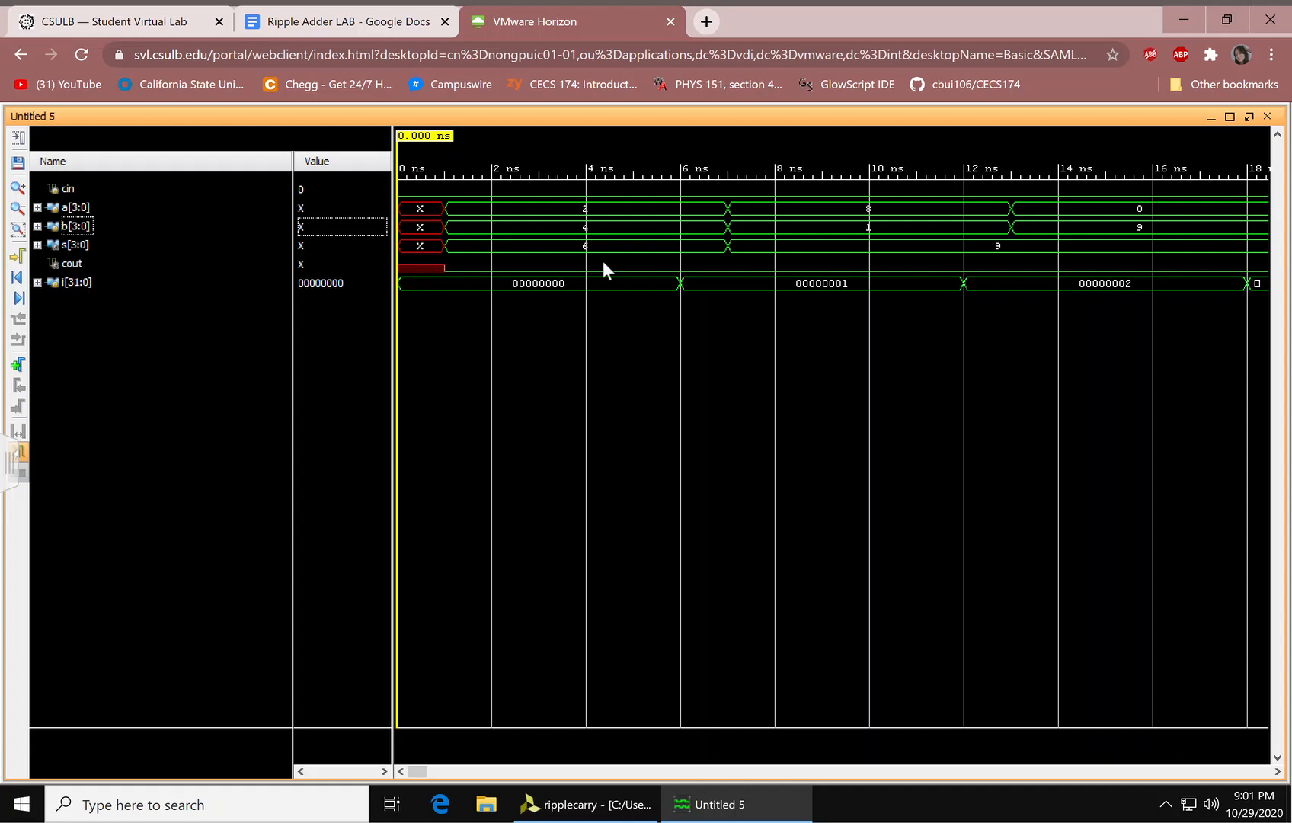
{"action": "mouse_move", "coordinate": [654, 255]}
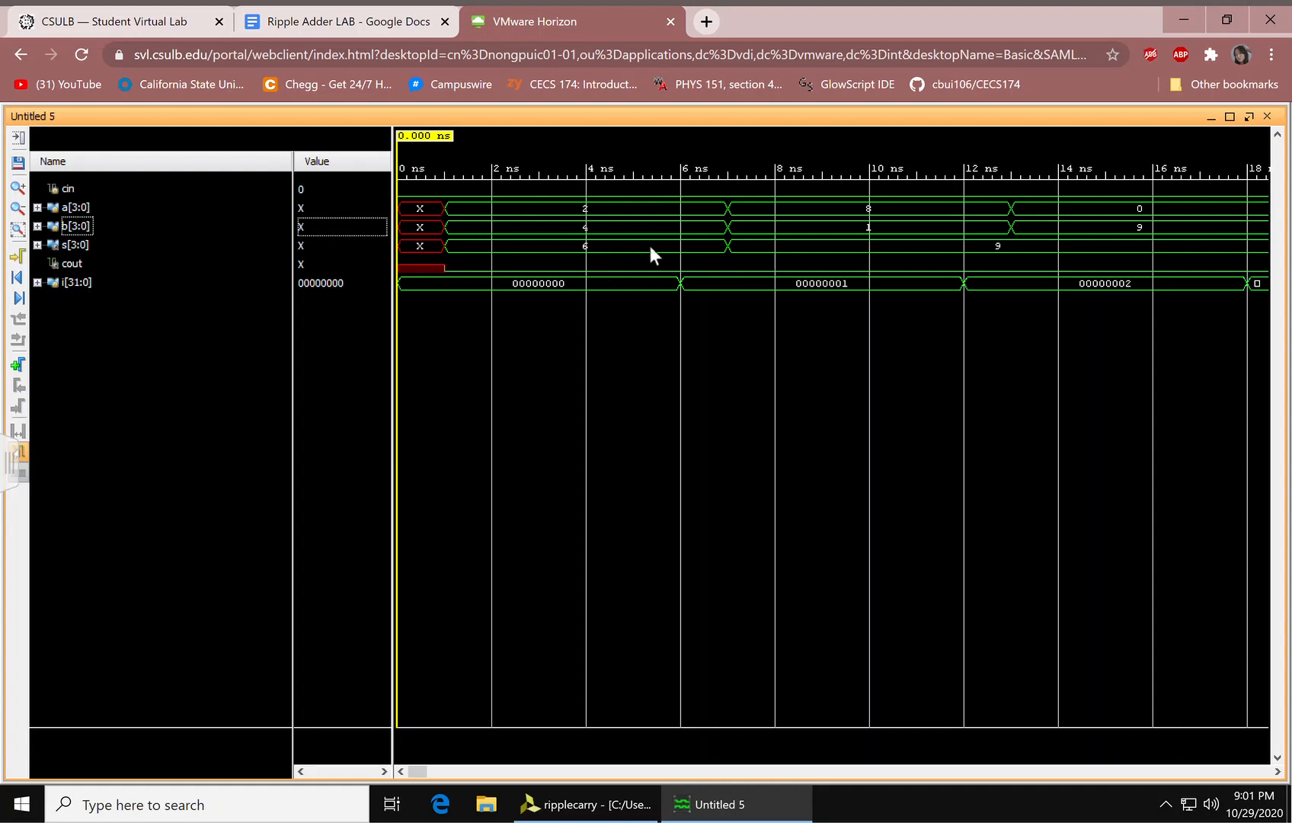
{"action": "mouse_move", "coordinate": [759, 210]}
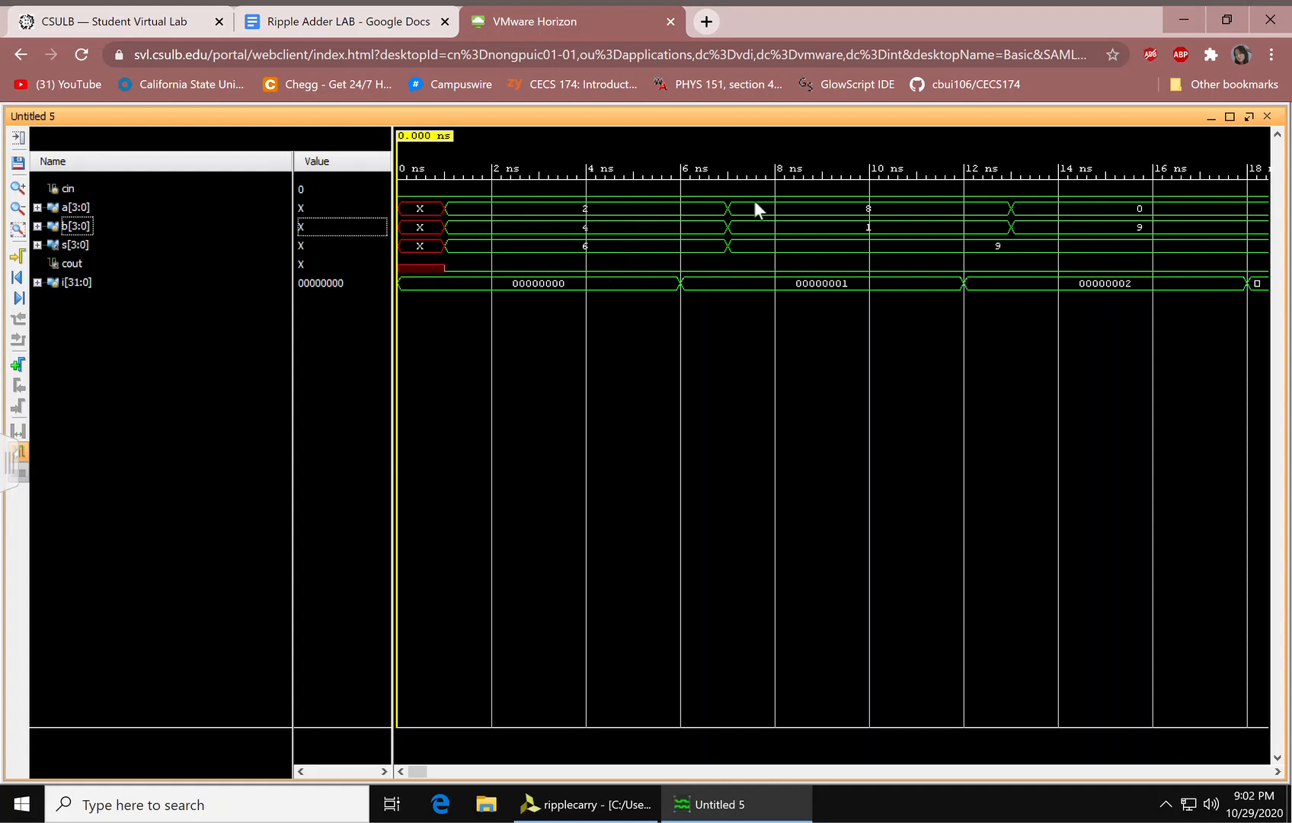
{"action": "mouse_move", "coordinate": [418, 243]}
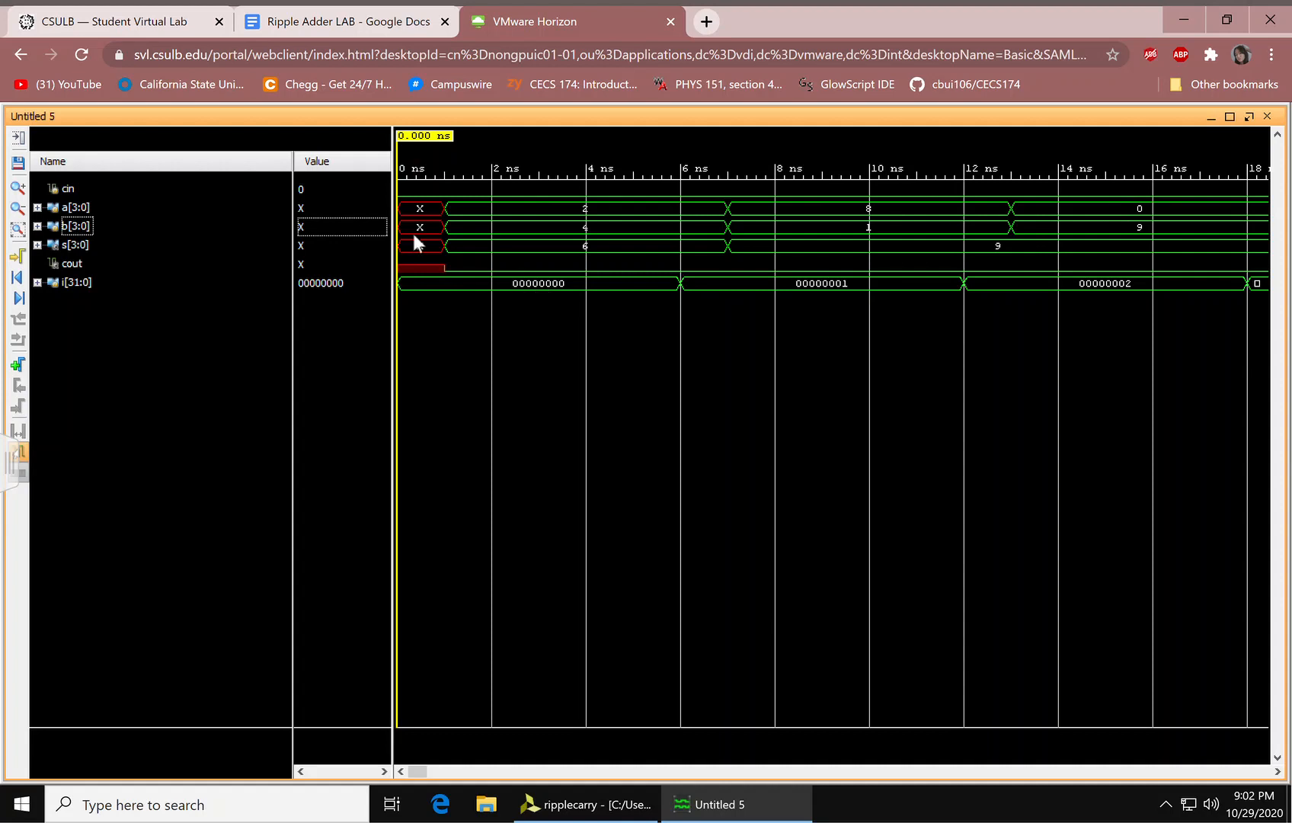
{"action": "mouse_move", "coordinate": [851, 239]}
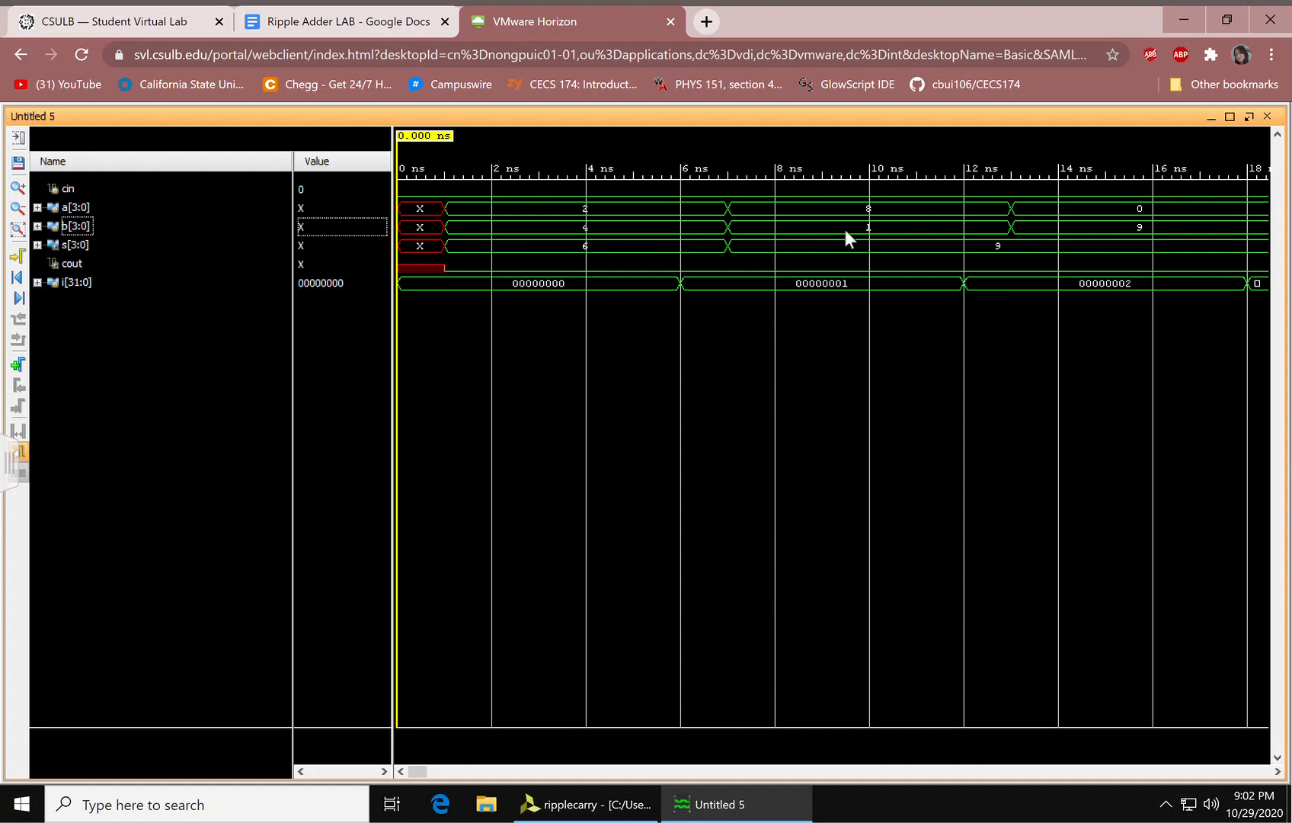
{"action": "mouse_move", "coordinate": [1190, 239]}
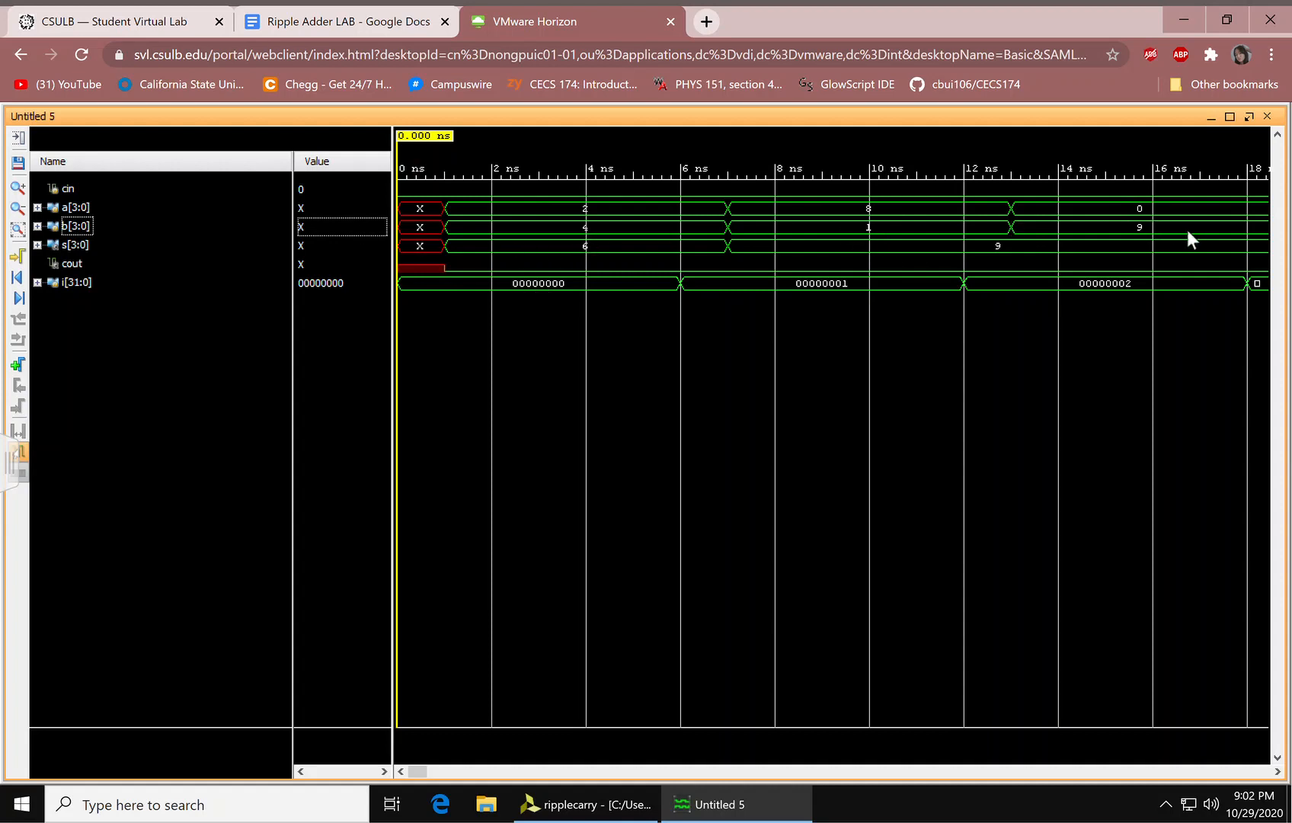
{"action": "mouse_move", "coordinate": [651, 299]}
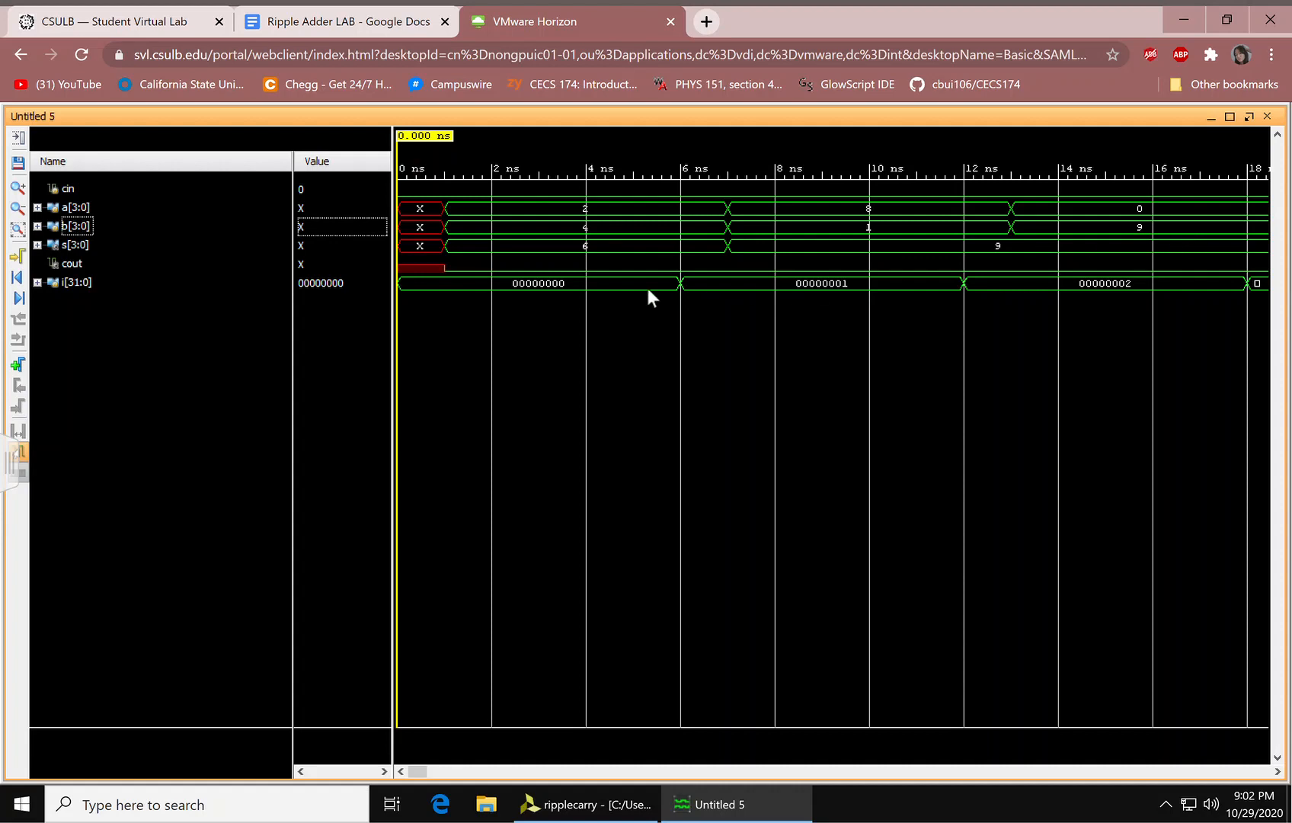
{"action": "mouse_move", "coordinate": [944, 292]}
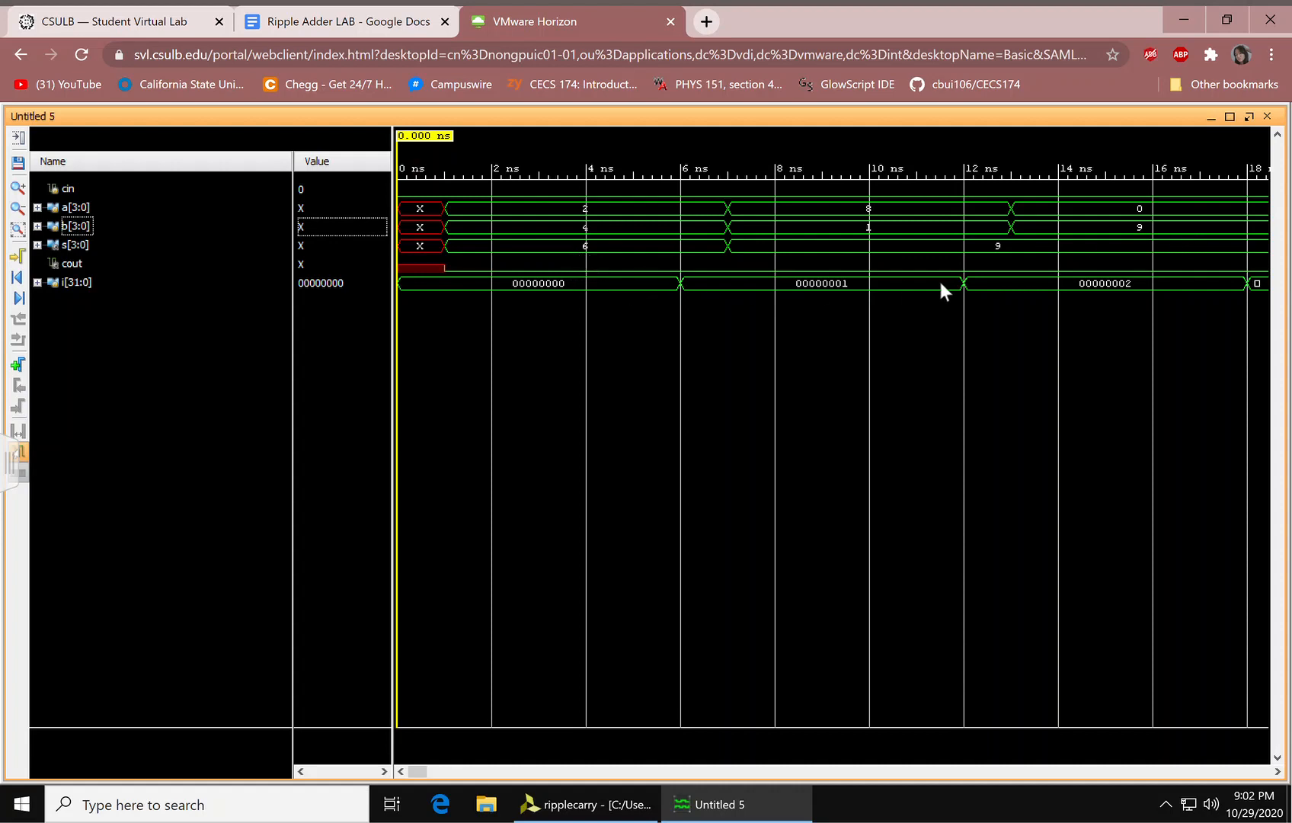
{"action": "mouse_move", "coordinate": [691, 204]}
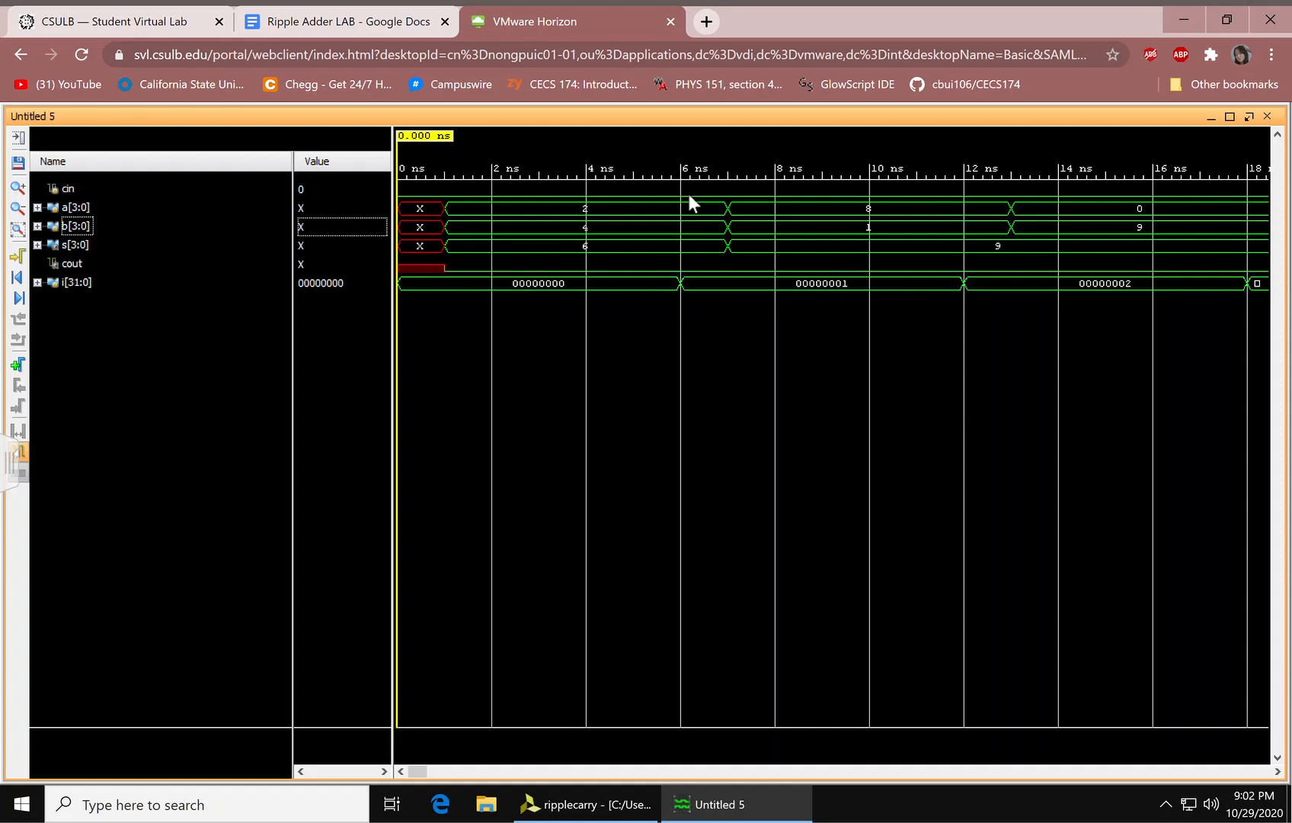
{"action": "mouse_move", "coordinate": [959, 293]}
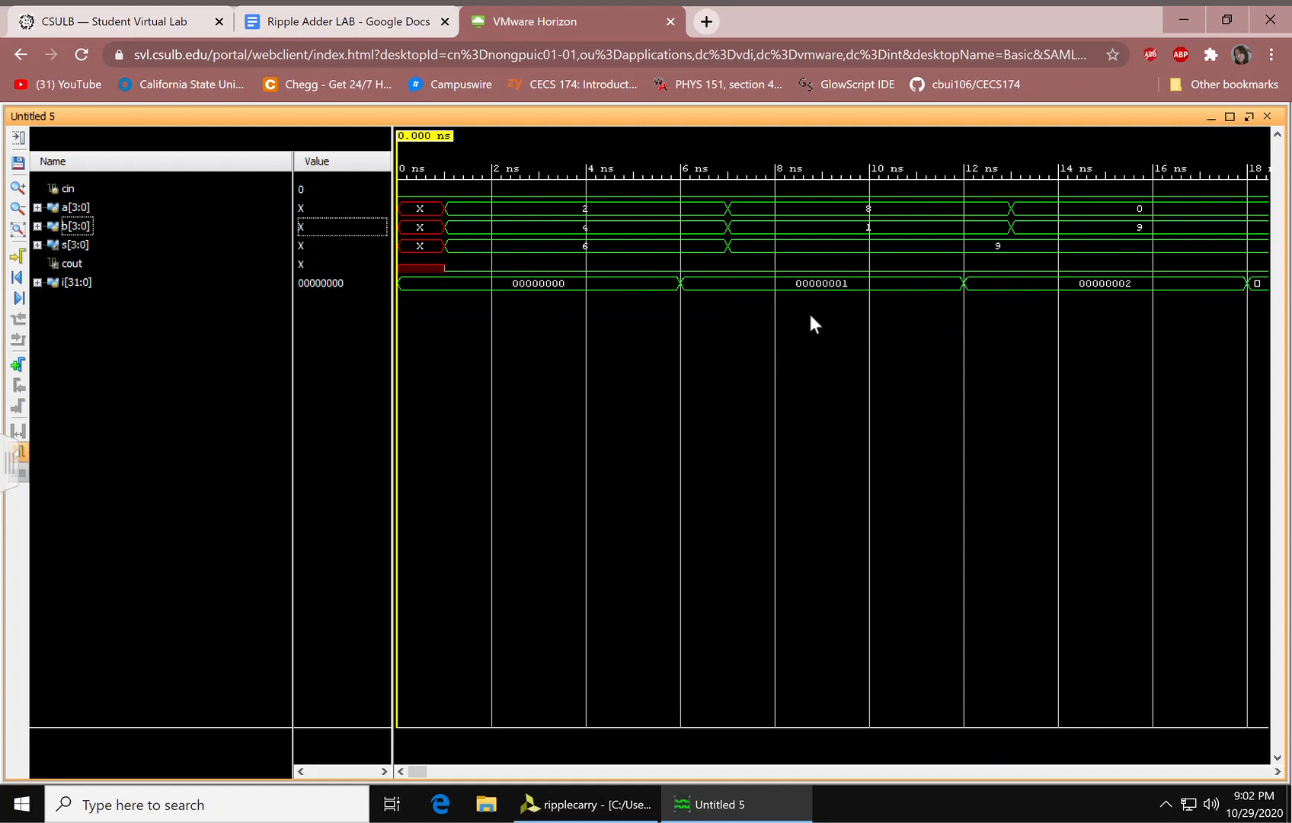
{"action": "mouse_move", "coordinate": [994, 214]}
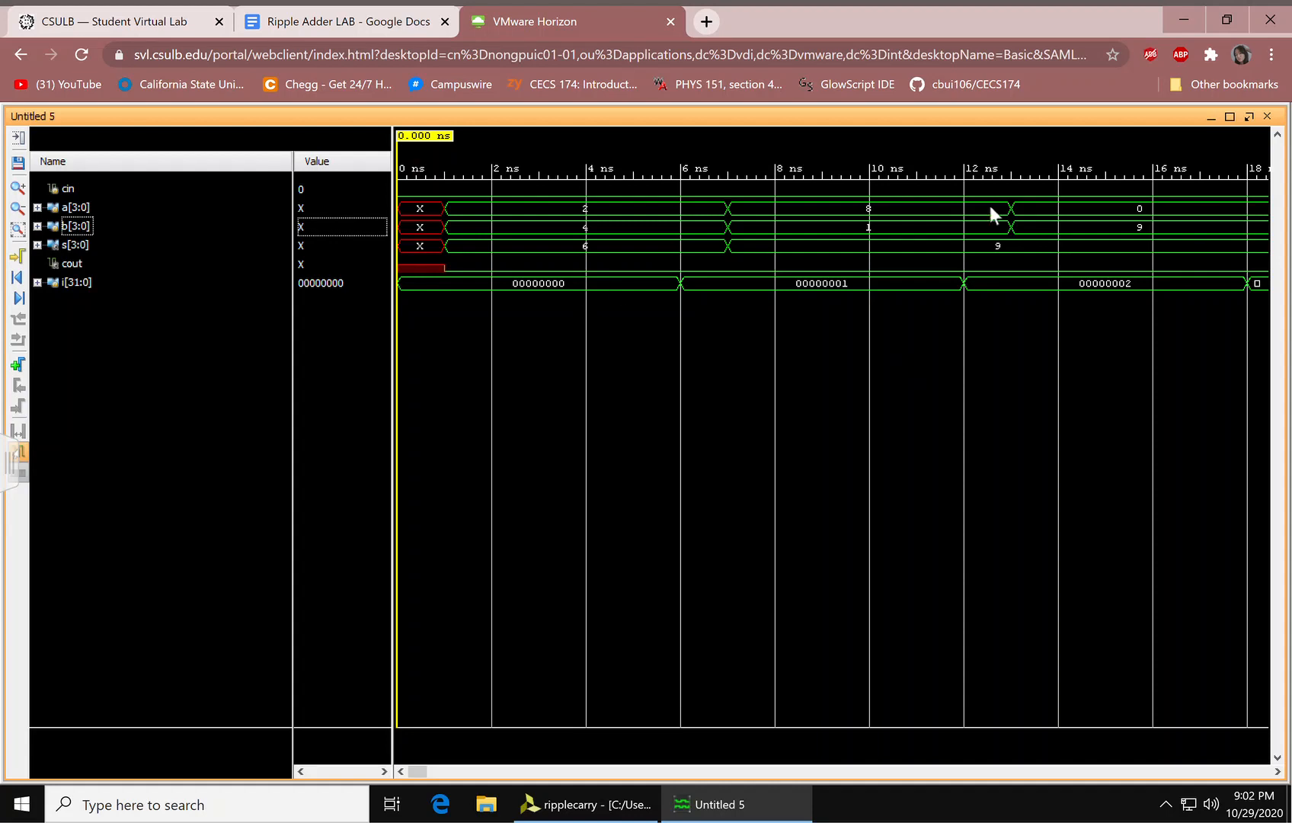
{"action": "mouse_move", "coordinate": [1093, 223]}
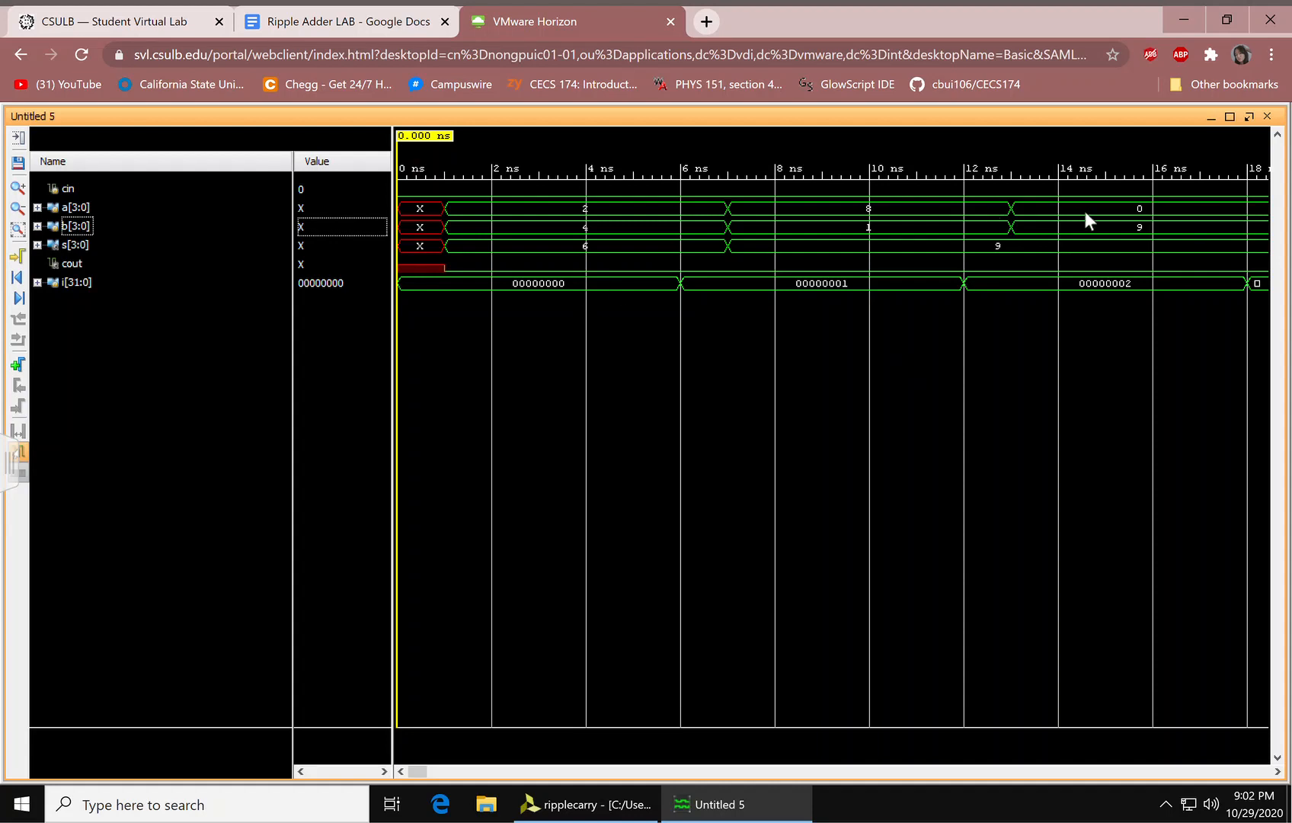